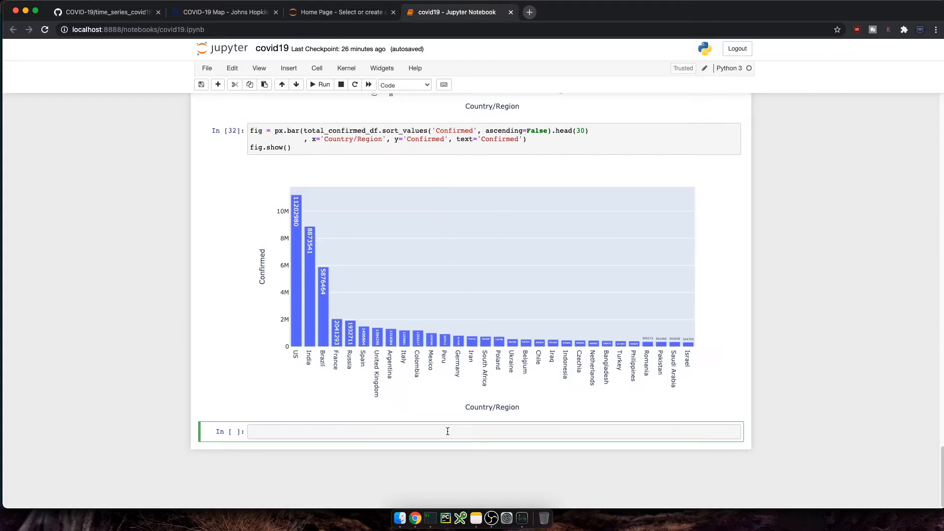
- Write fig2 = px.scatter on confirmed_melt_df, then switch to the covid2 notebook
text(fig2 =)
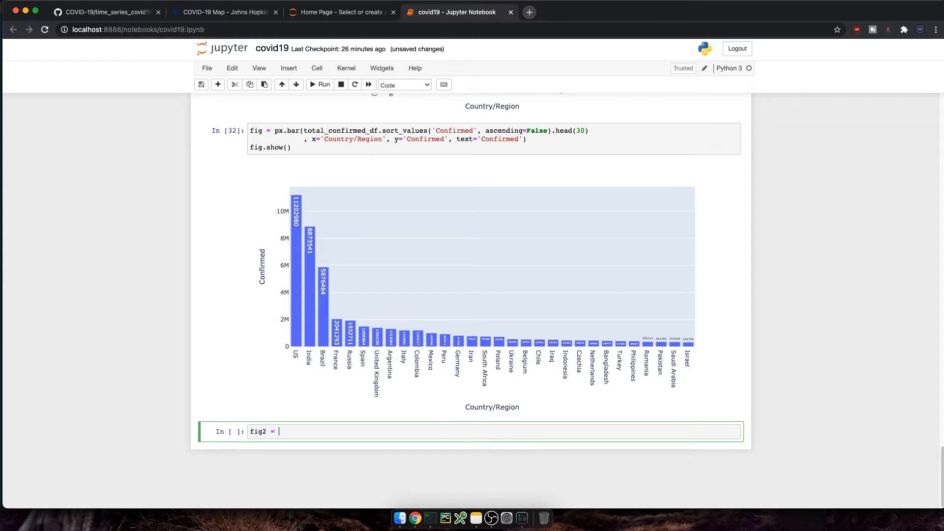
text(px.scatter(cof))
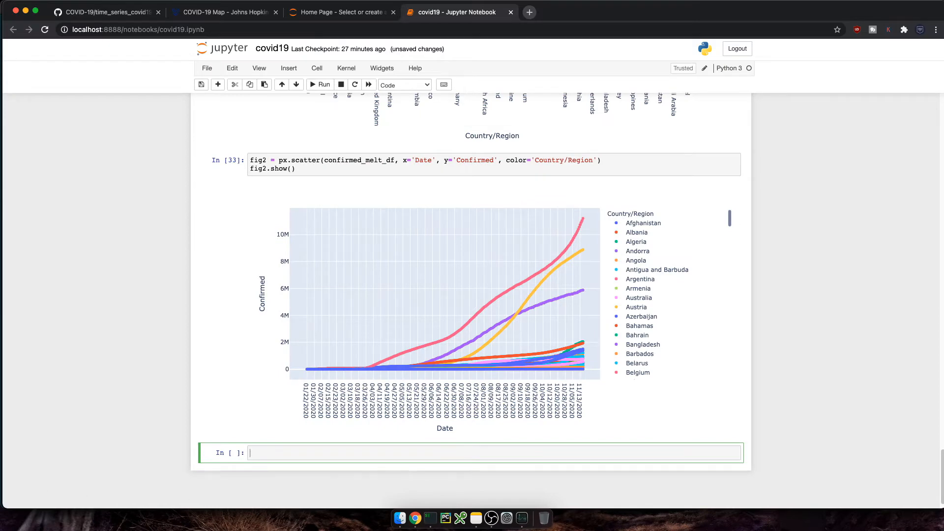
click(103, 11)
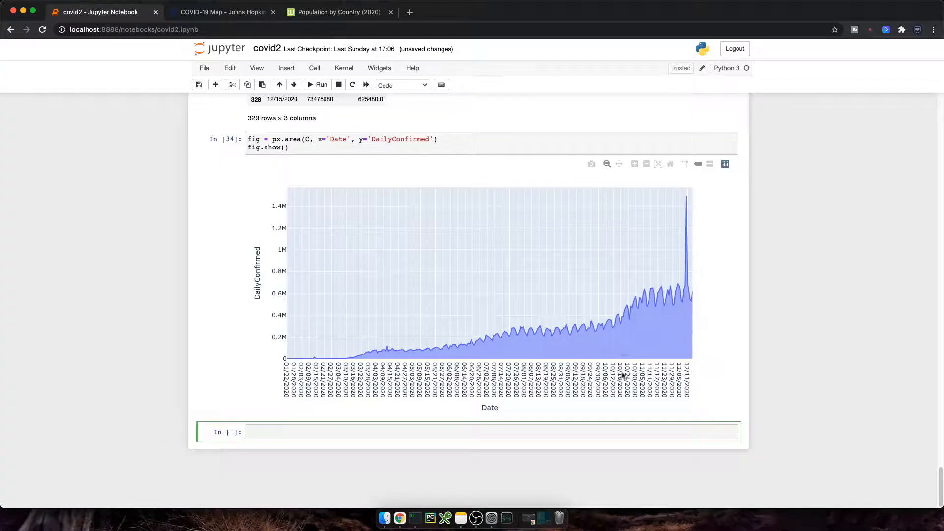
mouse_move(660, 292)
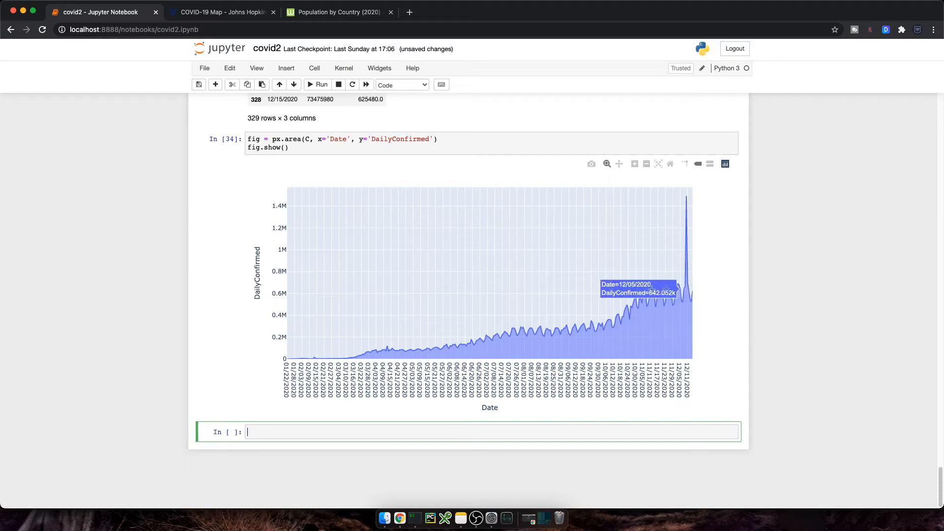
mouse_move(683, 285)
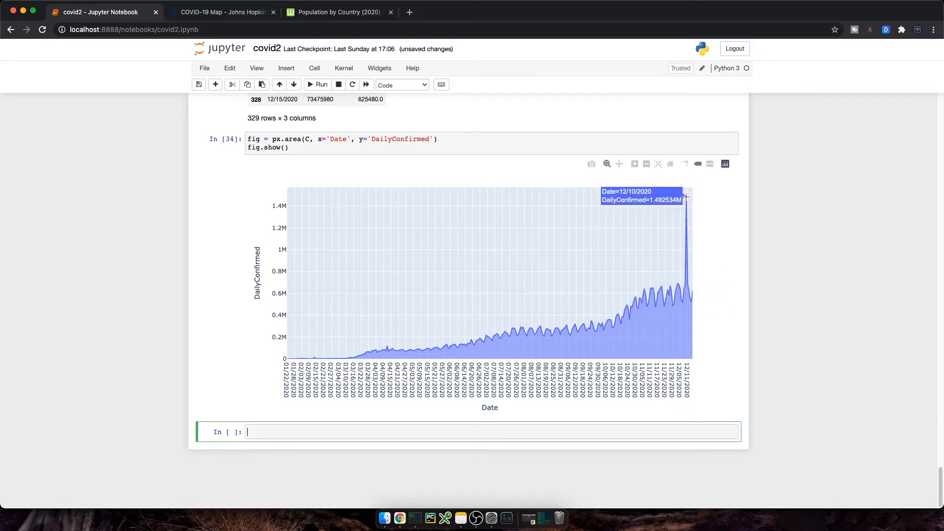
scroll(down, 3)
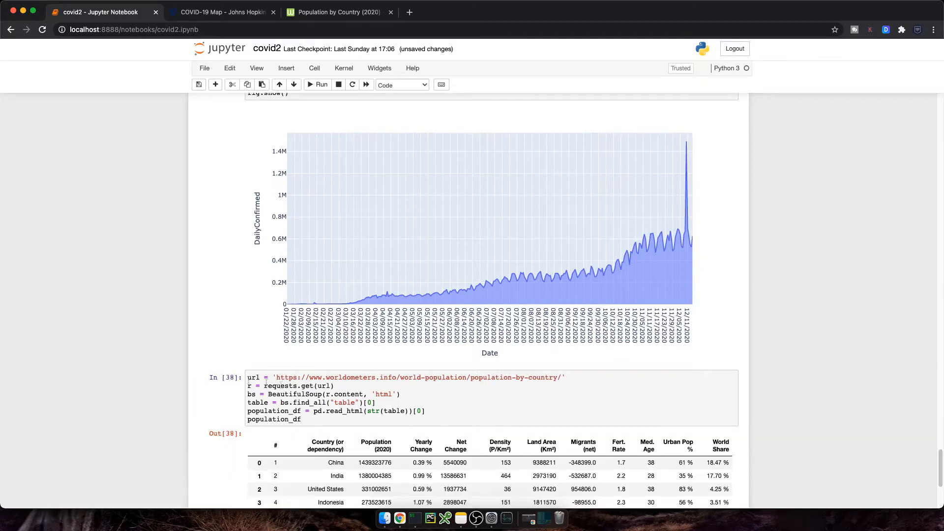
scroll(down, 3)
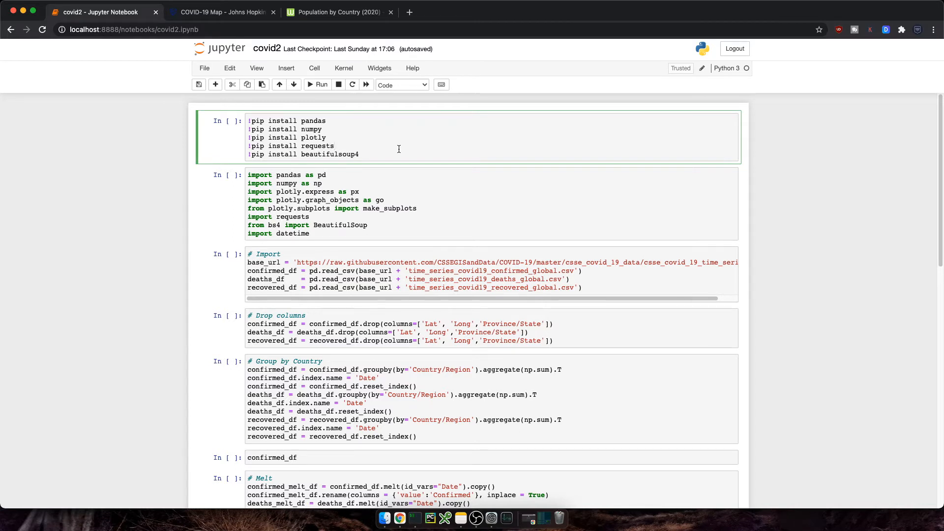
- Run the pip install cell for pandas, numpy and plotly, and the imports cell
drag(247, 121, 344, 129)
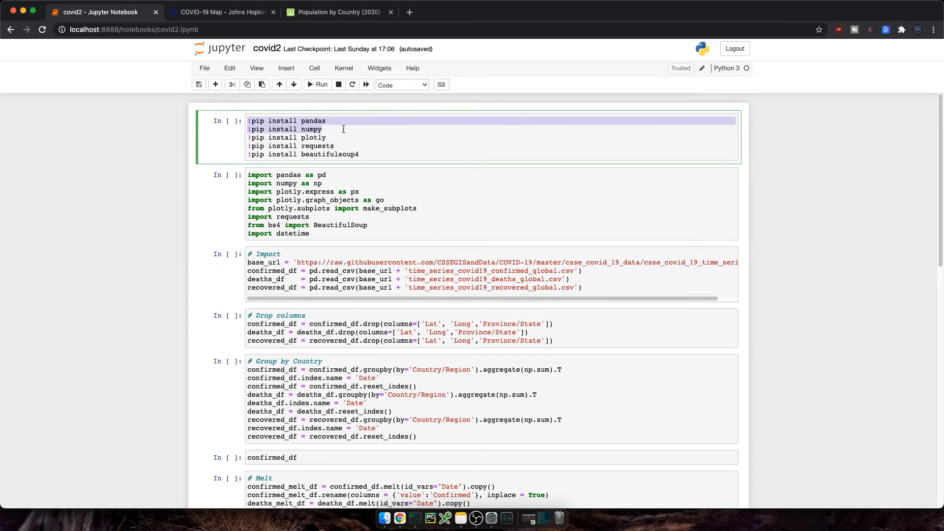
click(305, 138)
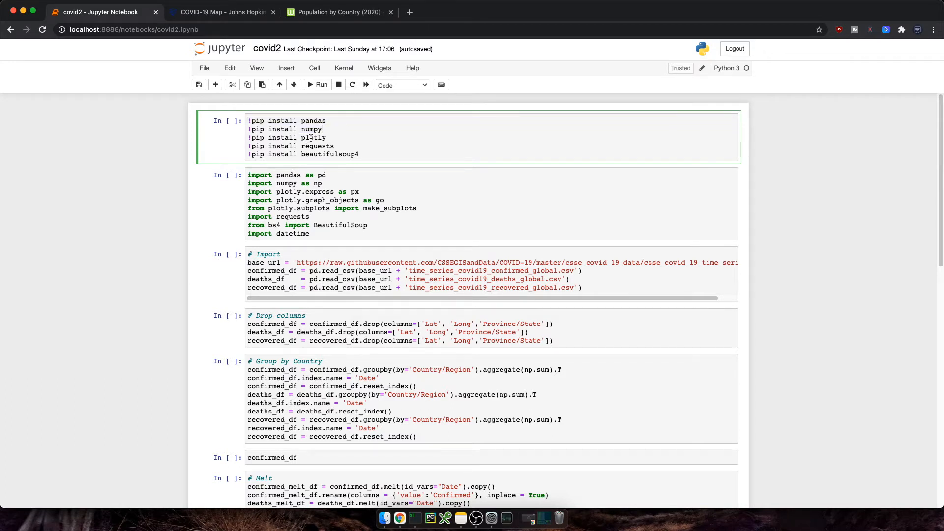
double_click(313, 137)
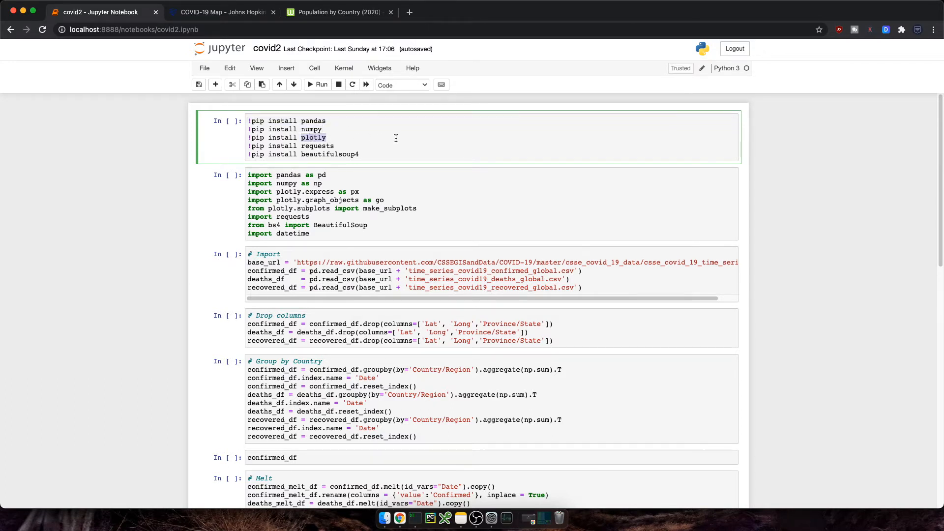
click(310, 192)
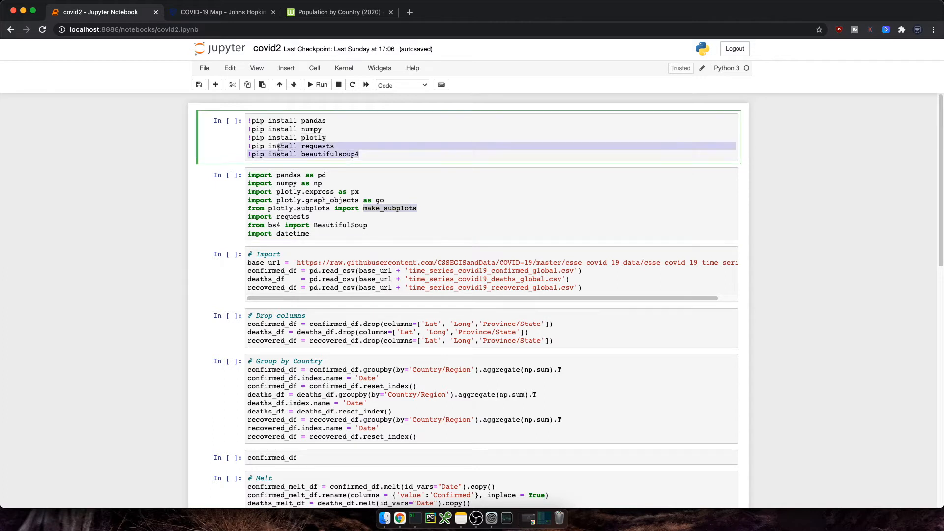
click(317, 84)
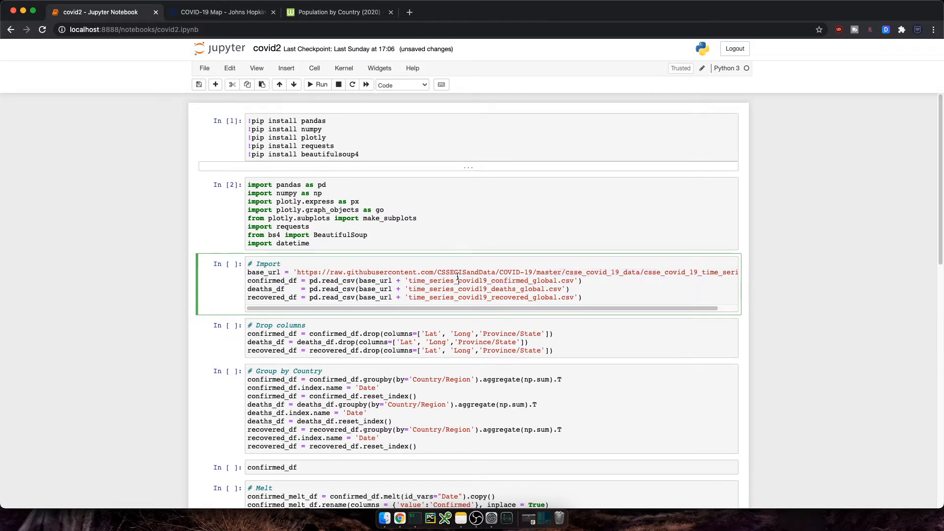
- Run the Import, Drop columns, Group by Country and confirmed_df cells of covid2
key(Shift+Enter)
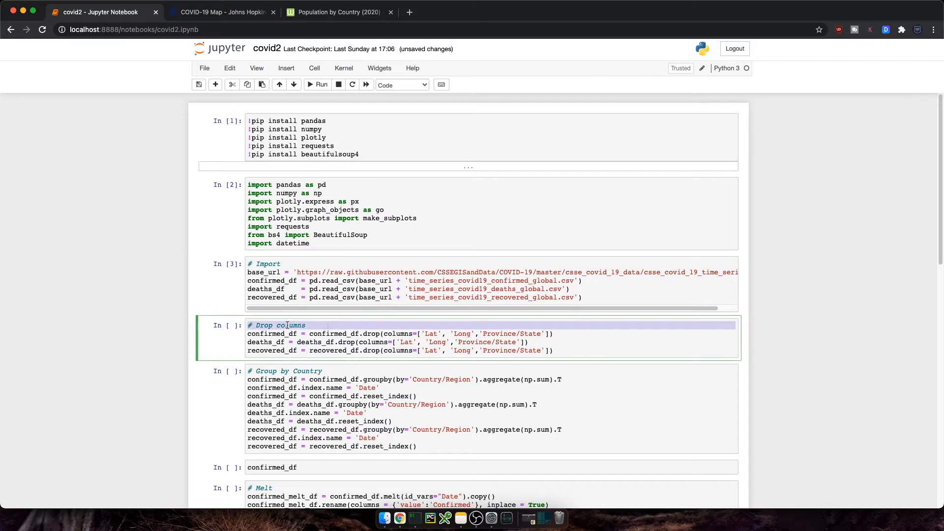
click(425, 334)
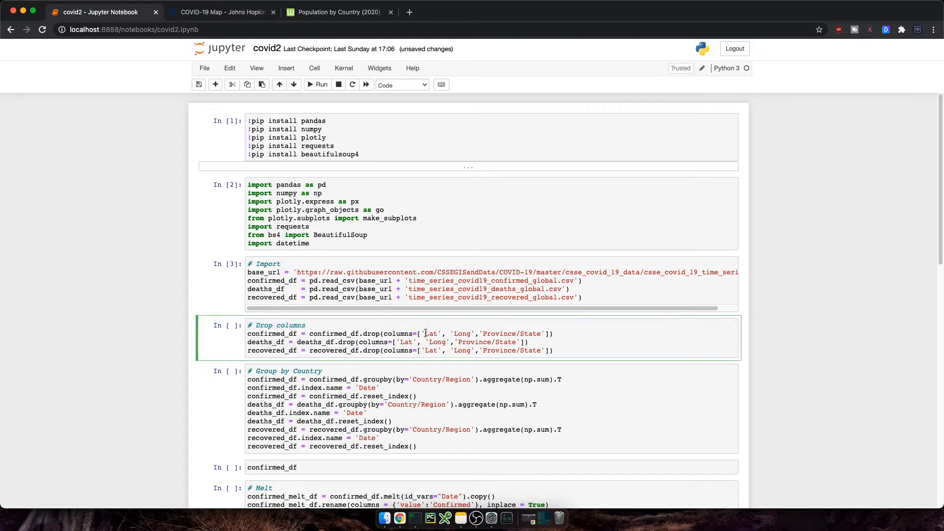
drag(425, 333, 541, 333)
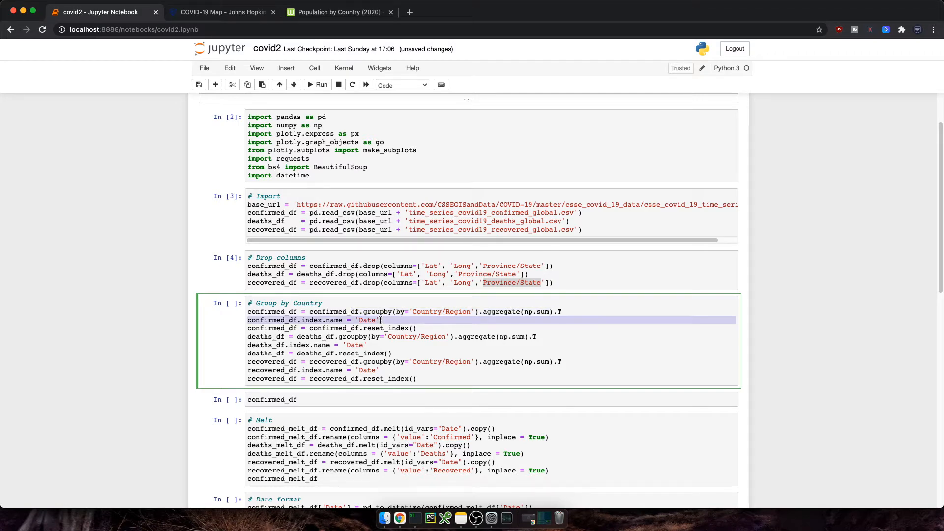
key(Shift+Enter)
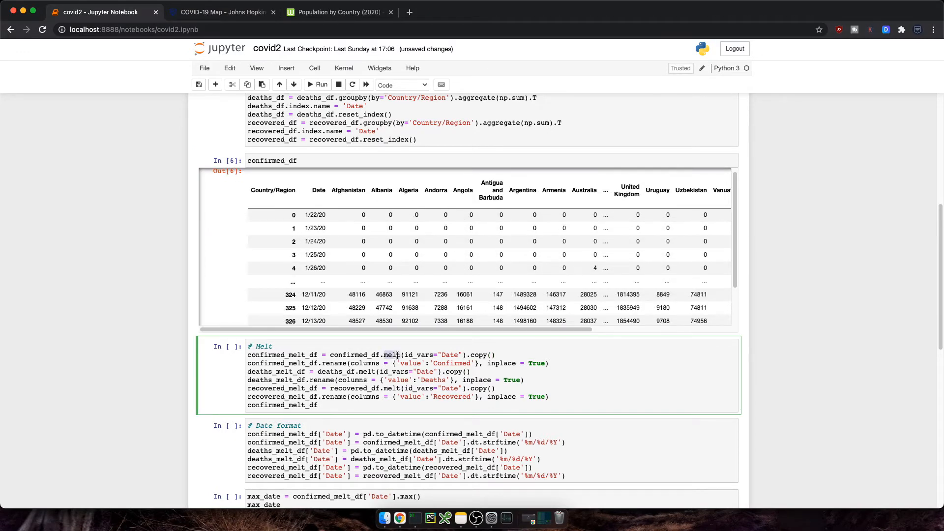
- Run the Melt cell into Date/Country/Confirmed tables, then the Date format cell
click(497, 354)
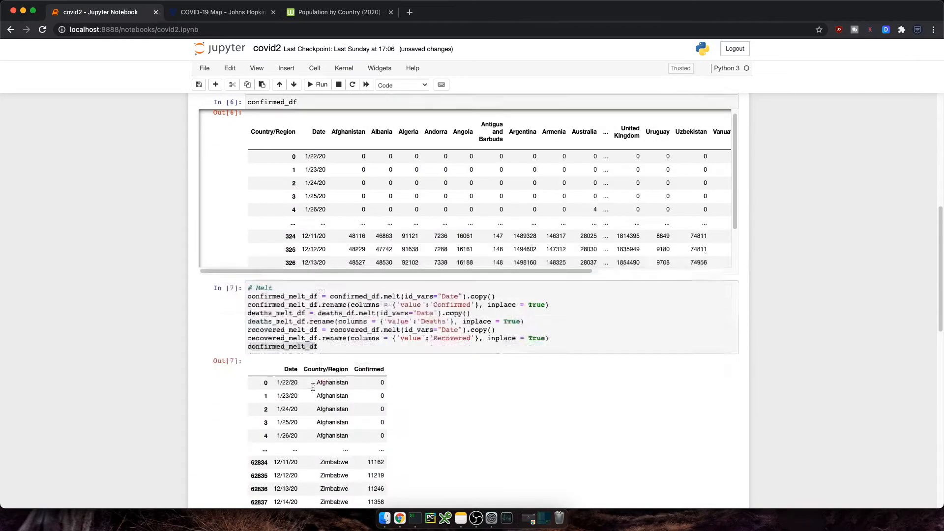
scroll(down, 3)
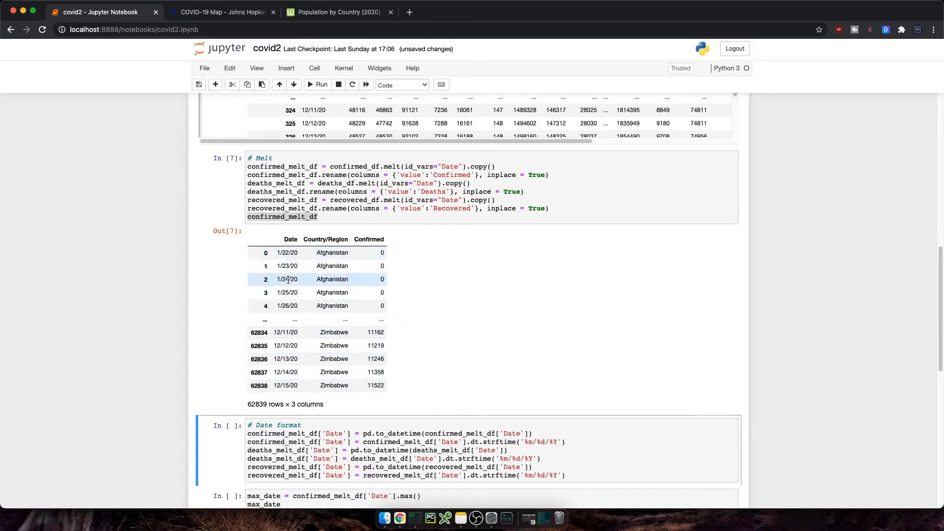
mouse_move(321, 292)
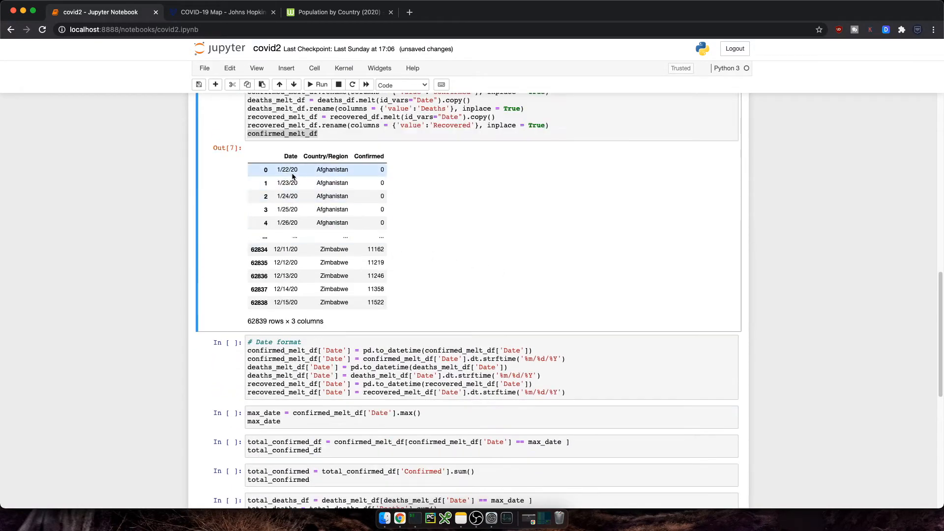
click(308, 342)
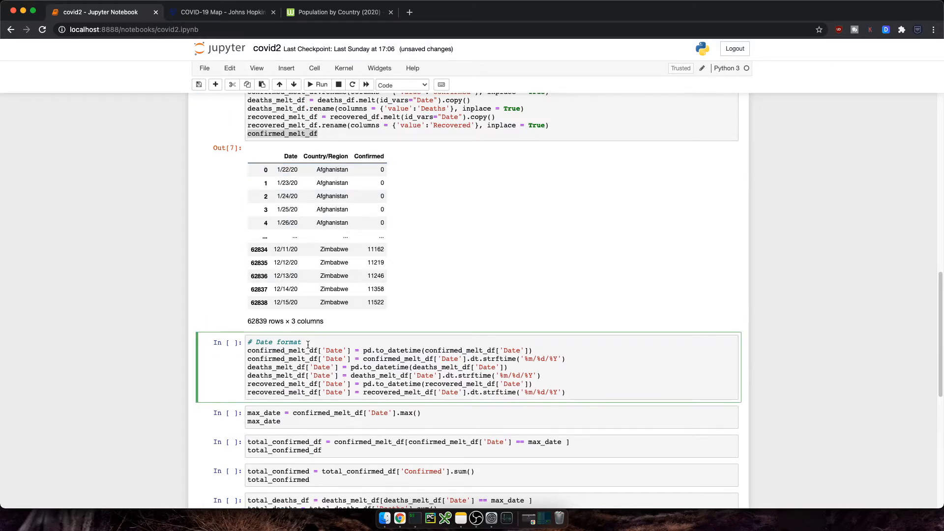
double_click(396, 350)
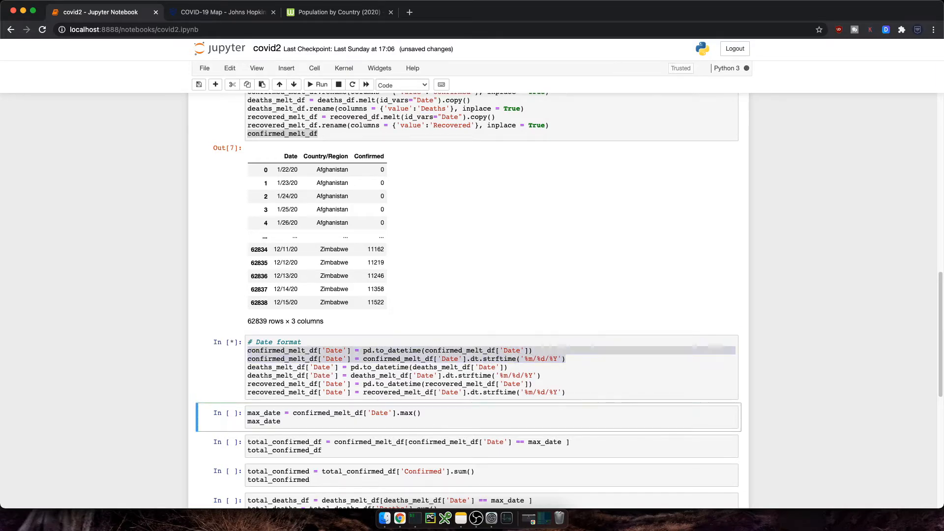
click(317, 85)
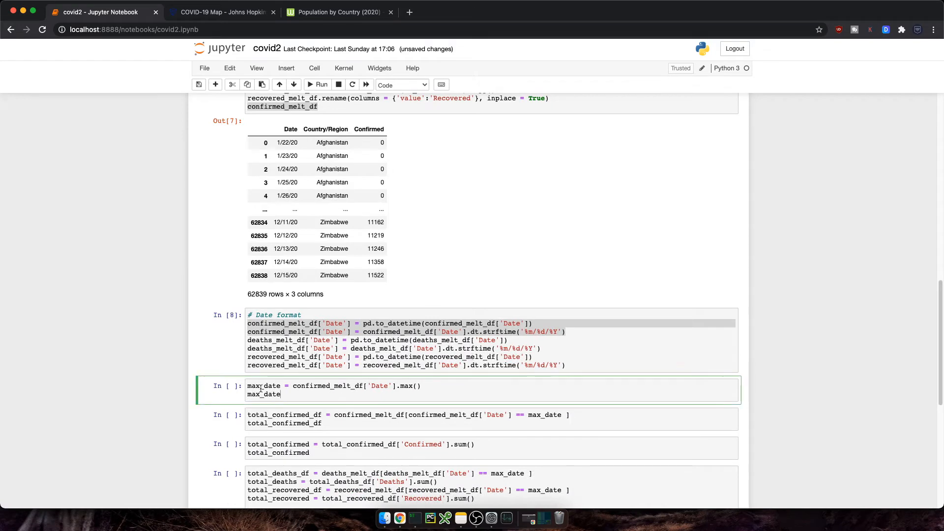
- Run the max_date (12/15/2020), latest-day filter and totals cells, giving 73,475,980 confirmed
key(Shift+Enter)
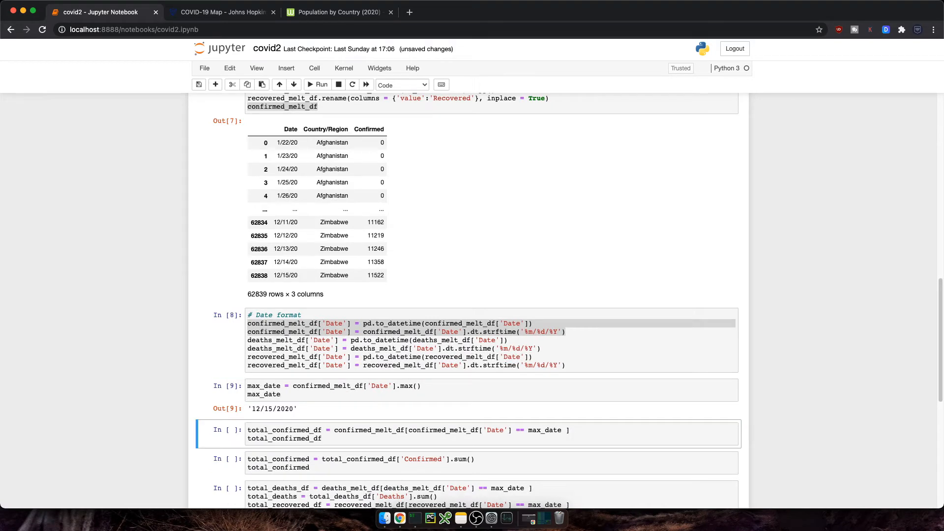
click(310, 412)
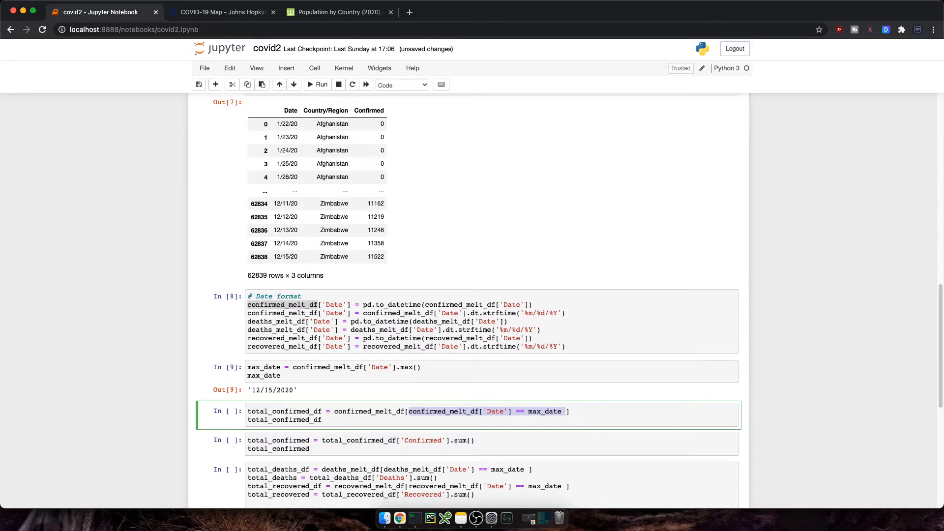
click(317, 85)
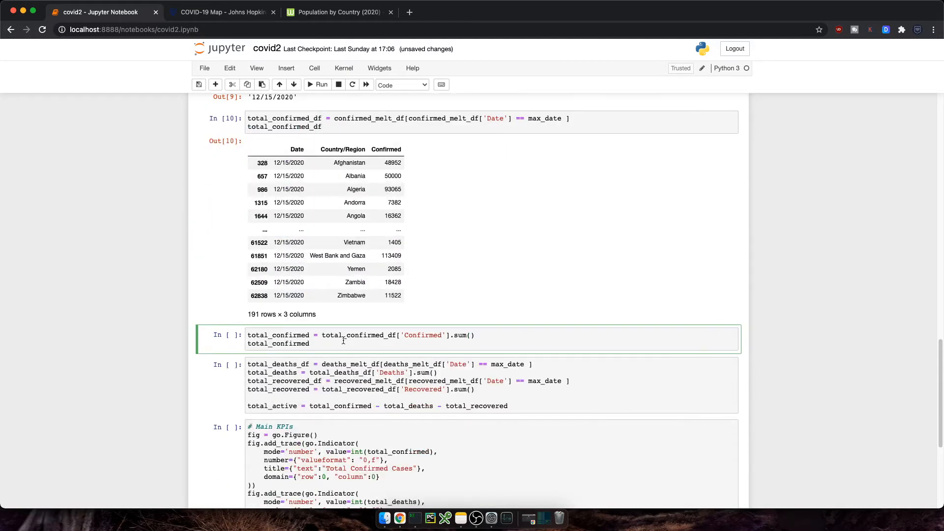
click(317, 85)
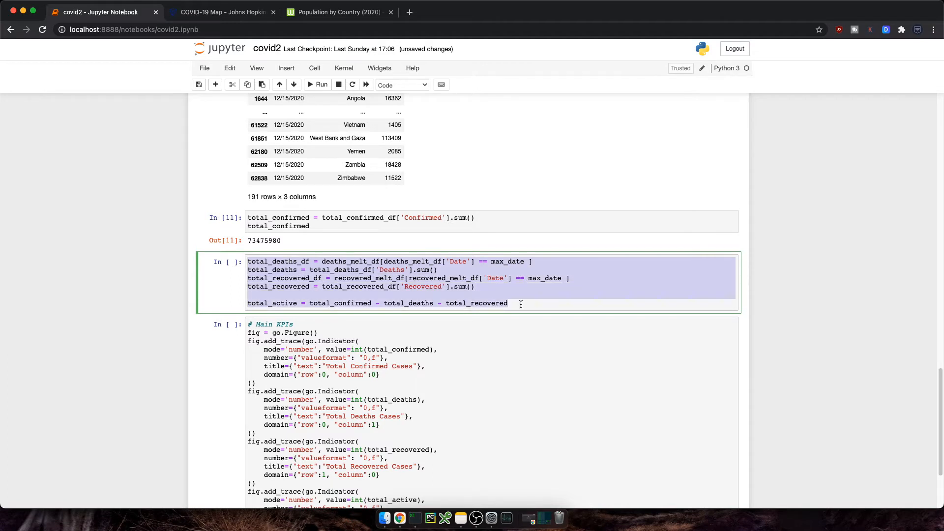
double_click(340, 302)
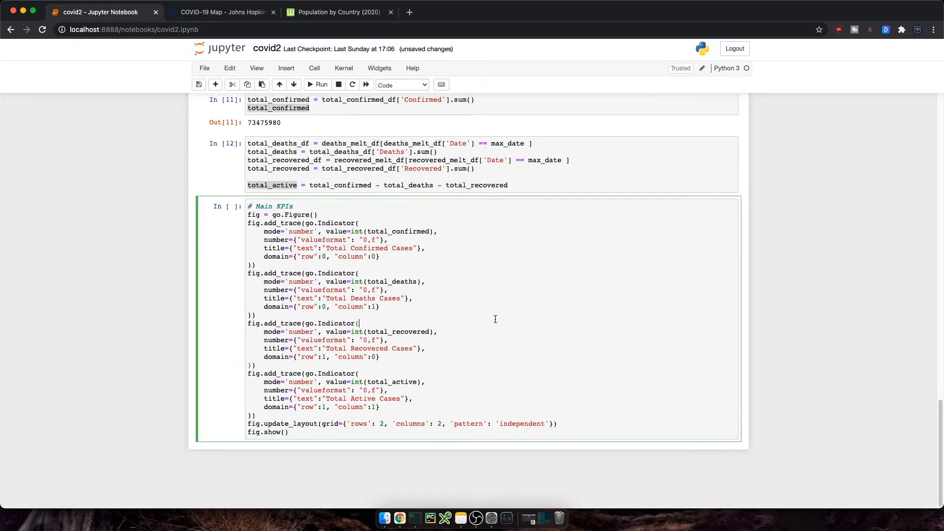
- Render KPIs: 73,475,980 confirmed, 1,635,427 deaths, 41,615,682 recovered, 30,224,871 active
click(317, 84)
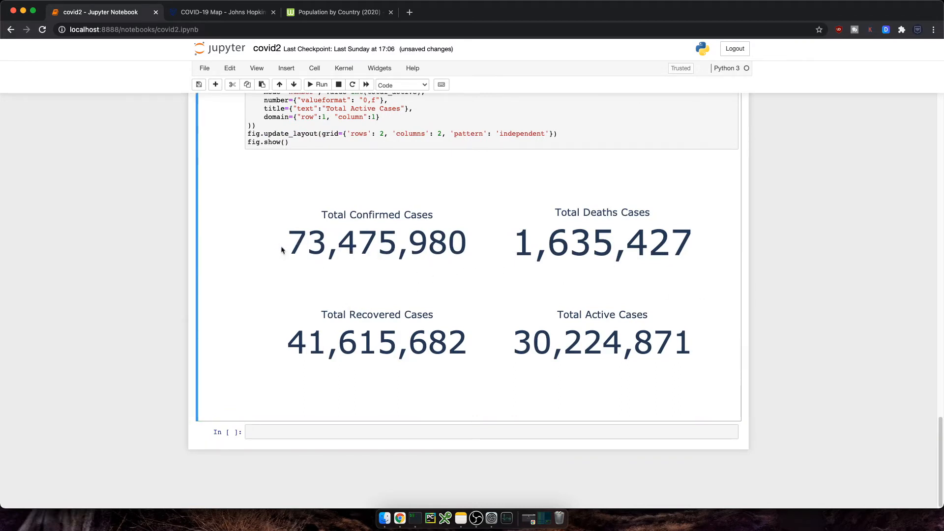
mouse_move(706, 264)
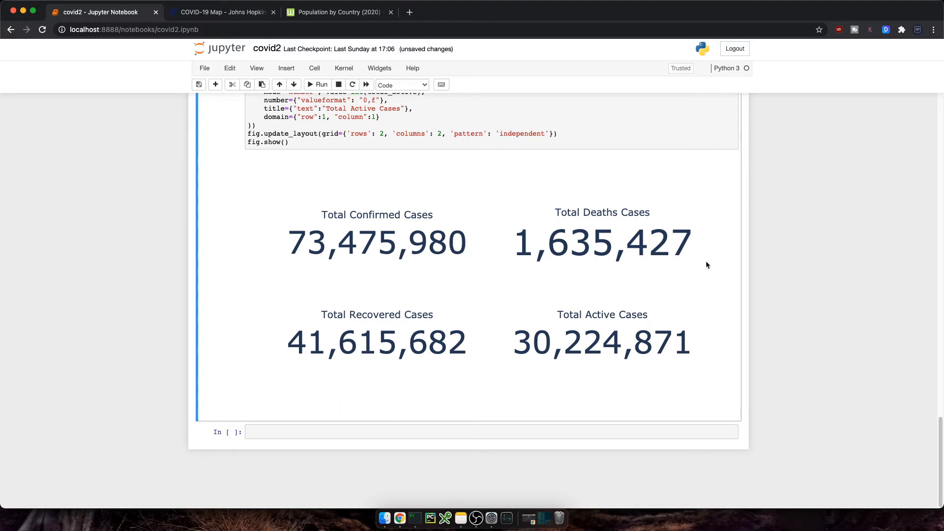
click(347, 444)
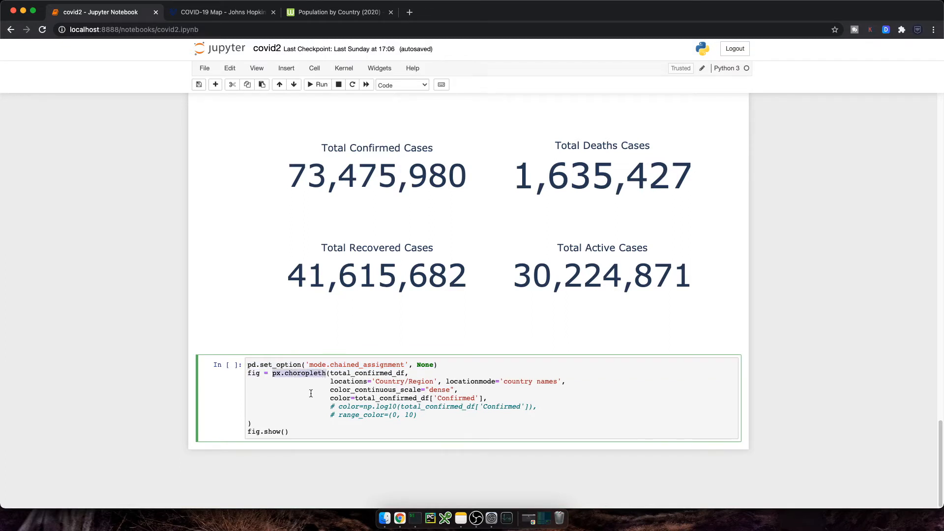
- Draw the px.choropleth world map, recoloured by np.log10(Confirmed) with range_color (0, 10)
double_click(367, 373)
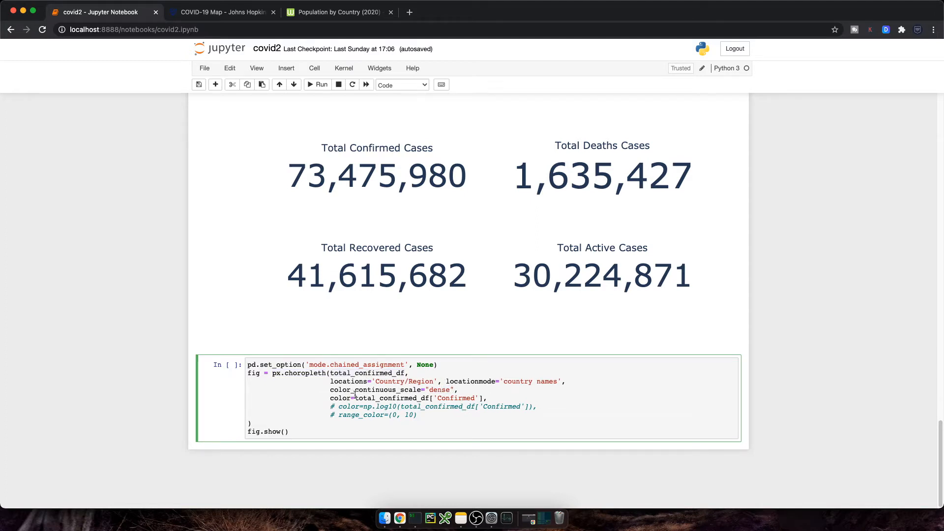
drag(354, 398, 486, 397)
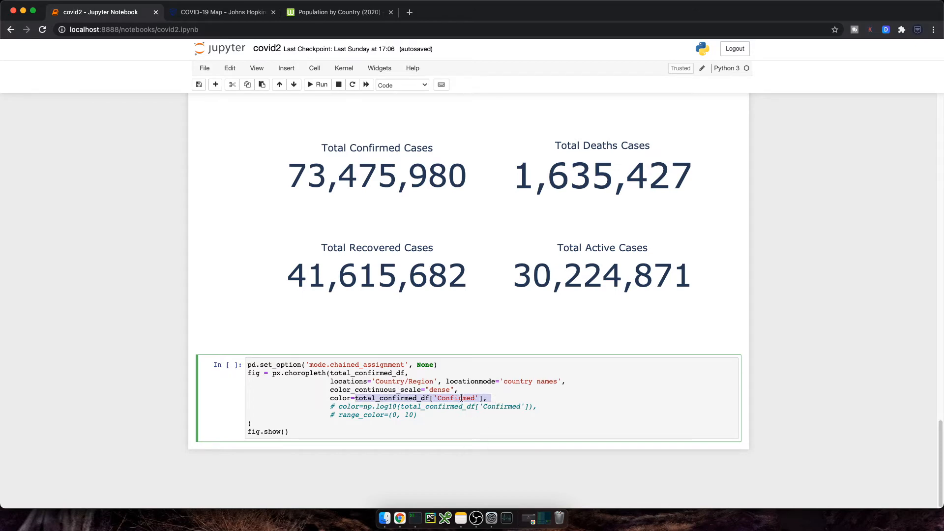
click(316, 84)
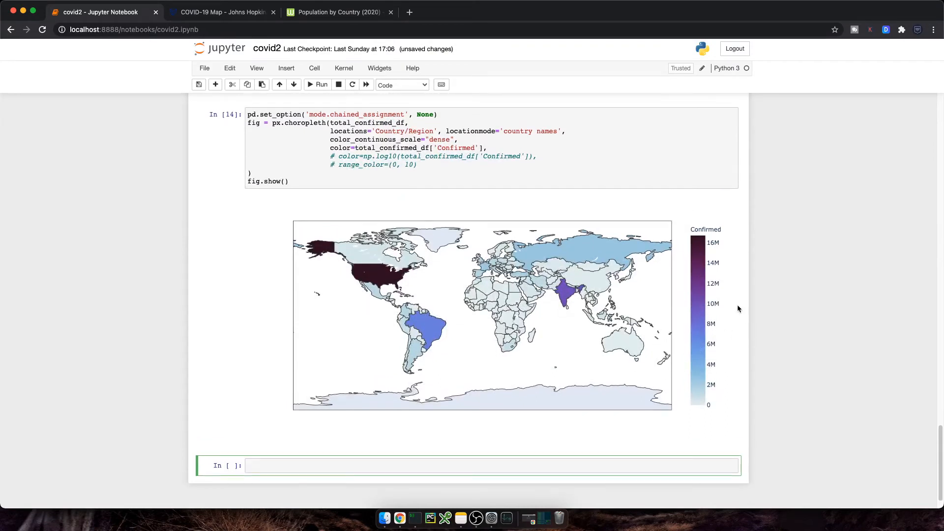
mouse_move(379, 282)
text(# )
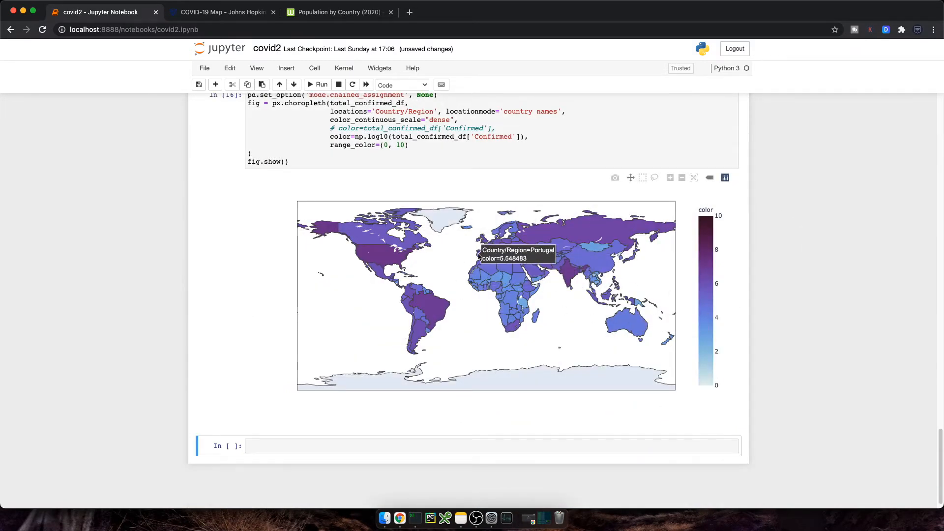
text(A)
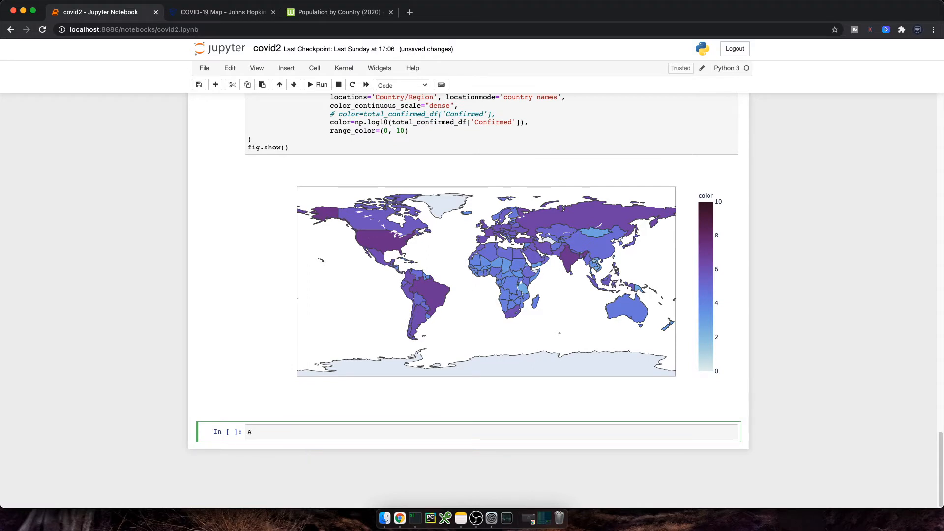
text(=)
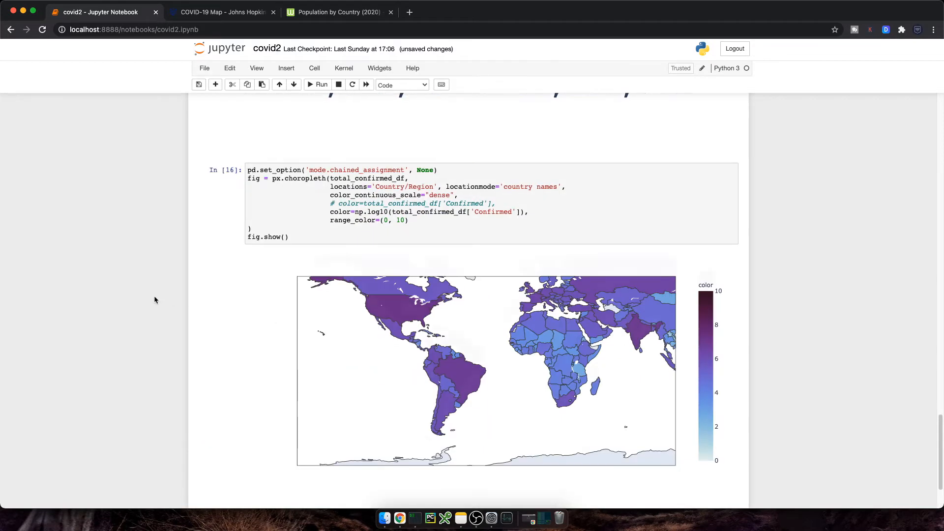
- Build table A from total_confirmed_df with Deaths and a DeathRate column rounded to 2 decimals
scroll(down, 3)
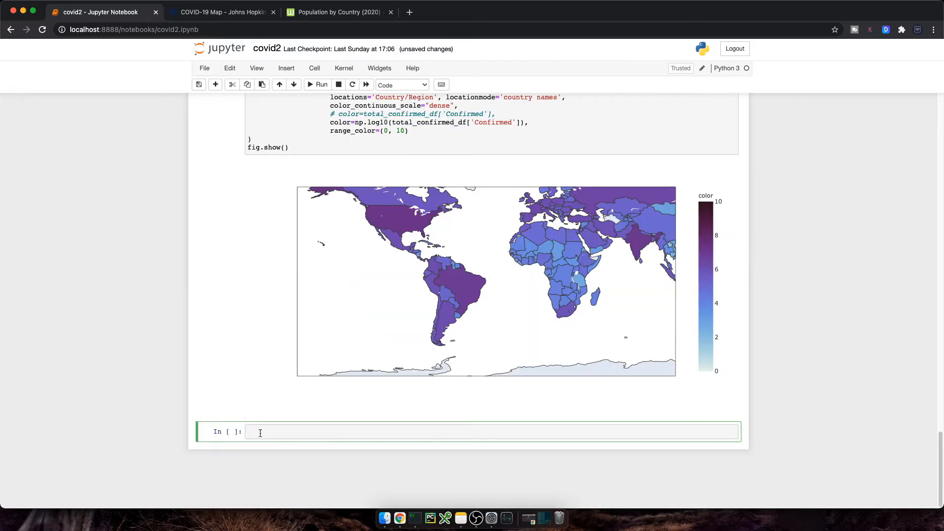
text(A = tot)
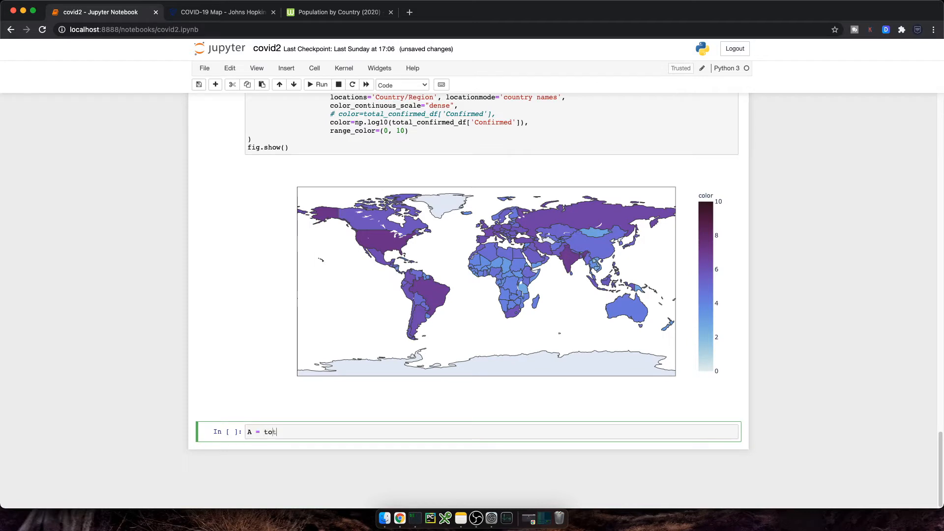
text(tal_confirmed_df.copy)
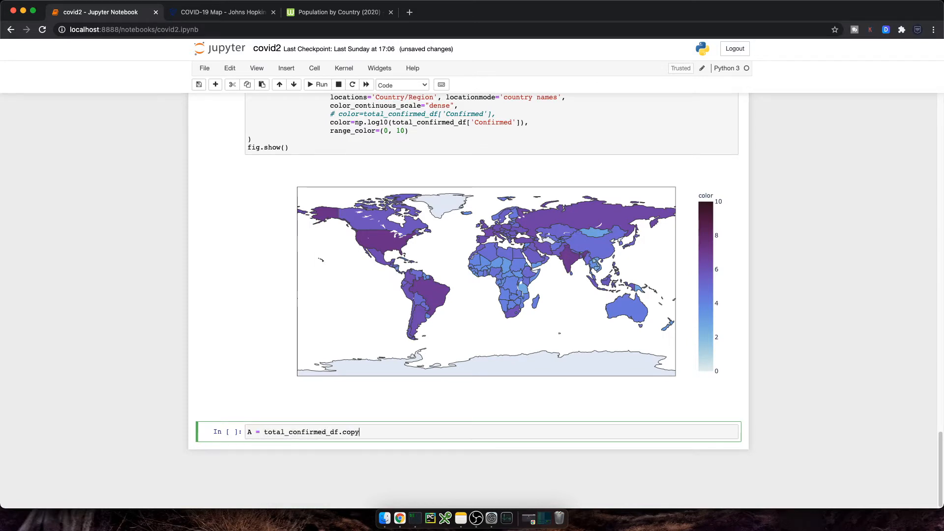
text(())
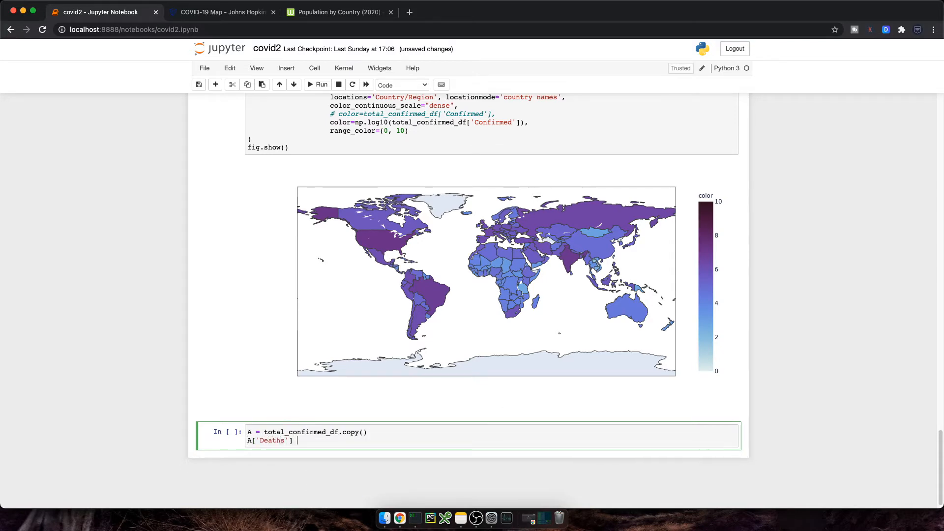
text(= total_deaths_df)
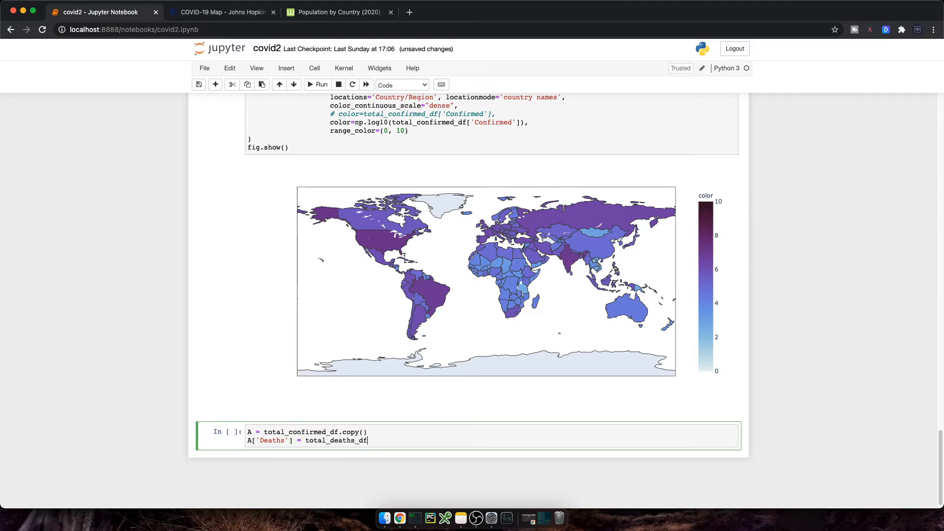
text(['Deaths'])
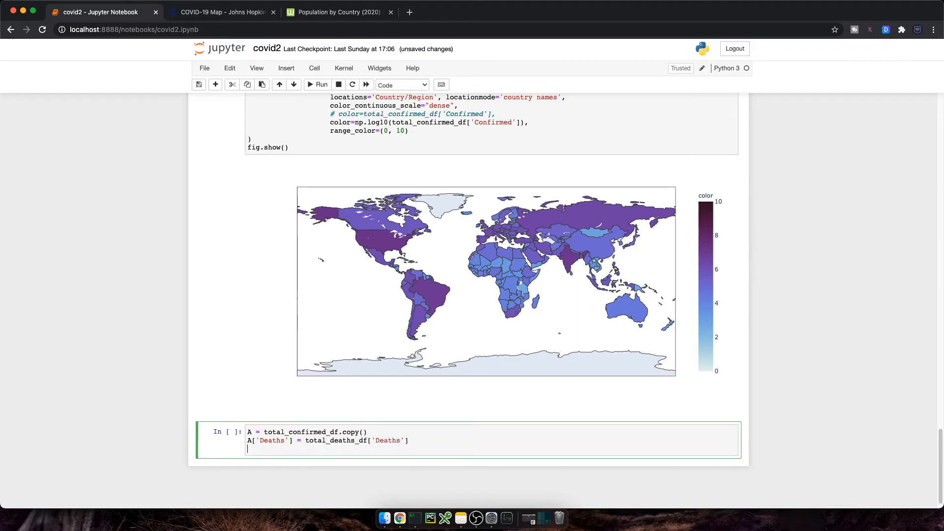
text(A['DeathRate'] = (A['Deaths'] / A['Confirmed'] * 100)
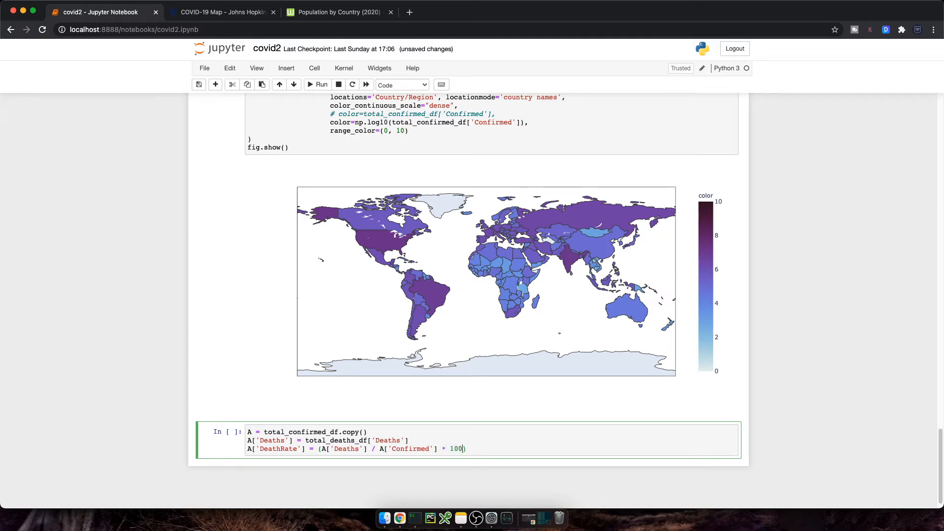
text(.round(2))
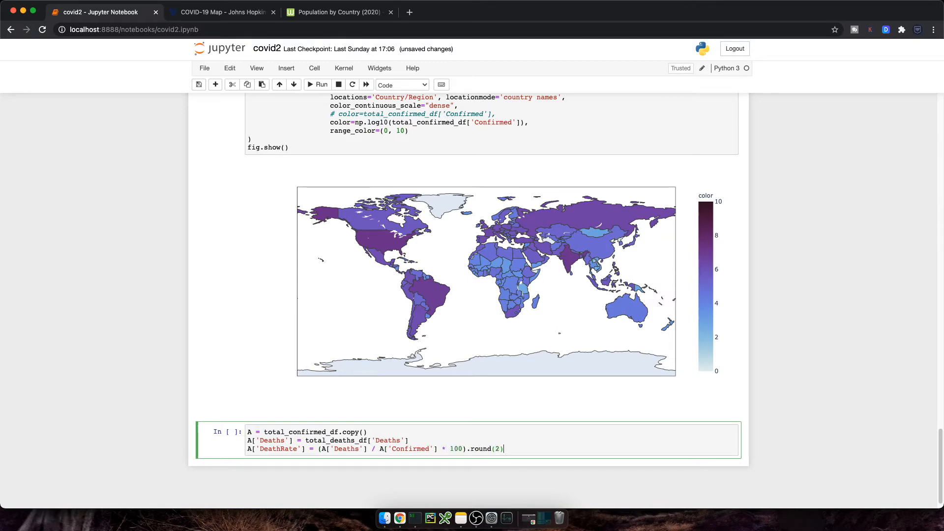
text(A)
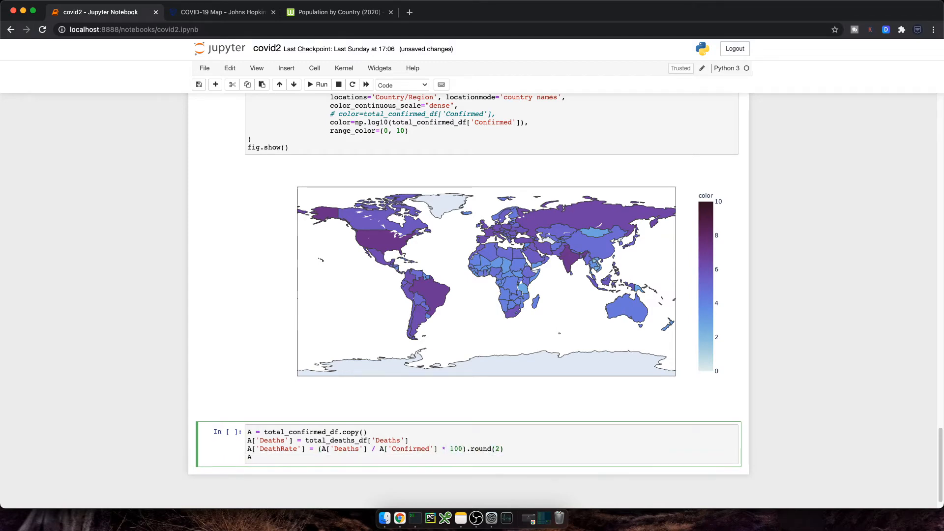
click(316, 85)
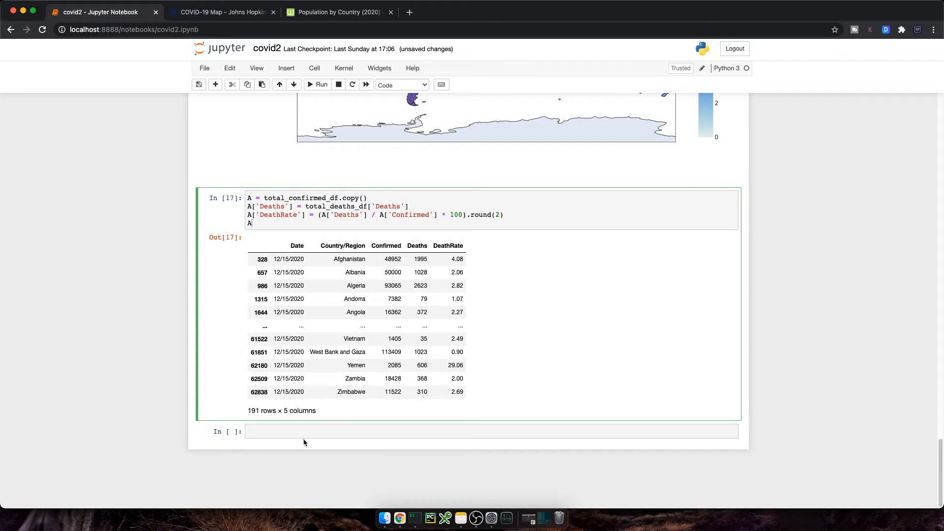
click(490, 443)
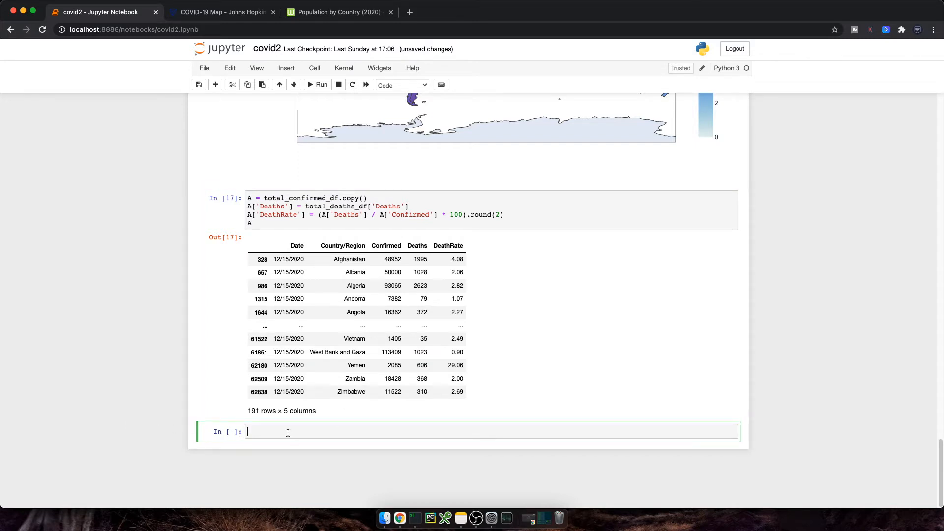
- Scatter A's top 20 by Confirmed: Deaths vs Confirmed, coloured by country, sized by DeathRate
text(fig)
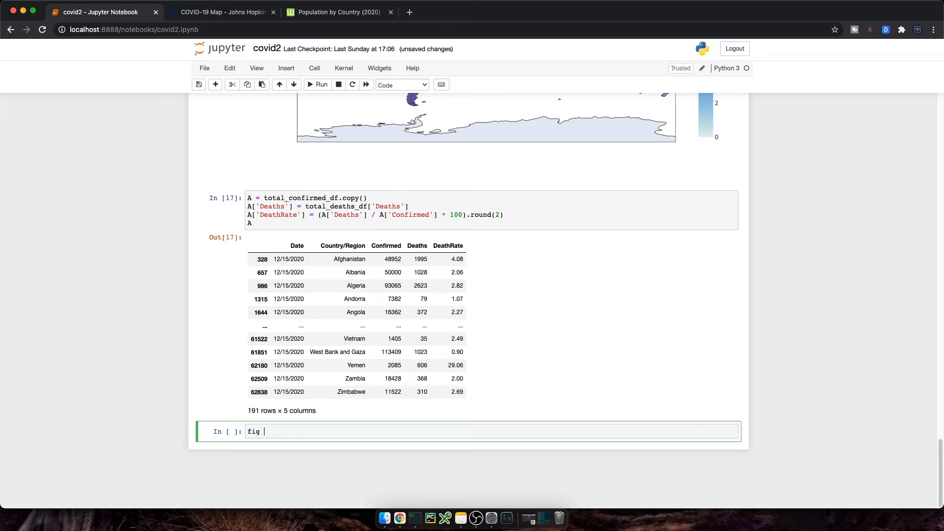
text(= px.scatter())
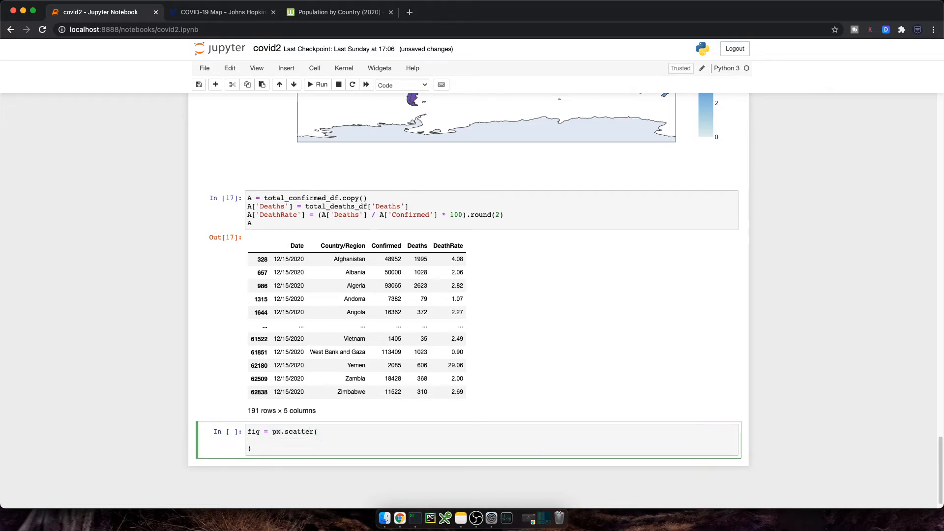
text(A,)
text(colo)
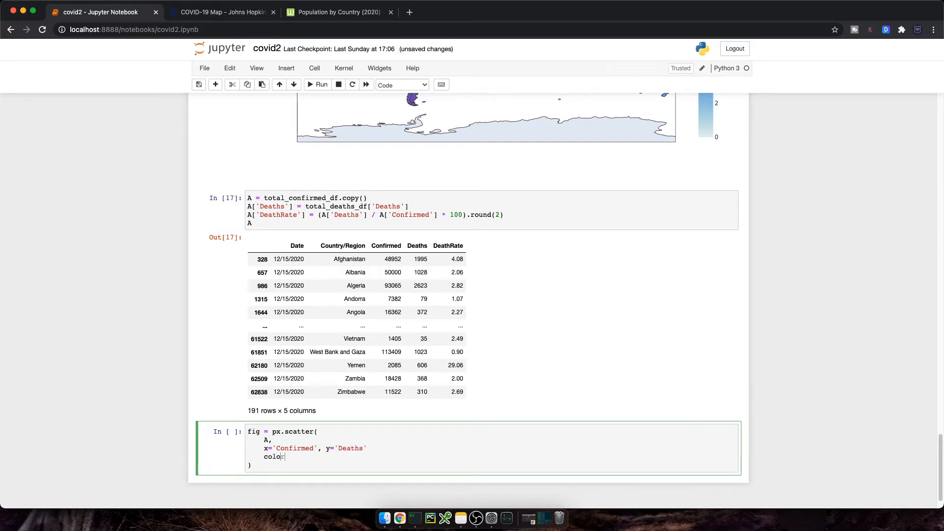
text(='Country/Region',)
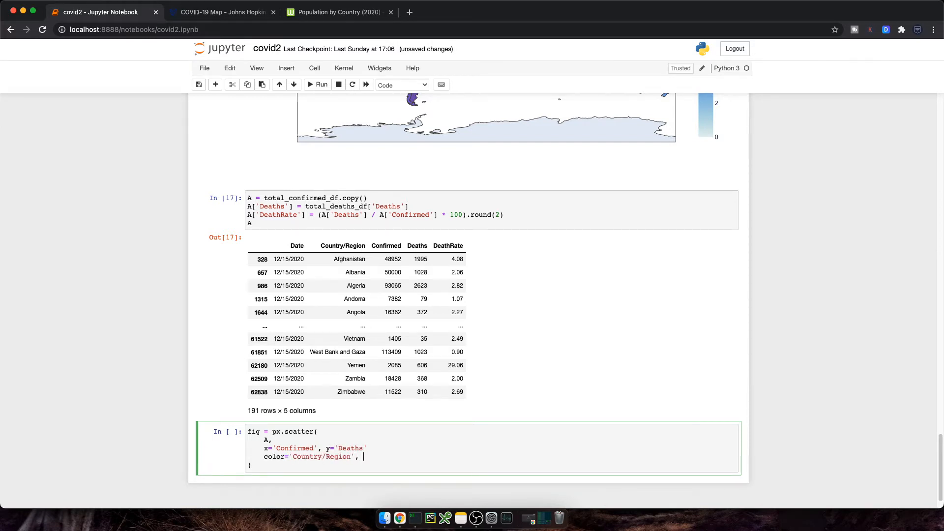
text(size='DeathR)
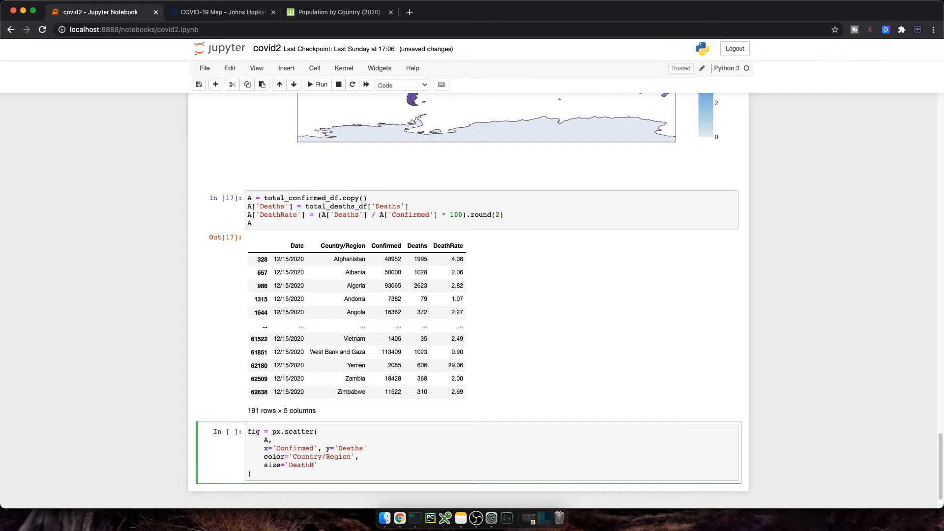
text(ate')
text(fig.show()
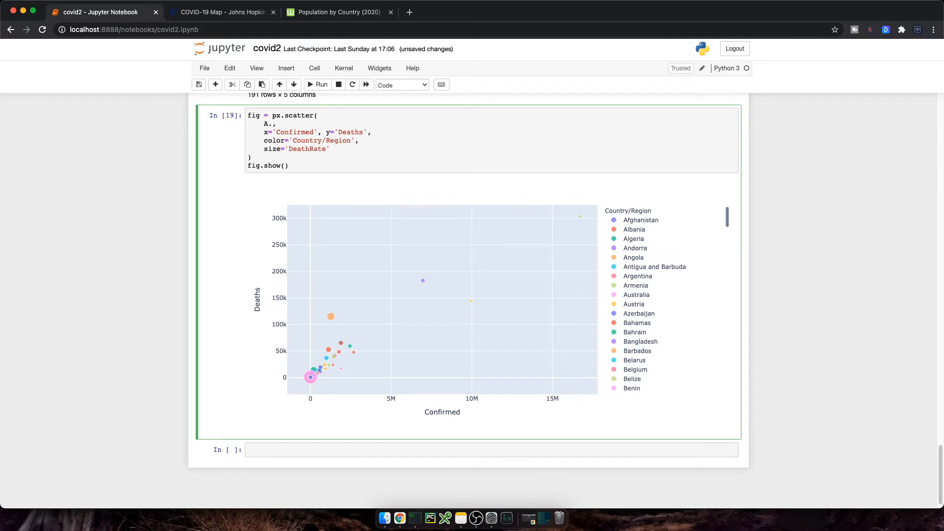
text(.sort_values()
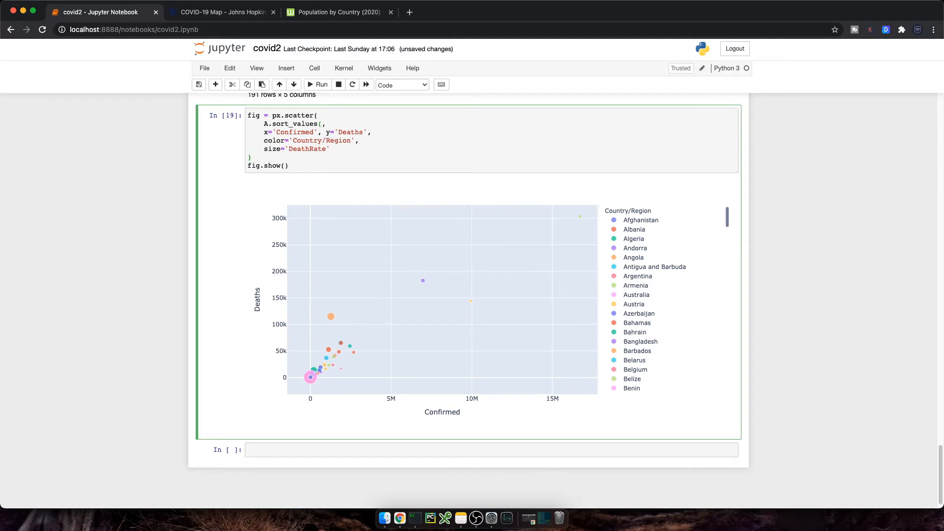
text(by='Confirmed)
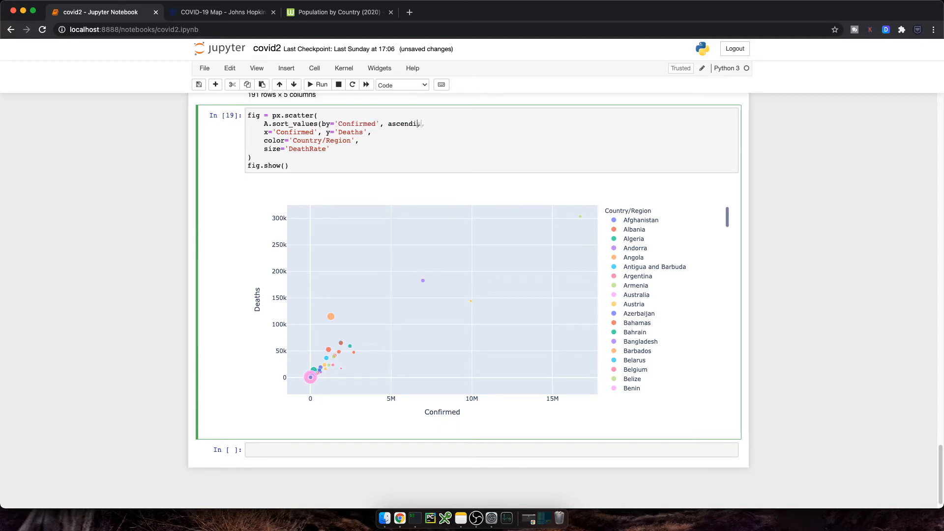
text(=False).)
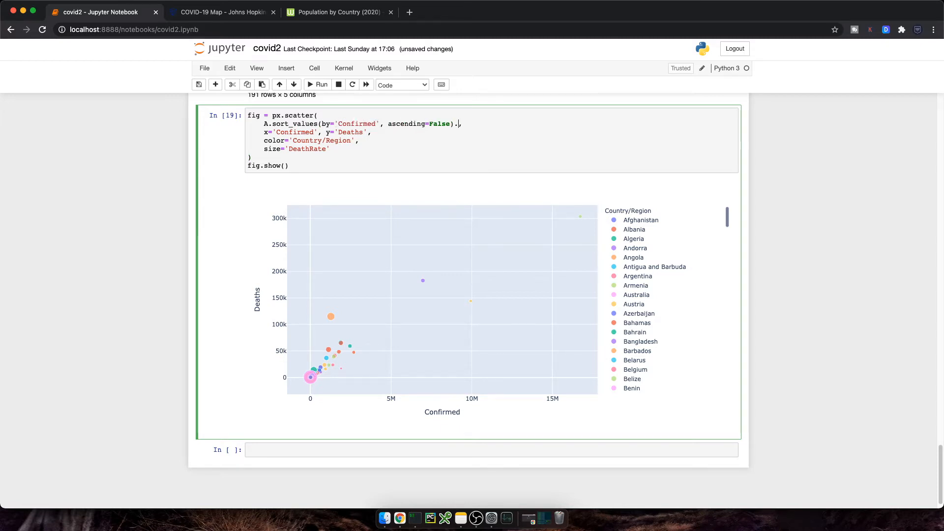
text(head(20))
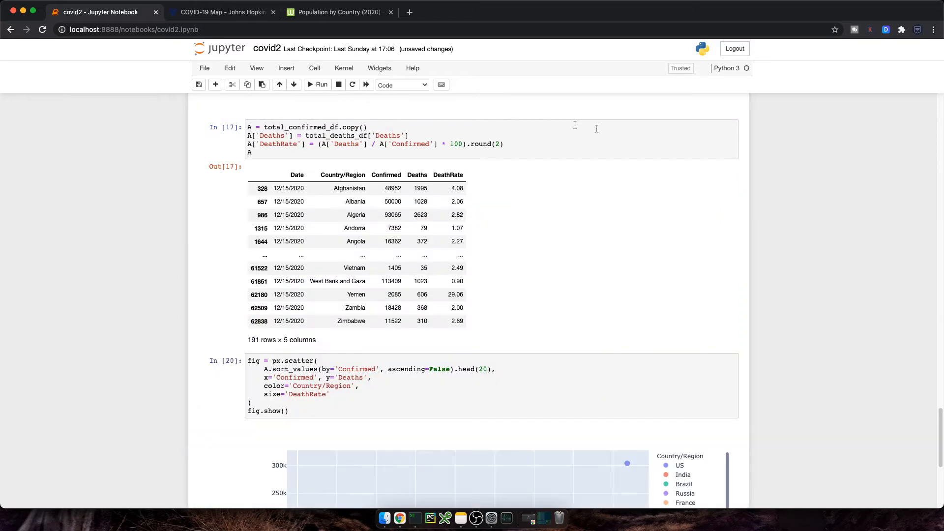
scroll(down, 3)
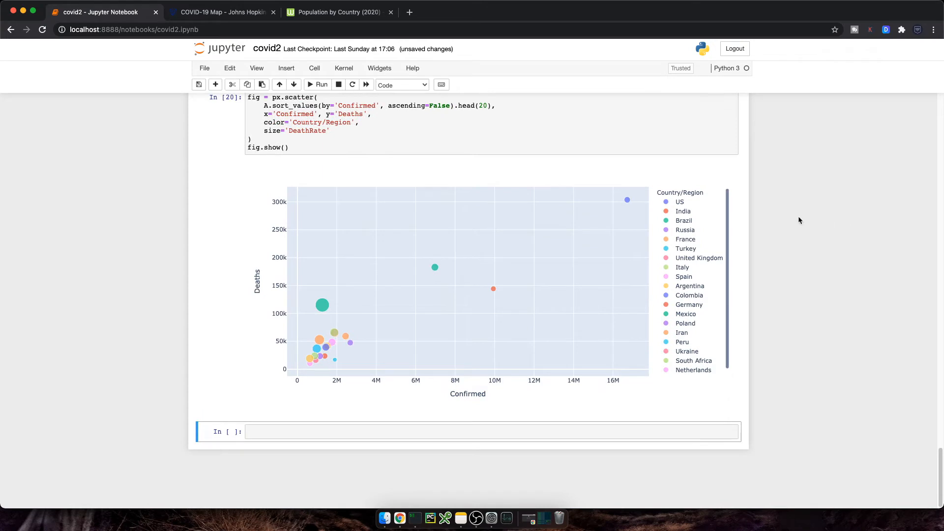
mouse_move(627, 200)
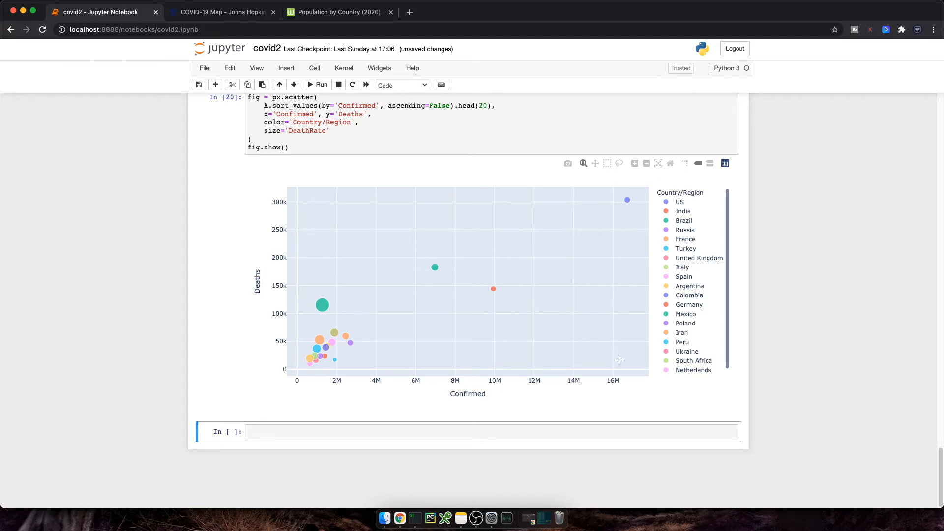
mouse_move(493, 288)
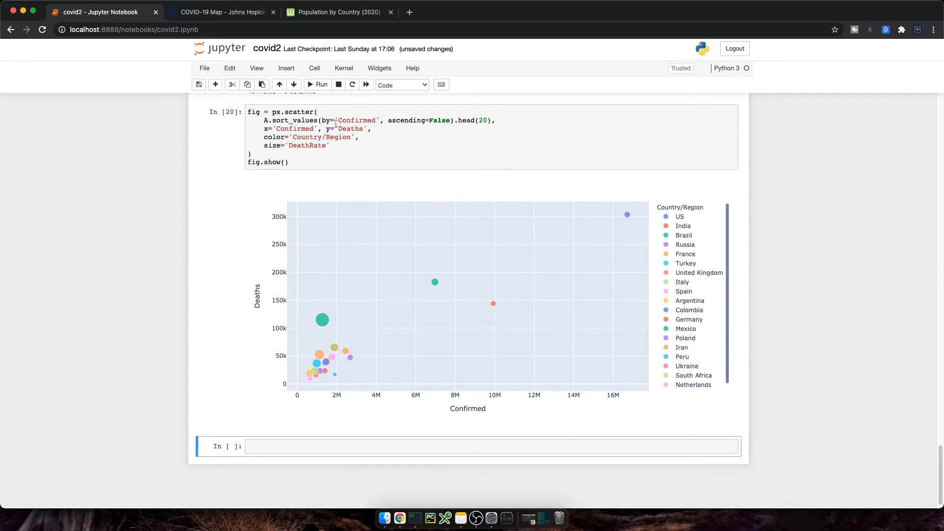
- Re-sort the scatter by DeathRate and zoom into the low-confirmed cluster near the origin
double_click(356, 120)
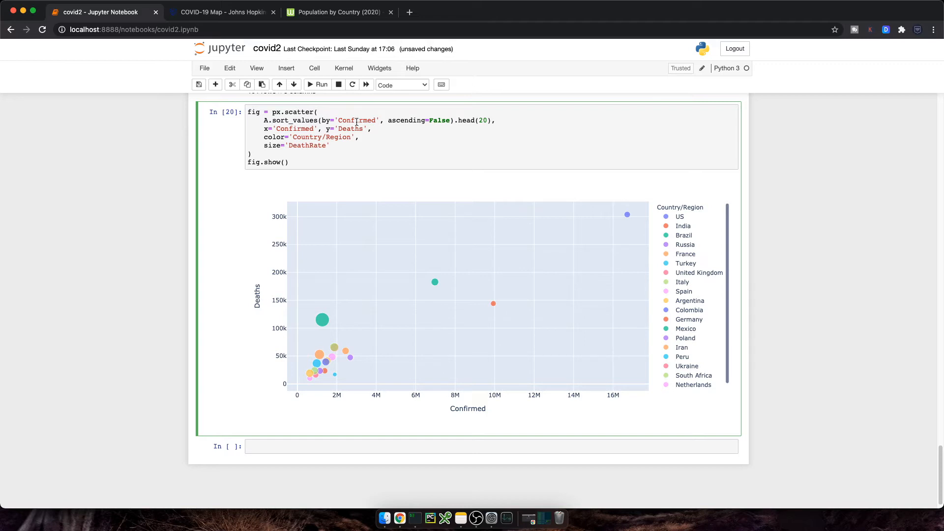
text(DeathRate)
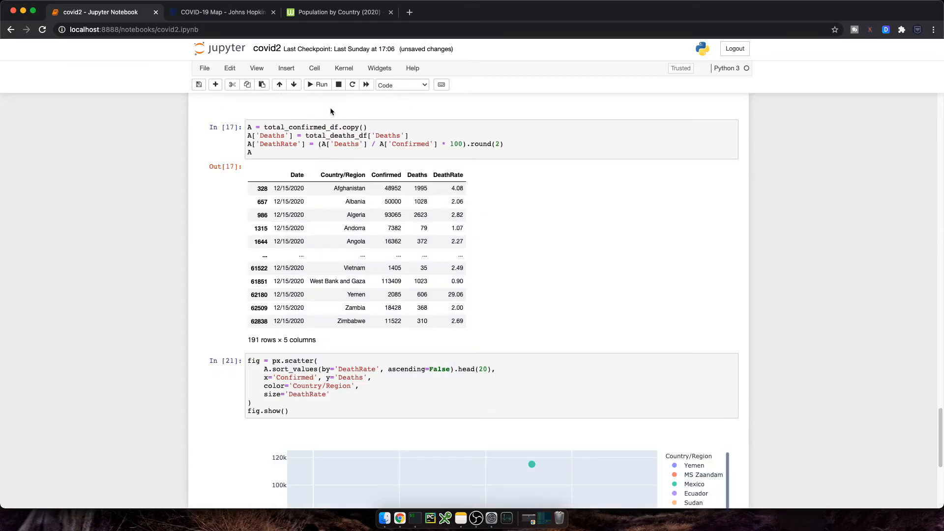
scroll(down, 3)
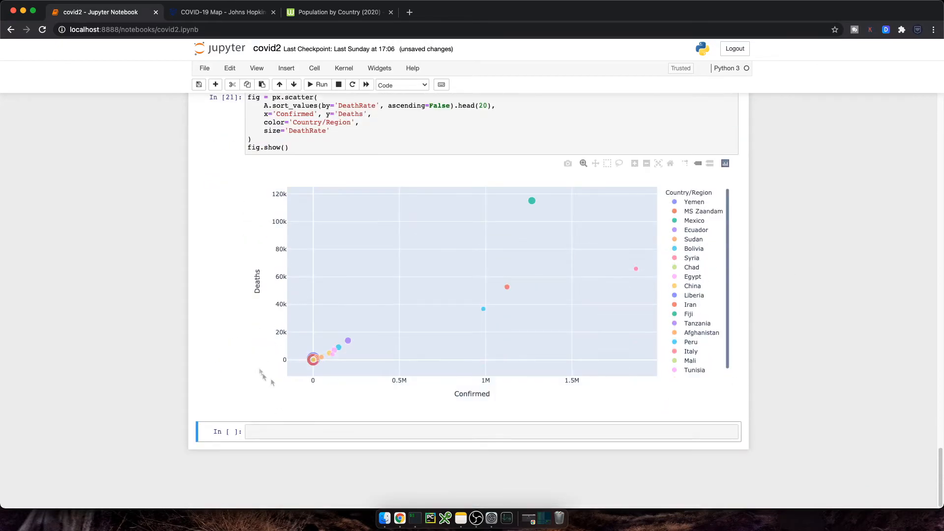
drag(303, 343, 338, 373)
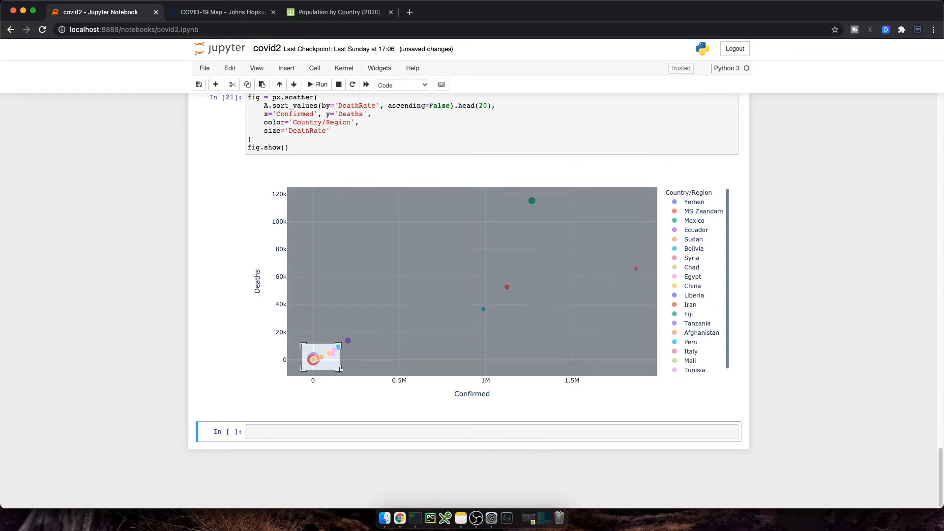
drag(302, 341, 339, 372)
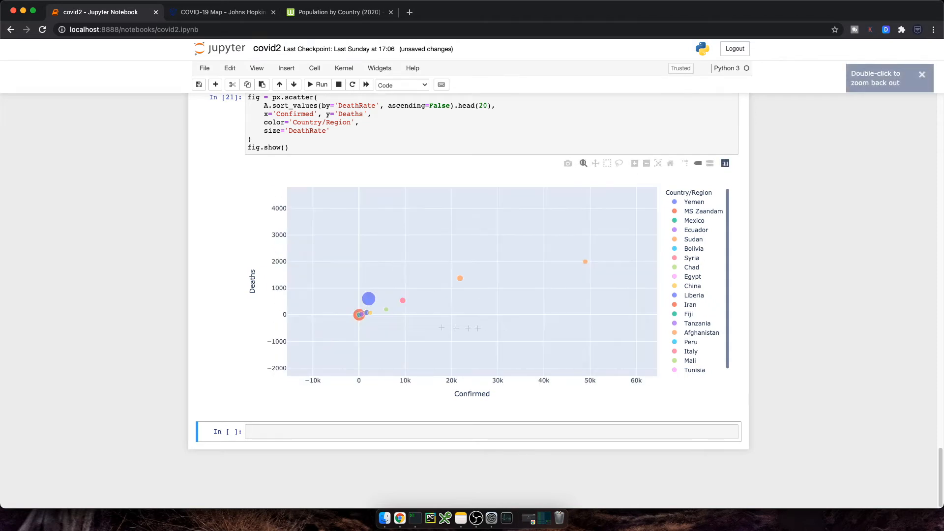
mouse_move(356, 315)
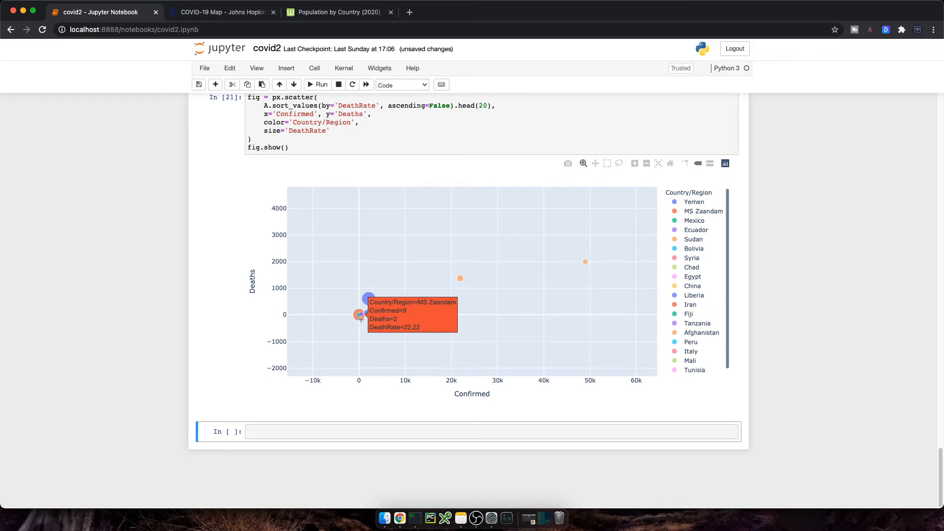
mouse_move(368, 298)
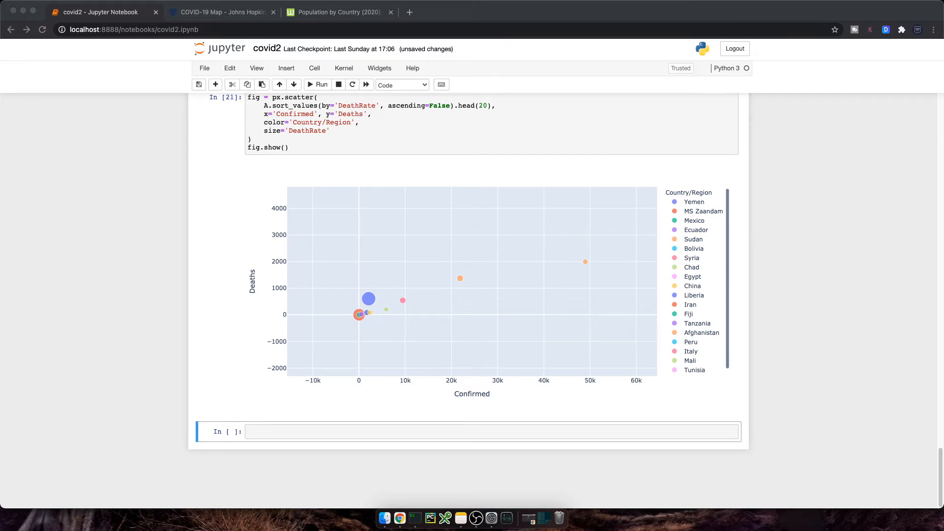
mouse_move(290, 431)
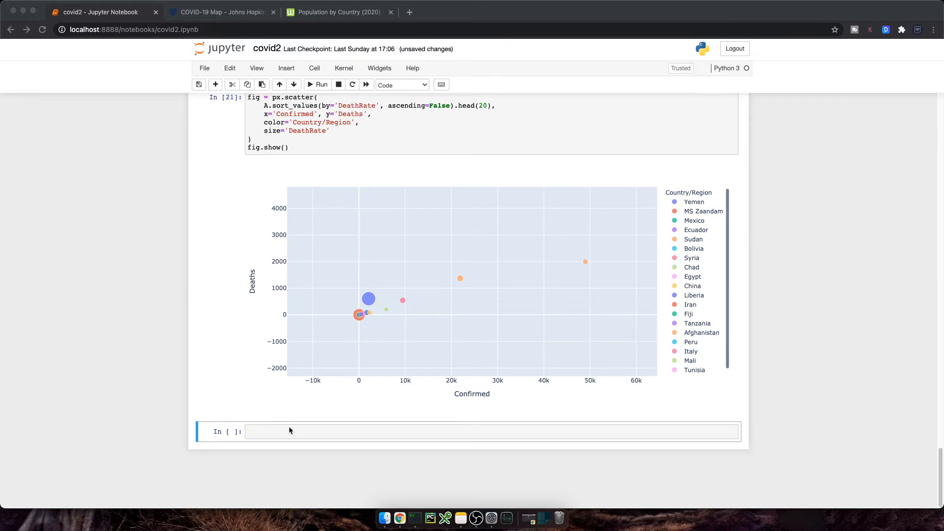
- Copy A into B, keep the 20 countries with most Deaths, and display B
text(B = A.copy())
text(B = B.sort_values(by='Deaths', ascending=False).head(20))
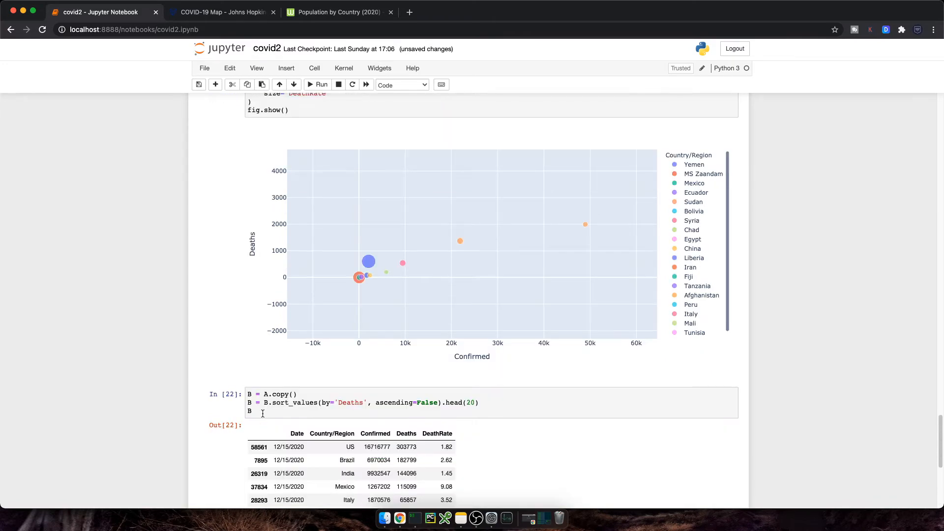
scroll(down, 3)
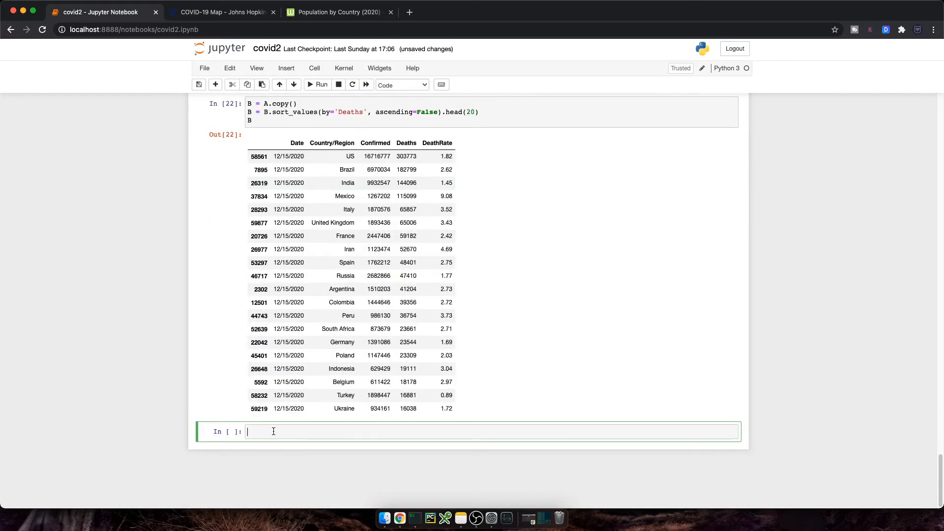
- Create a make_subplots figure with a secondary_y specs grid
text(fig = make_subplots)
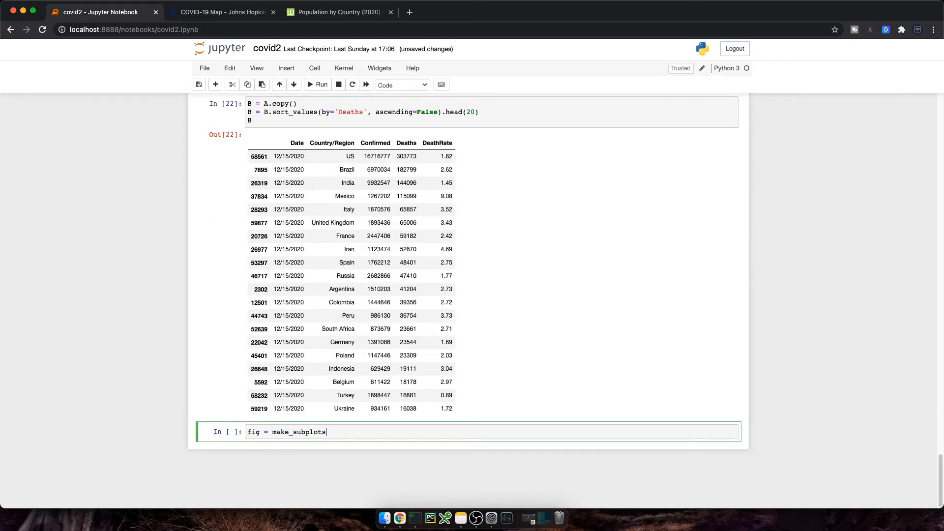
text((specs=[[{}]]))
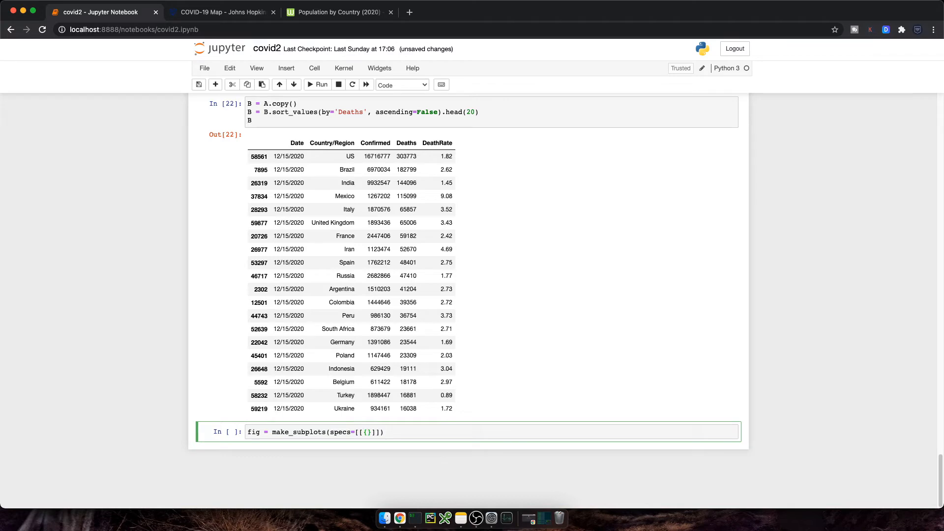
text("secondary")
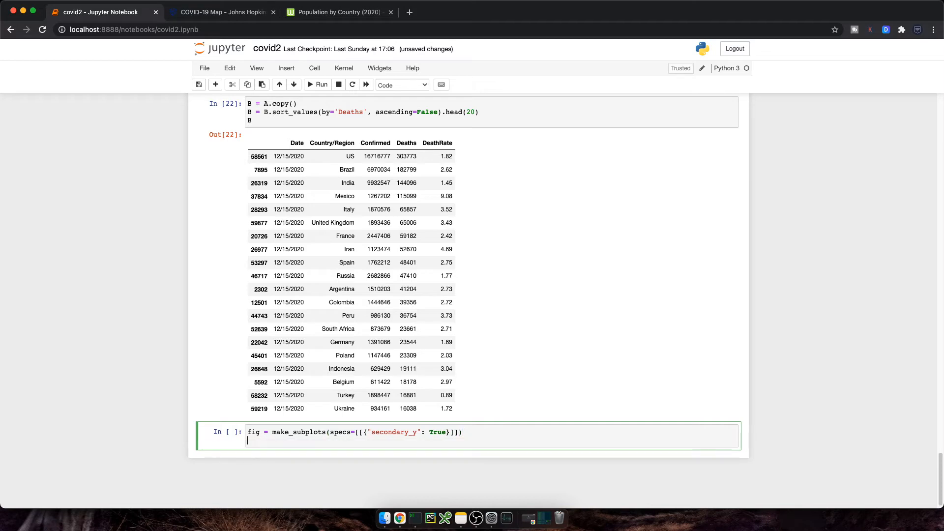
- Add a Deaths bar trace of B's countries, labelled with death counts, and show it
text(fig.add_trace)
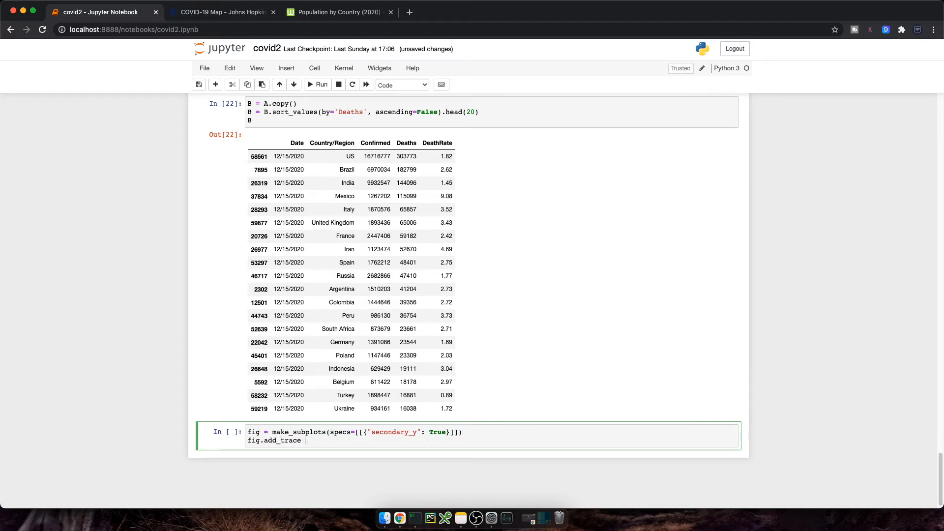
text((go.Bar()
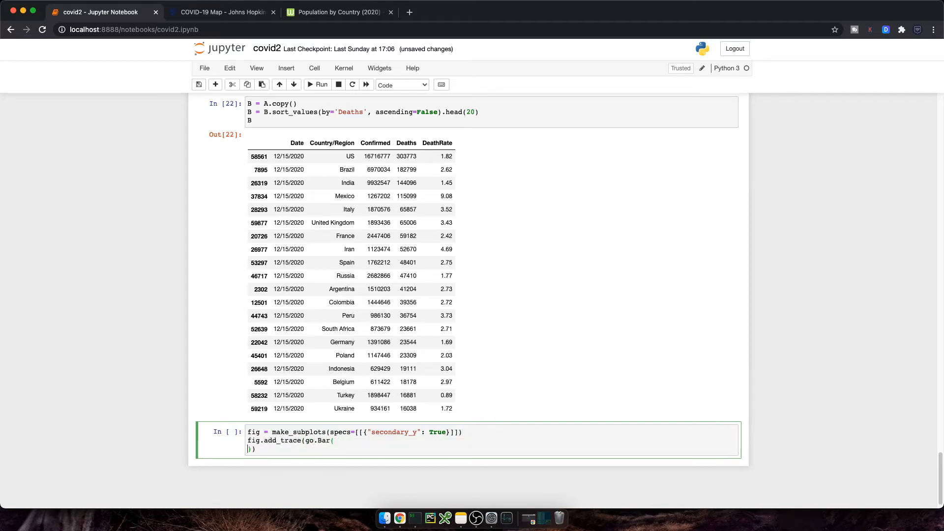
text(x=B['Country/'])
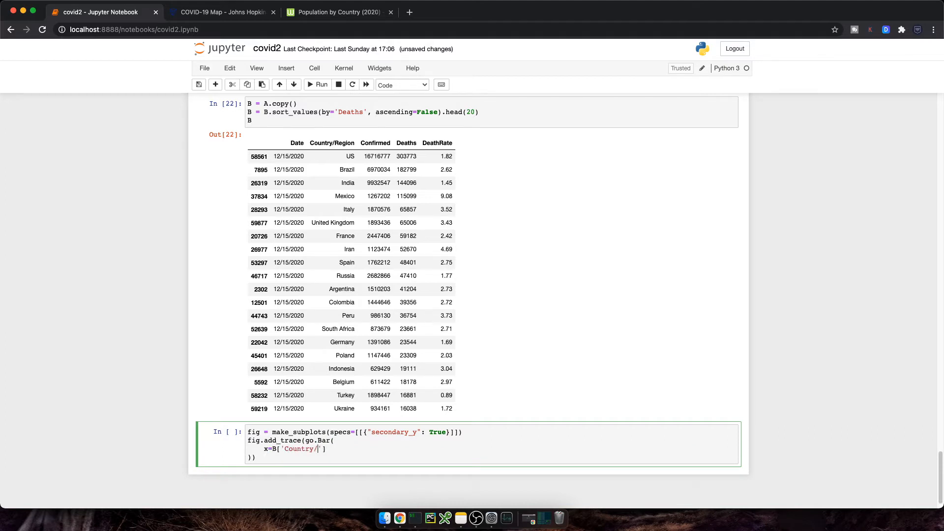
text(Region'], y=B[])
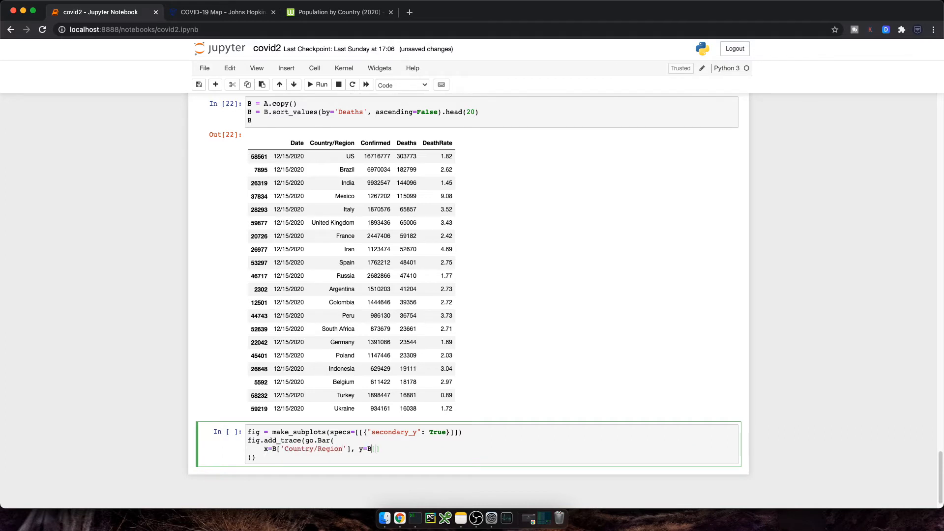
text(['Deaths'],)
text(text=)
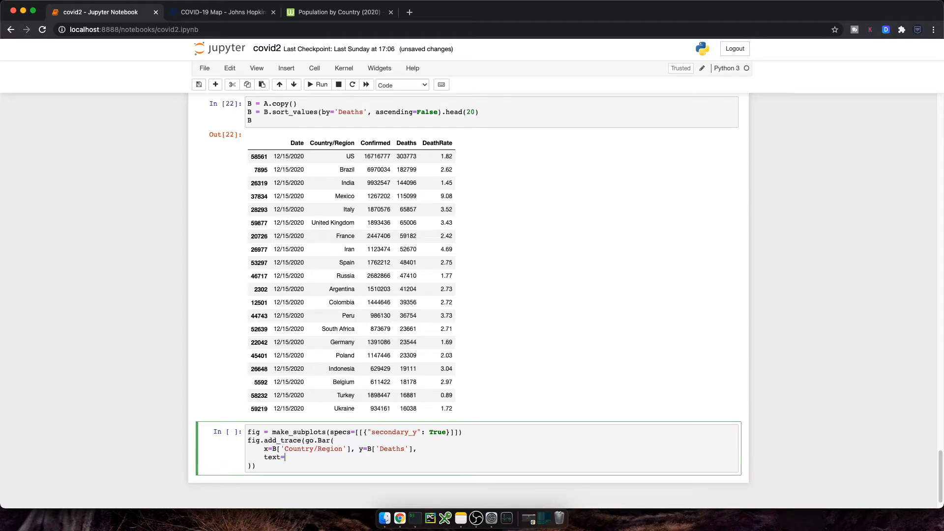
text(B['Deaths'])
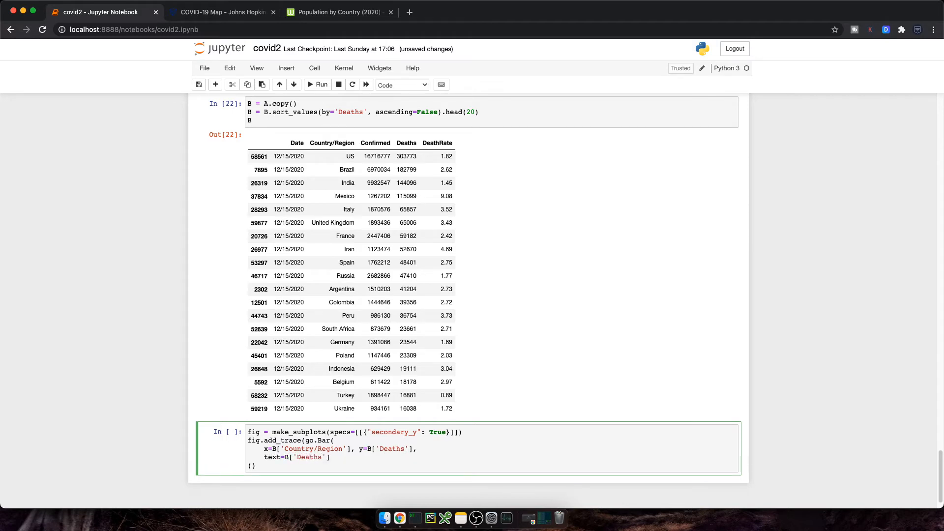
text(, name='Deaths',)
text(textposition="auto)
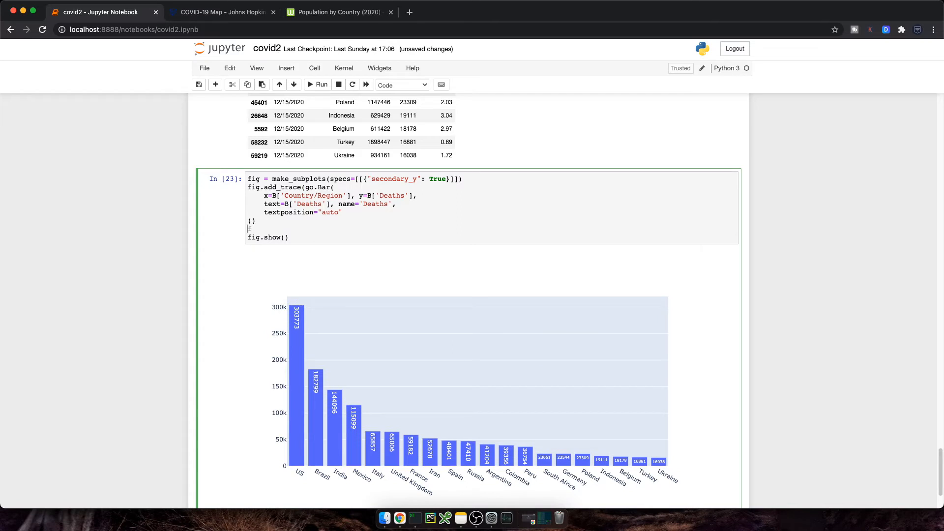
- Add a 'Death Rate (%)' Scatter trace over B's countries with markers+lines mode
text(fig.add_trace())
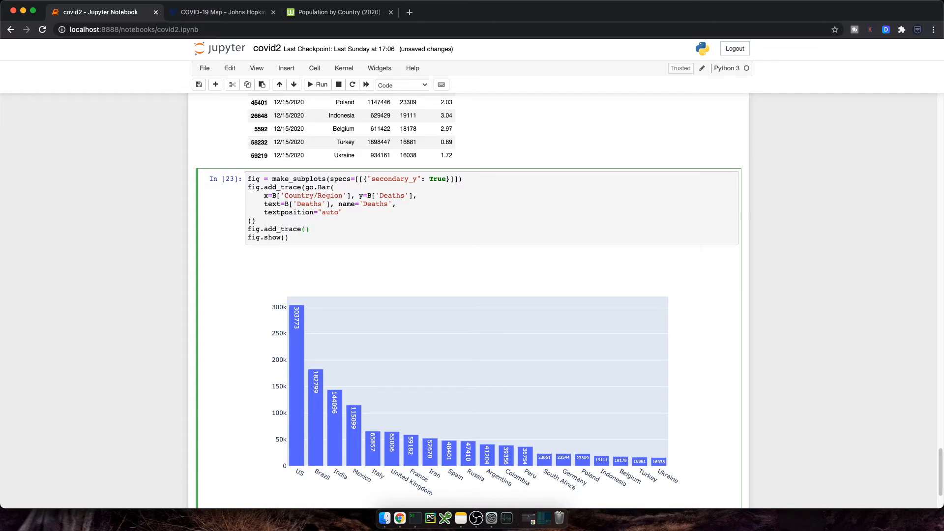
text(go.Scatter()
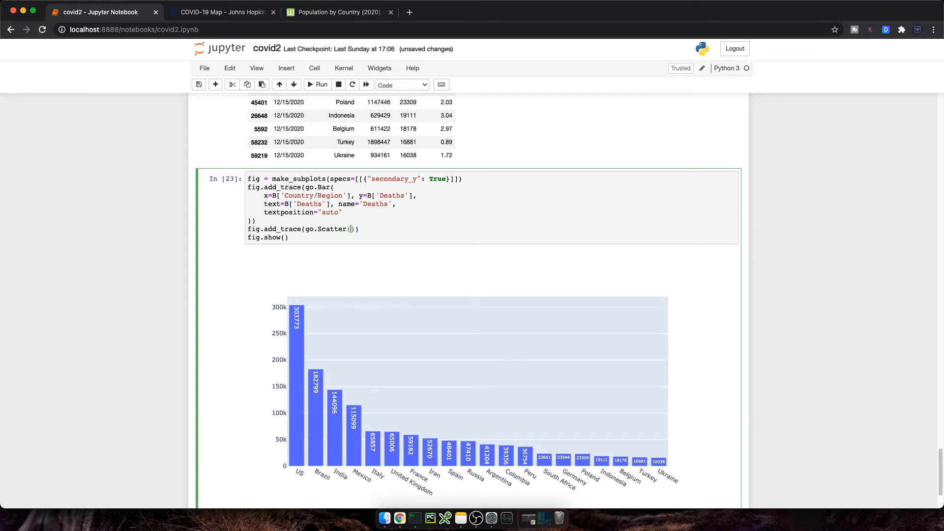
click(318, 84)
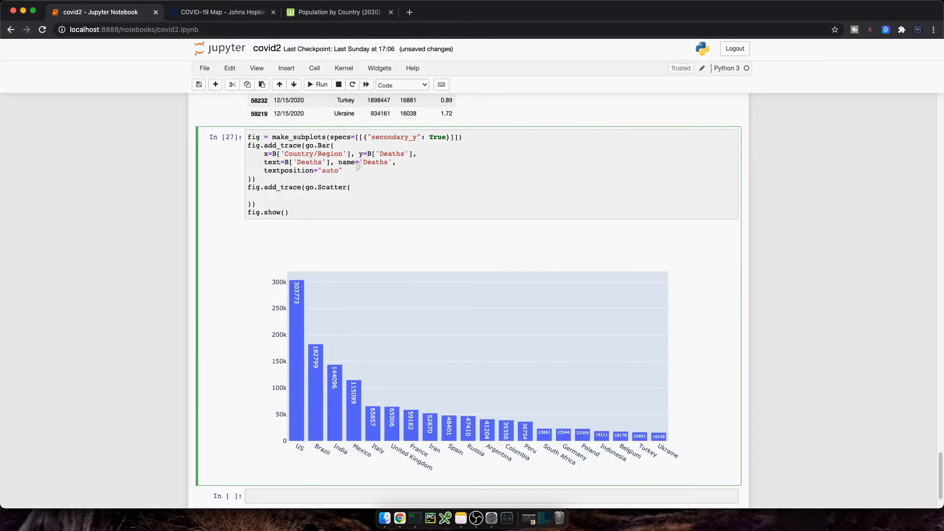
text(x=B['Country/Region'], y=B['Deaths'],)
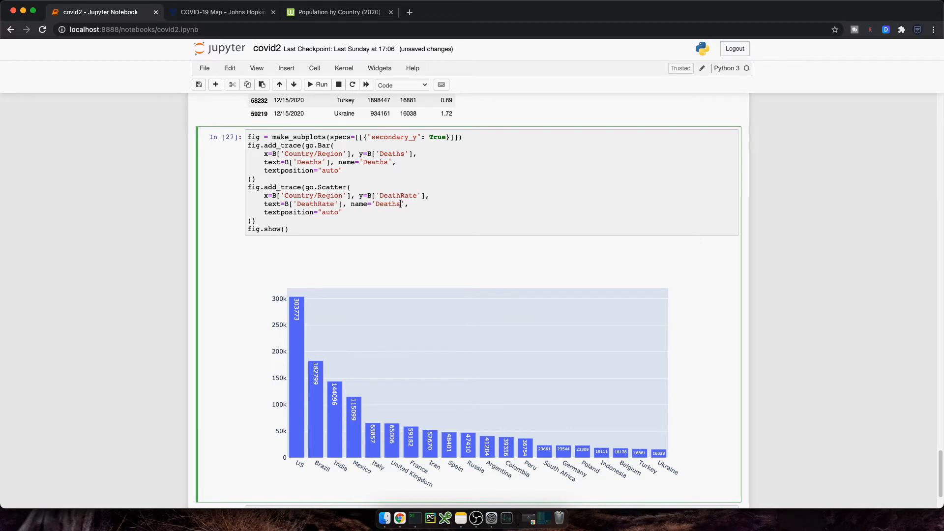
text(Death Rate (%))
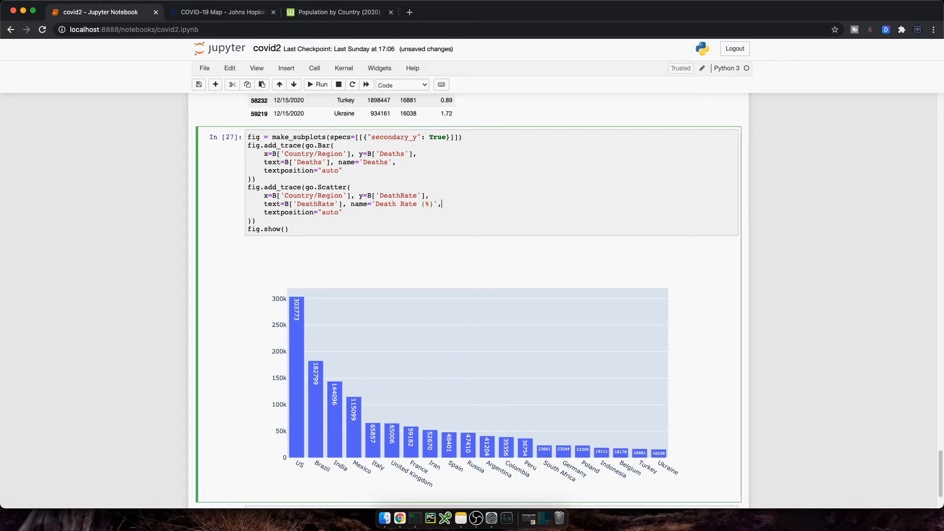
text(mode=)
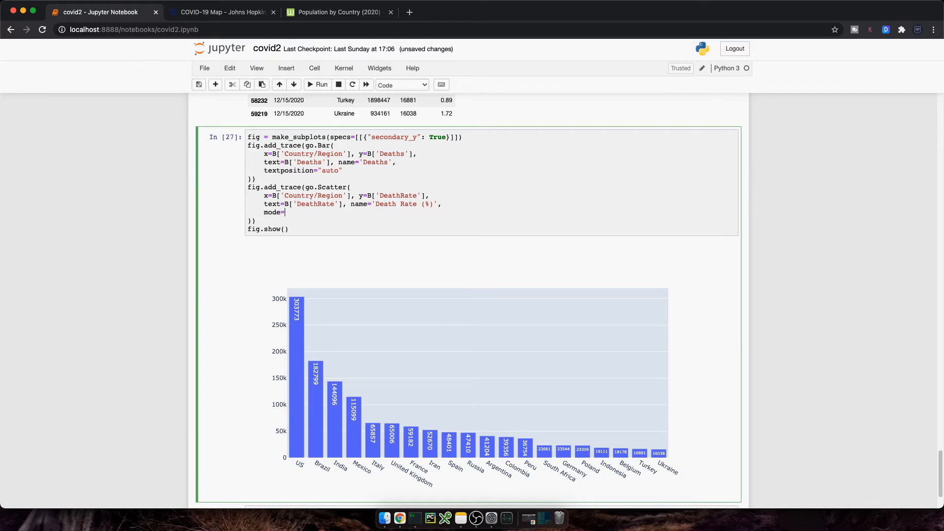
text("markers+lines)
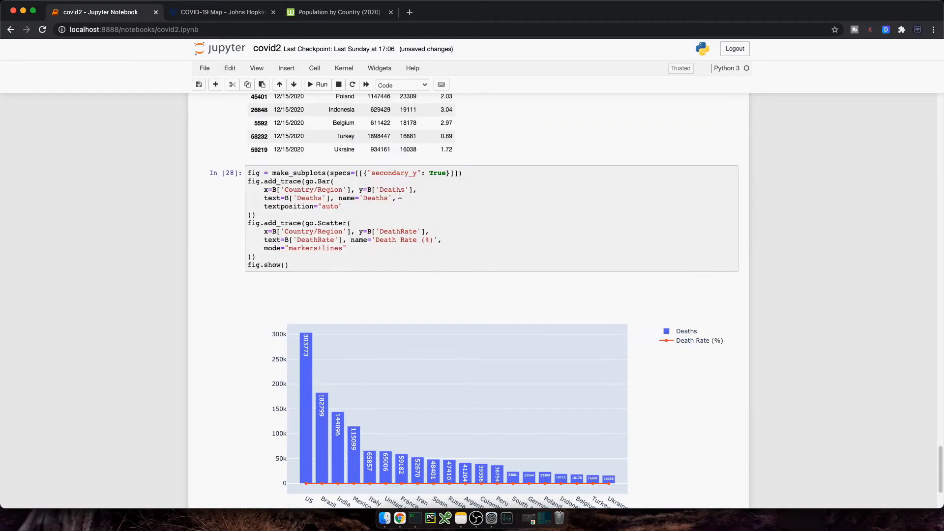
scroll(down, 3)
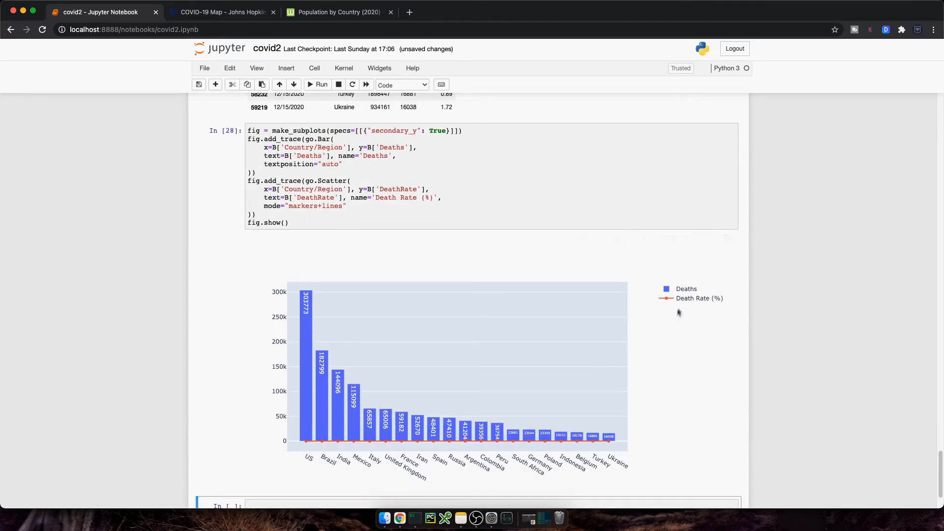
mouse_move(317, 448)
text(, )
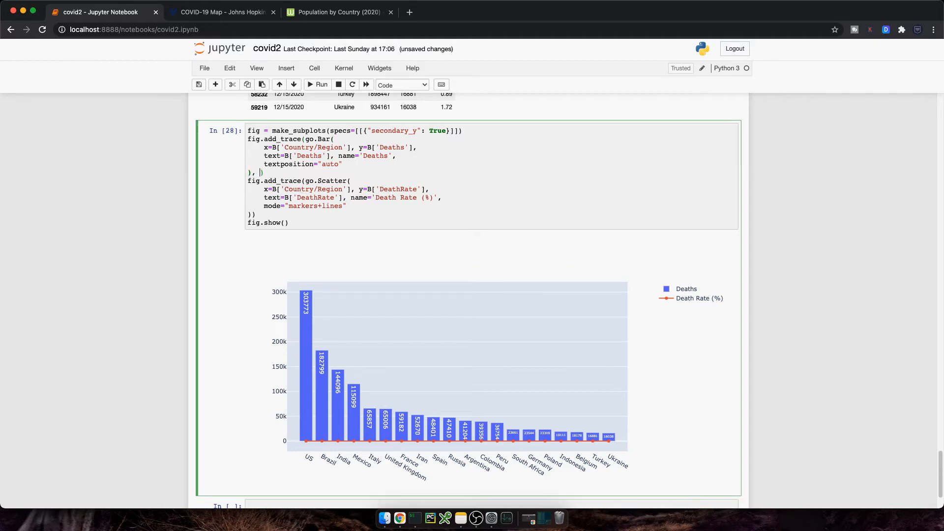
- Set secondary_y=False on the bar trace and secondary_y=True on the death-rate line
text(secondary_y=False)
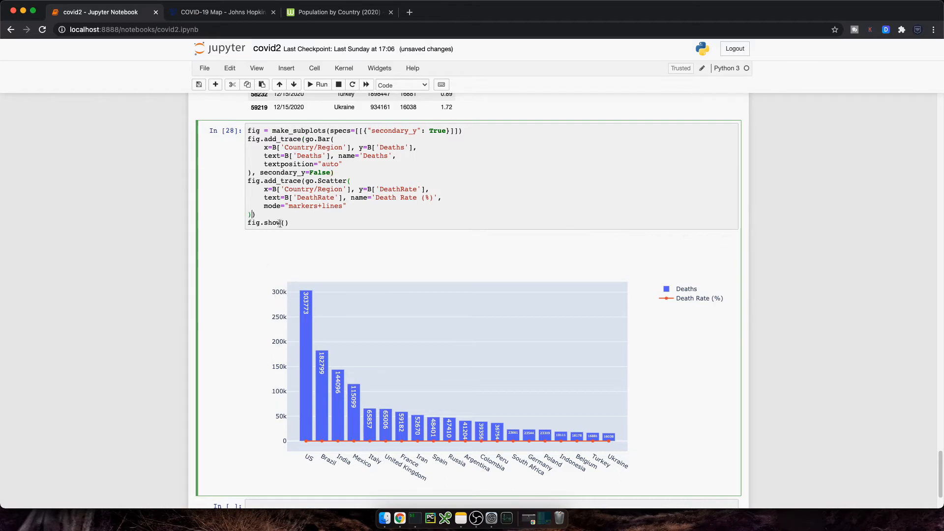
text(secondary_y=True)
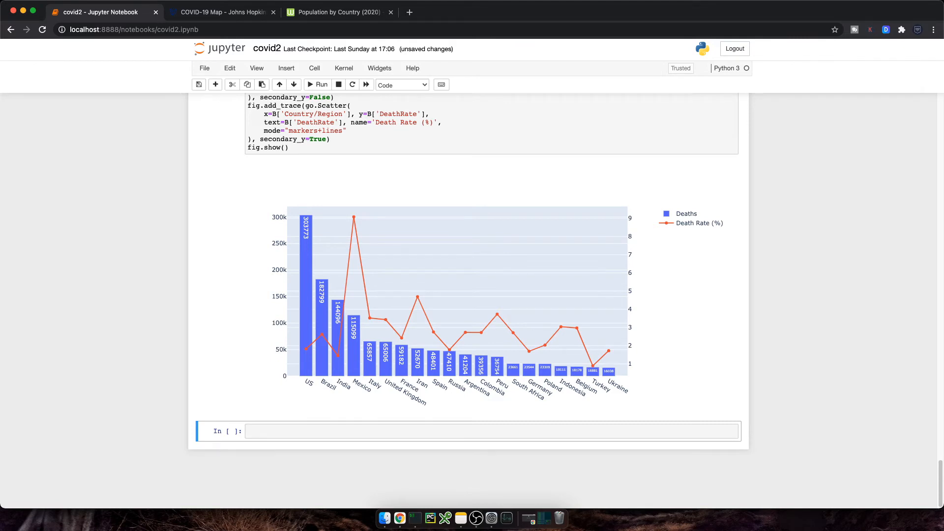
mouse_move(183, 353)
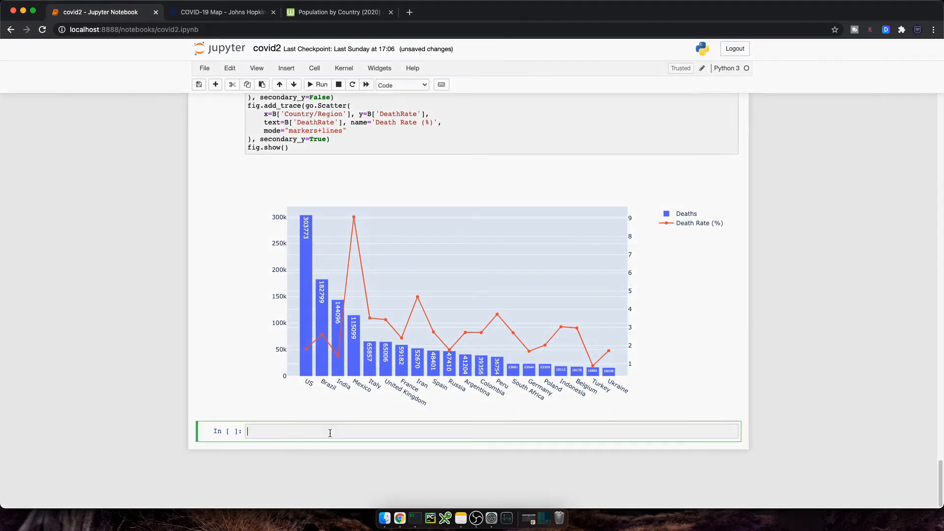
- Group confirmed_melt_df by Date into C and add a DailyConfirmed diff column
text(# Daily Confirmed Cases)
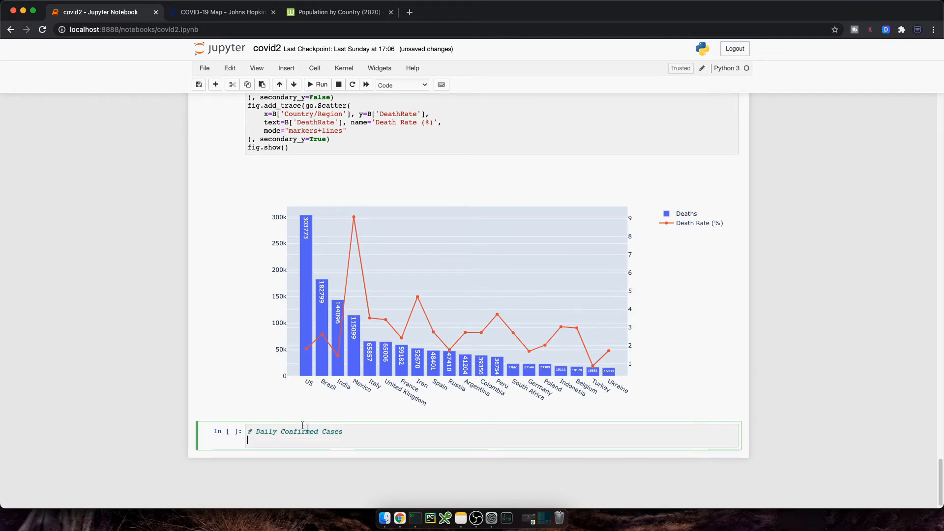
text(confirmed_melt_df)
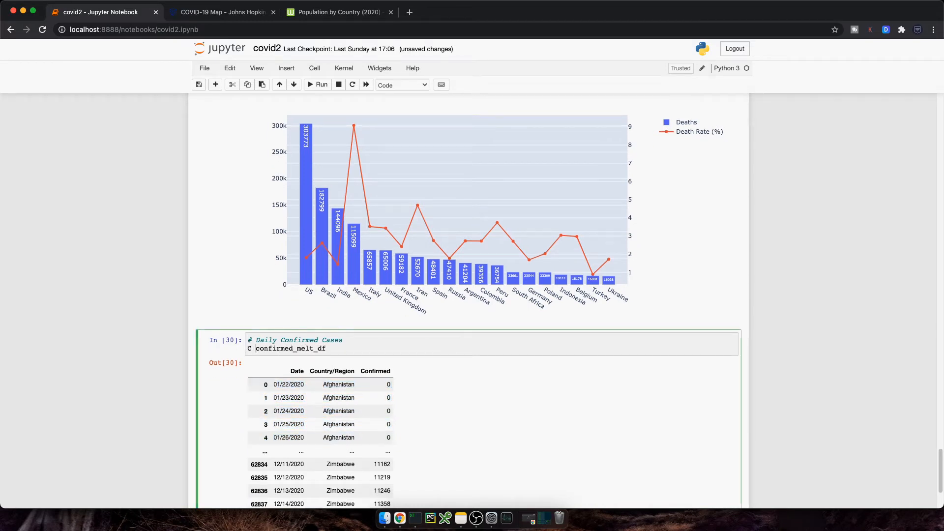
text(= confirmed_melt_df.groupby(b)
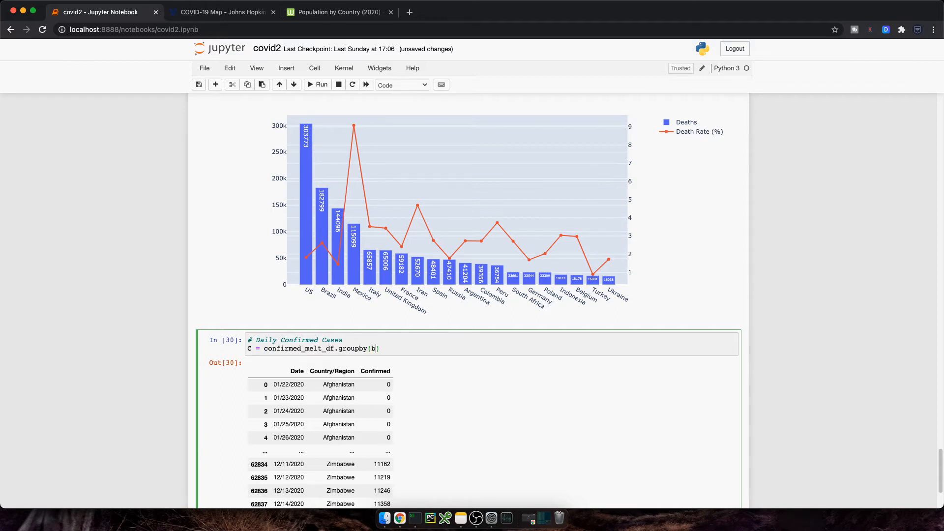
text(y="Date").aggregate(np.sum))
text(C[)
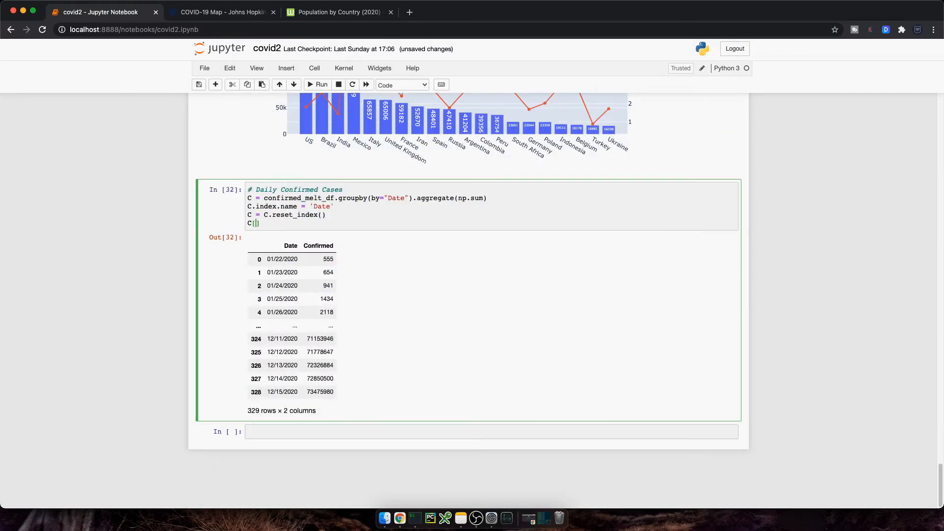
text('DailyConfirmed')
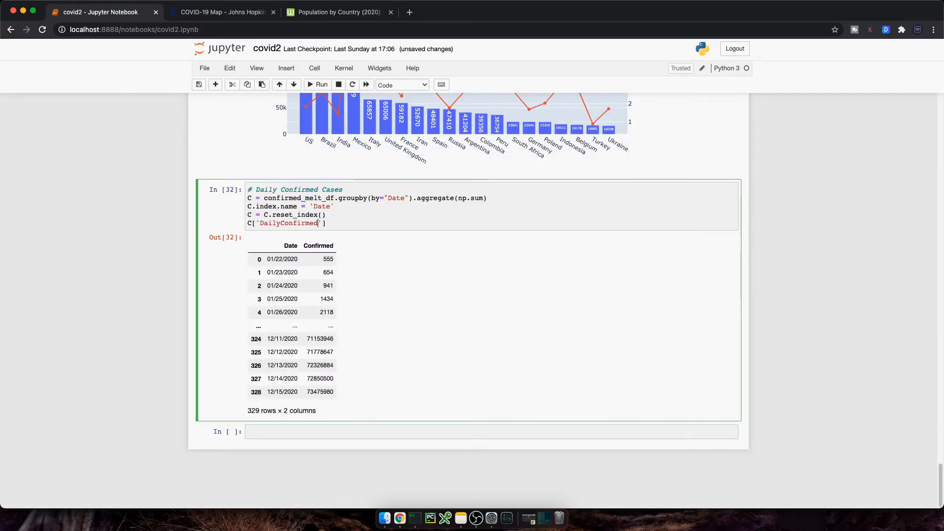
text(= C[''])
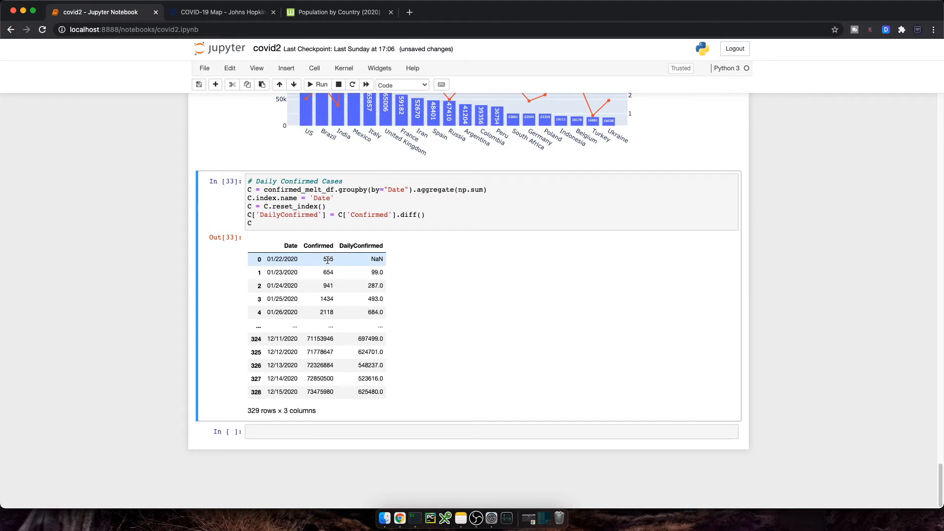
- Plot C as a px.area chart with x='Date' and y='DailyConfirmed'
text(fig)
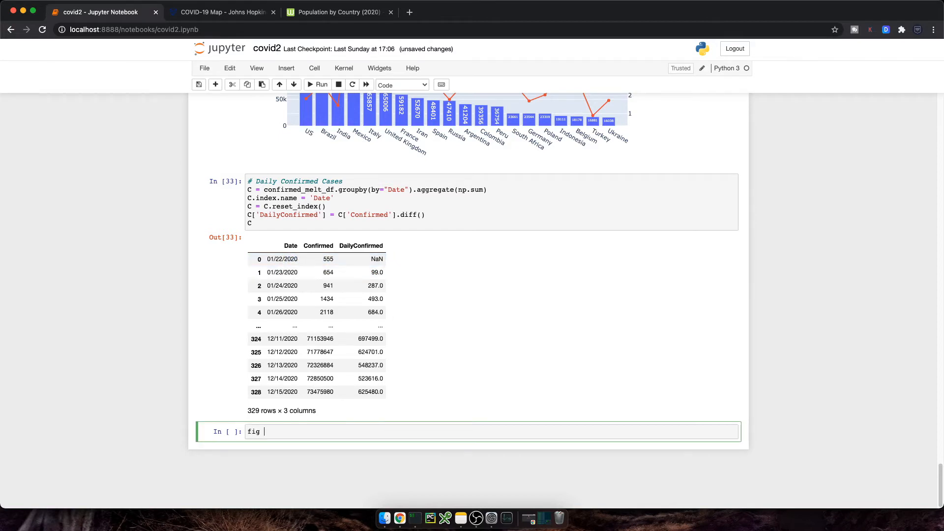
text(= px.area())
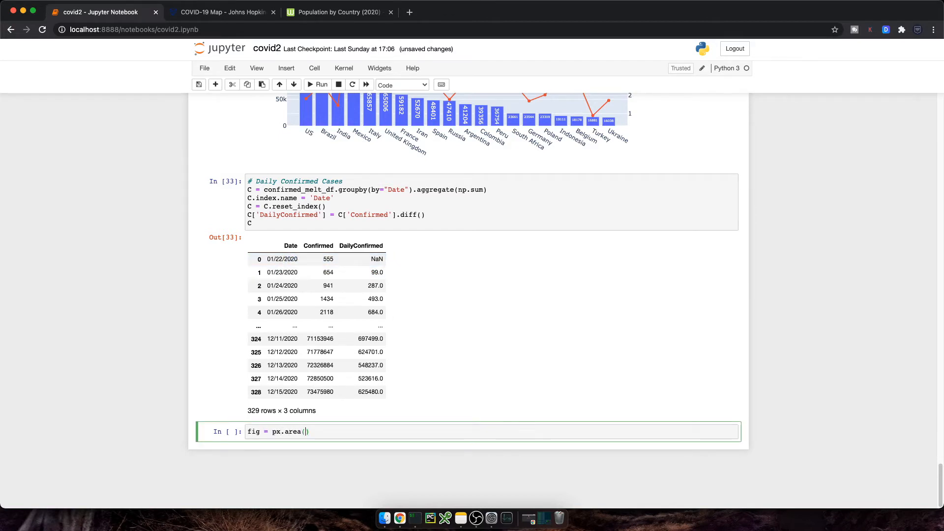
text(C,)
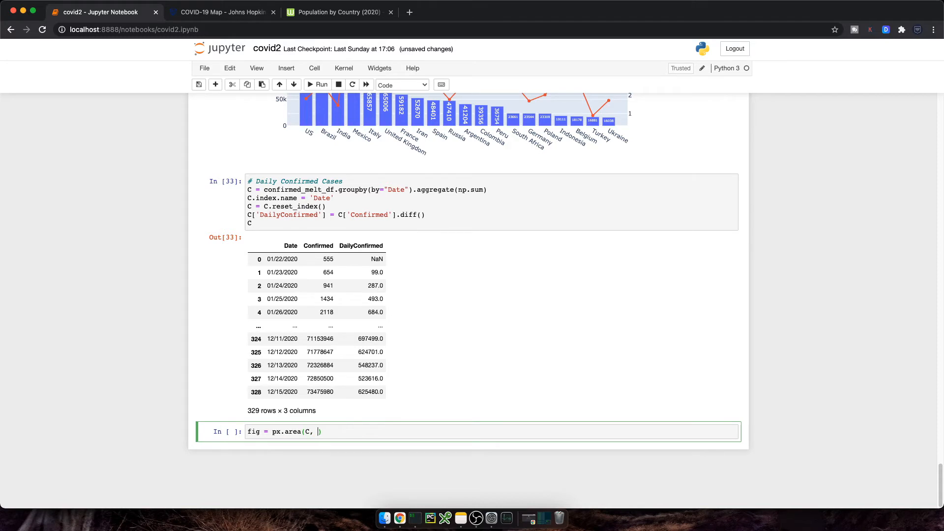
text(x='Date')
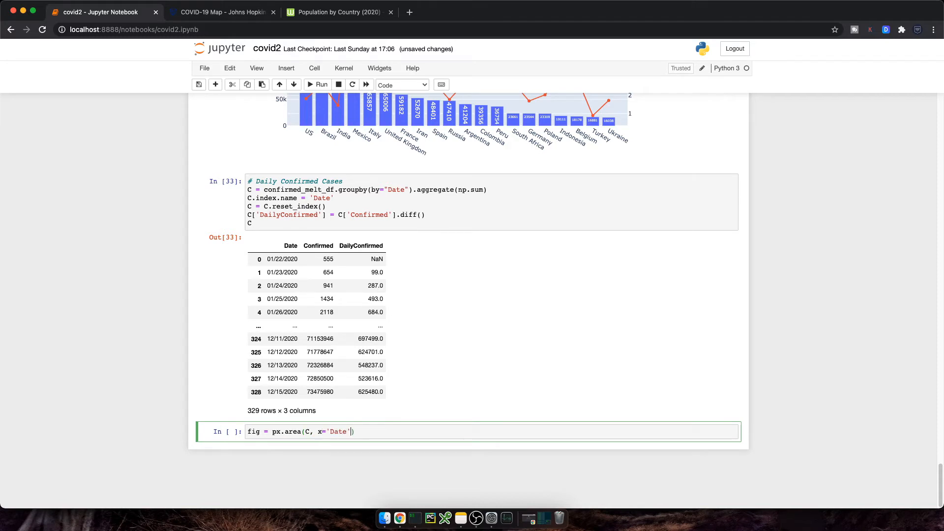
text(, y=')
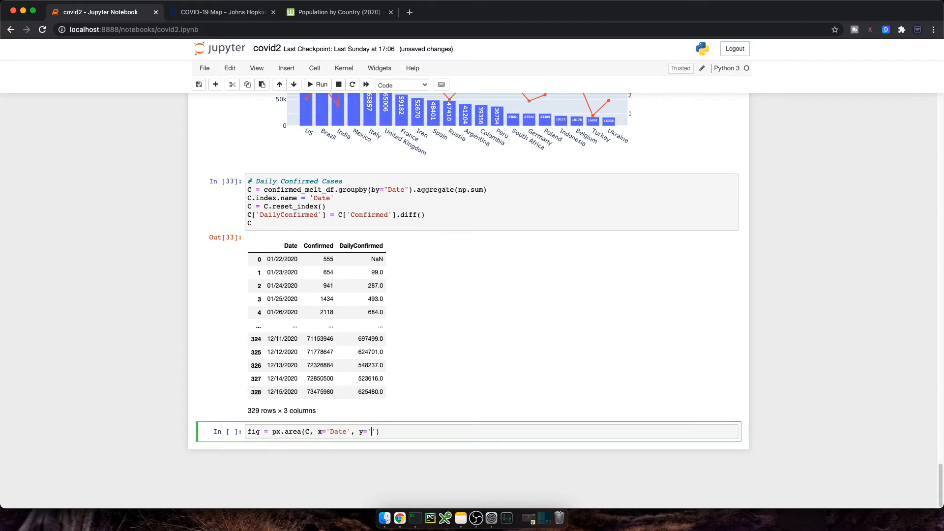
text(DailyConfirmed')
text(fig.show())
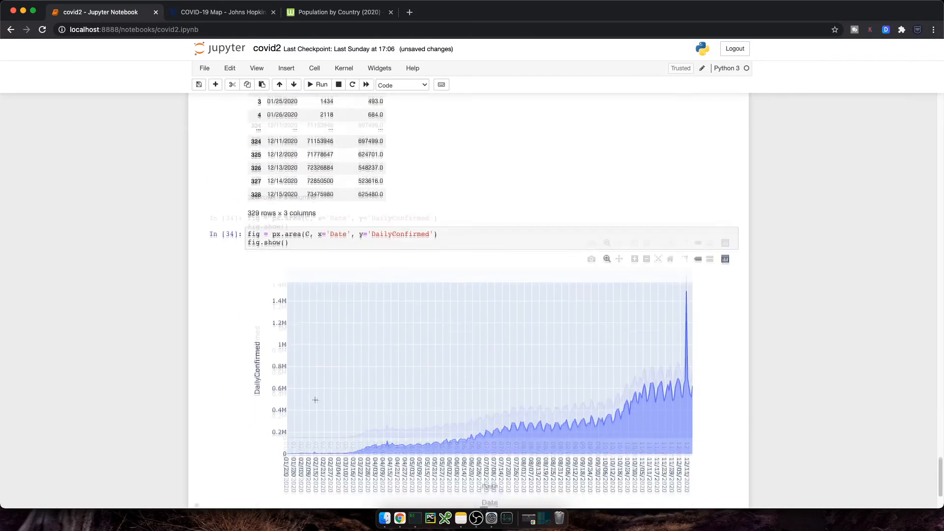
scroll(down, 3)
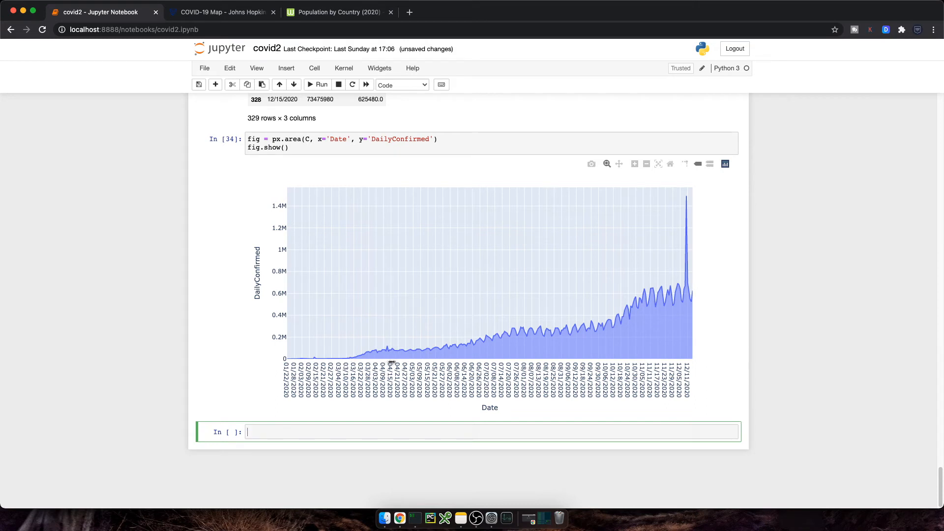
mouse_move(405, 346)
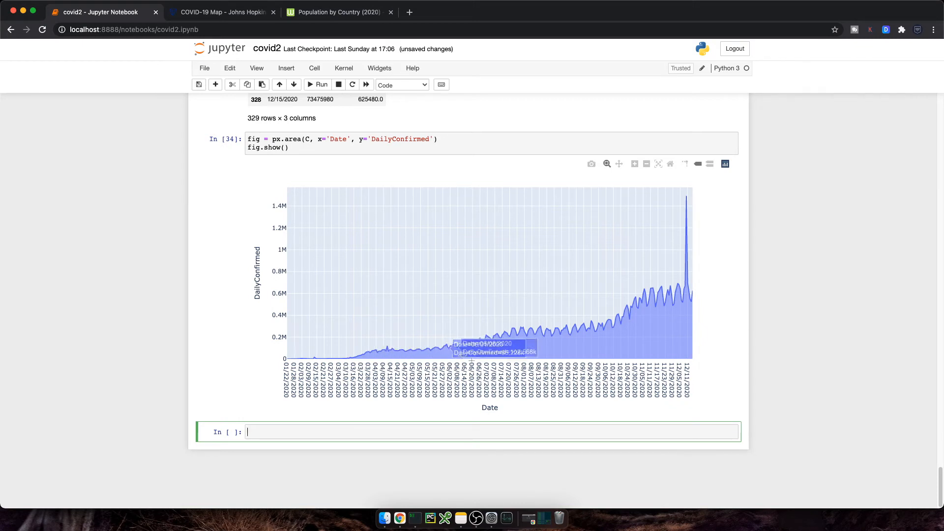
mouse_move(488, 380)
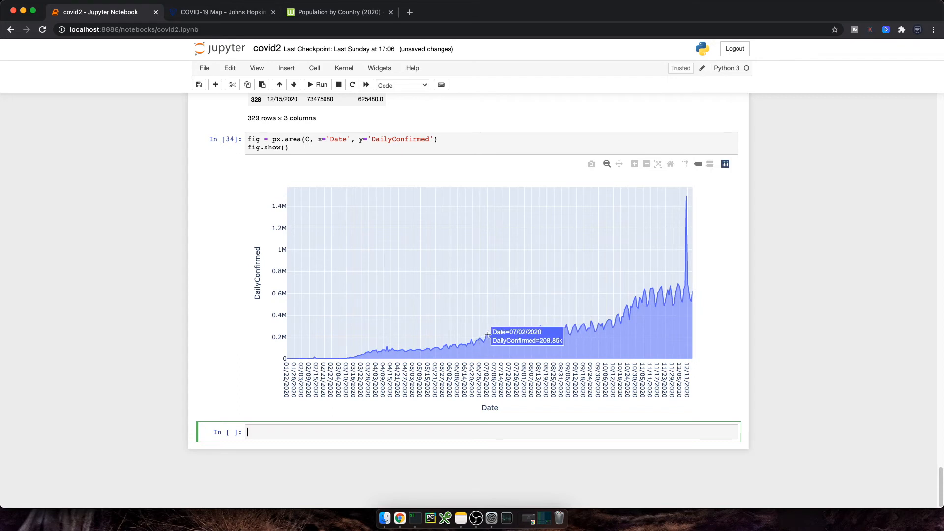
mouse_move(562, 335)
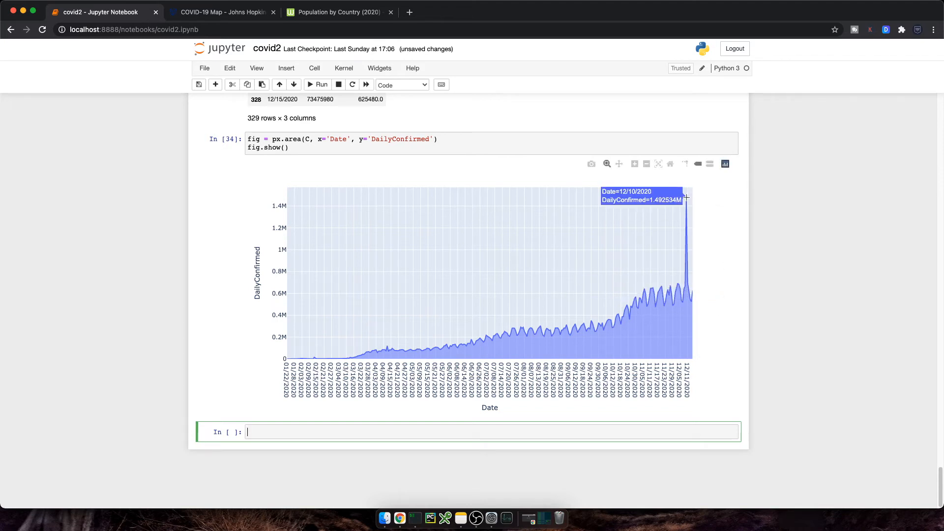
mouse_move(703, 276)
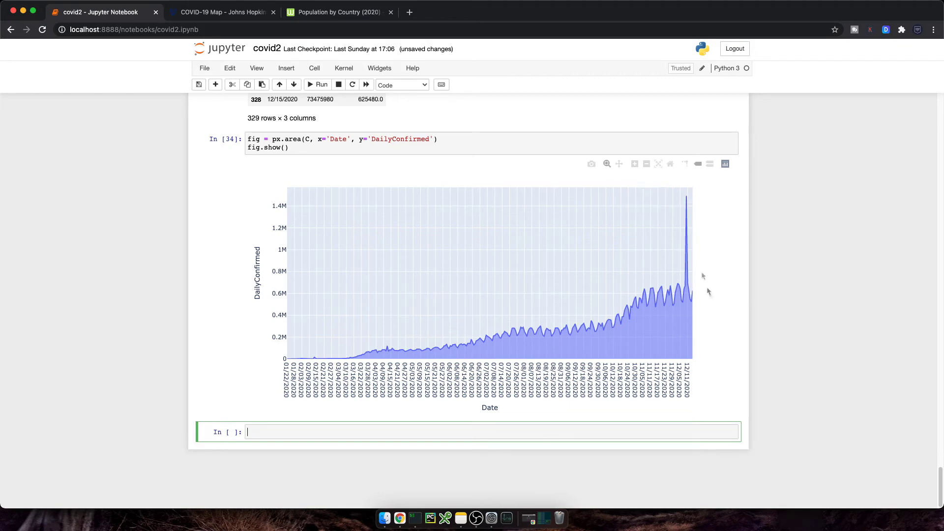
mouse_move(686, 288)
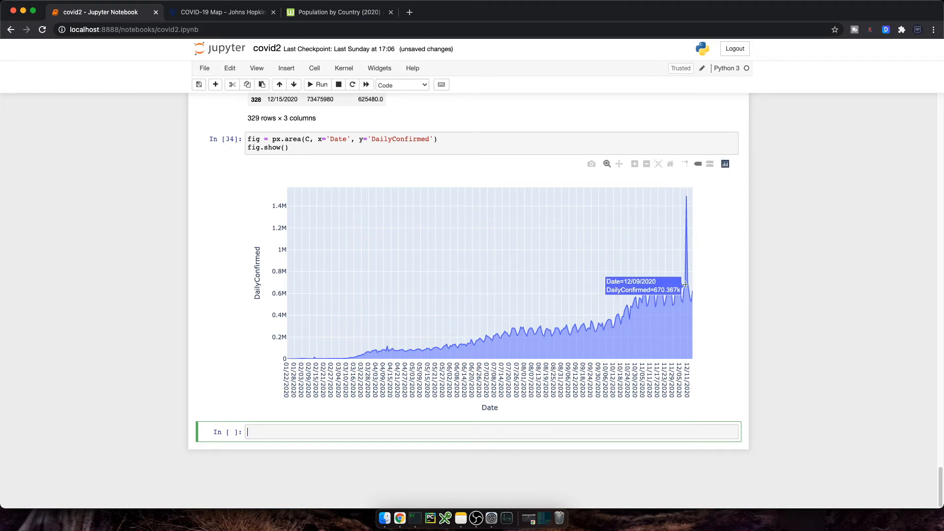
mouse_move(686, 194)
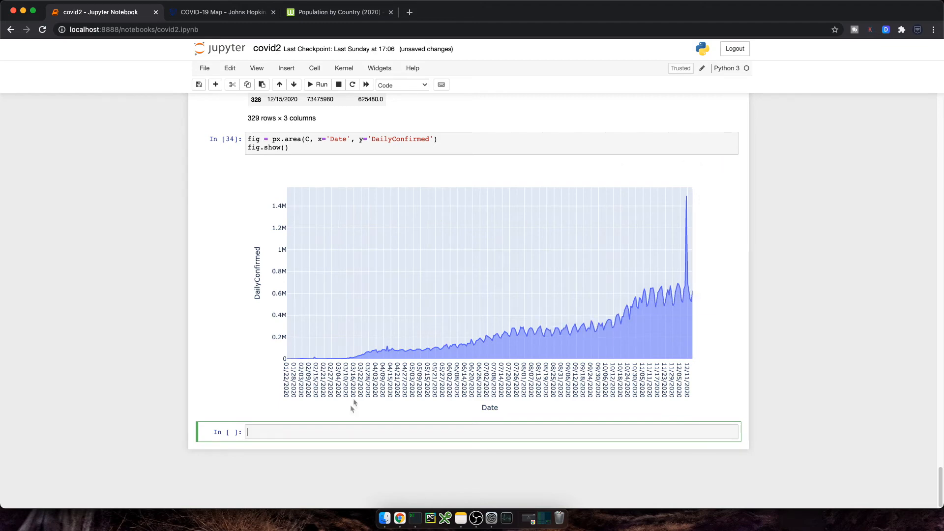
mouse_move(131, 362)
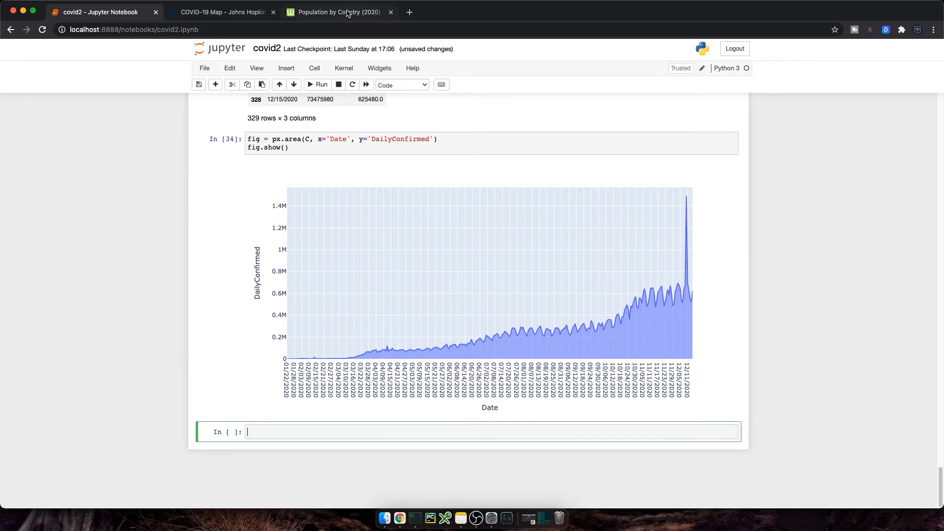
- Copy the Worldometer population-by-country URL and return to the covid2 notebook
click(342, 11)
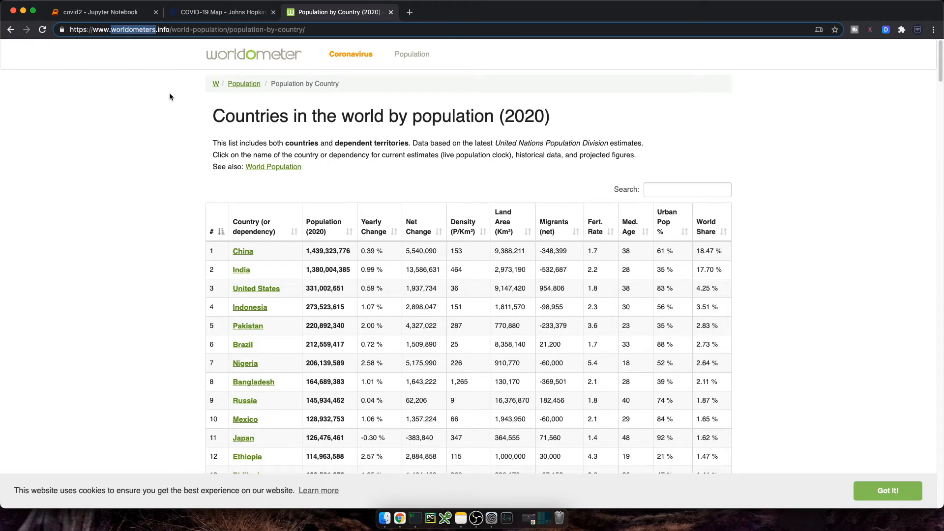
scroll(down, 3)
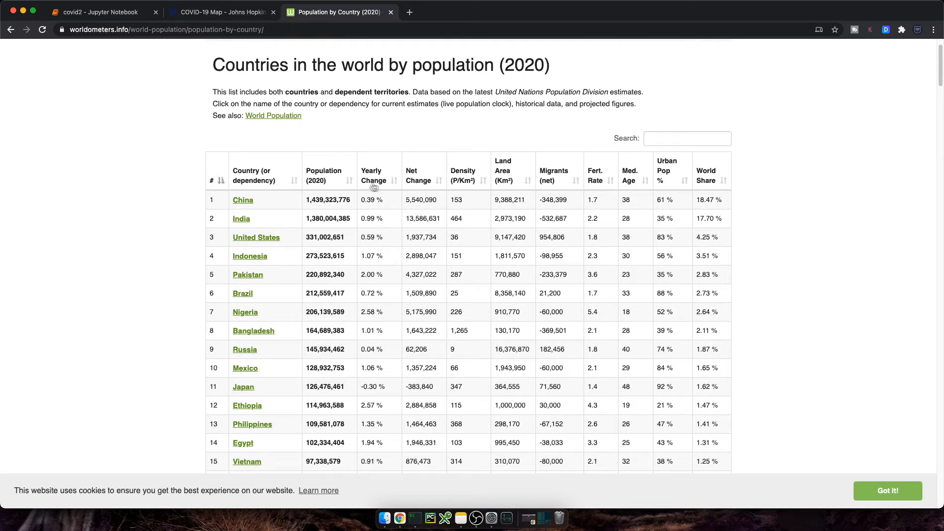
mouse_move(514, 171)
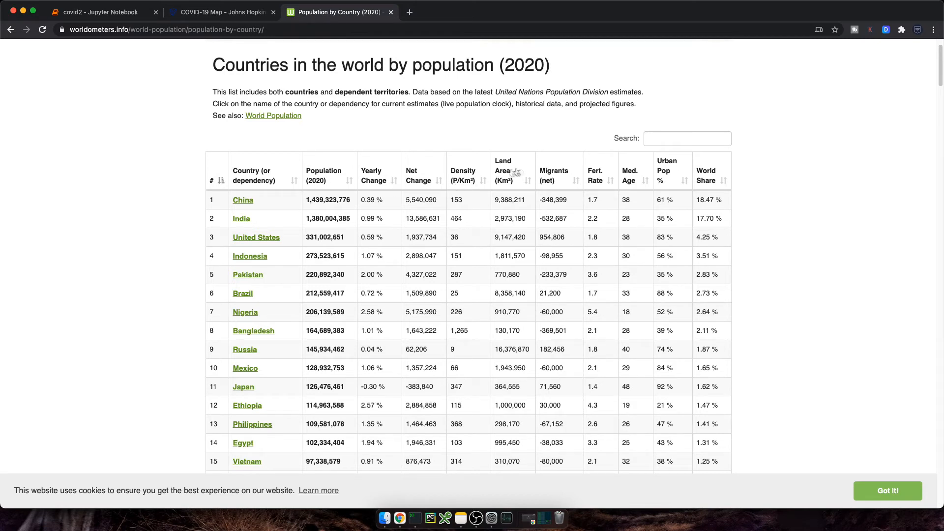
click(172, 29)
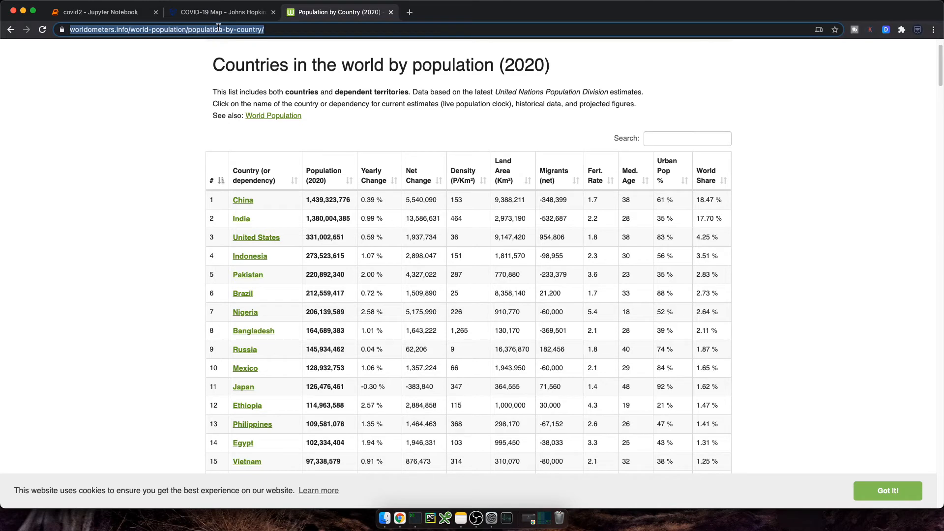
mouse_move(124, 19)
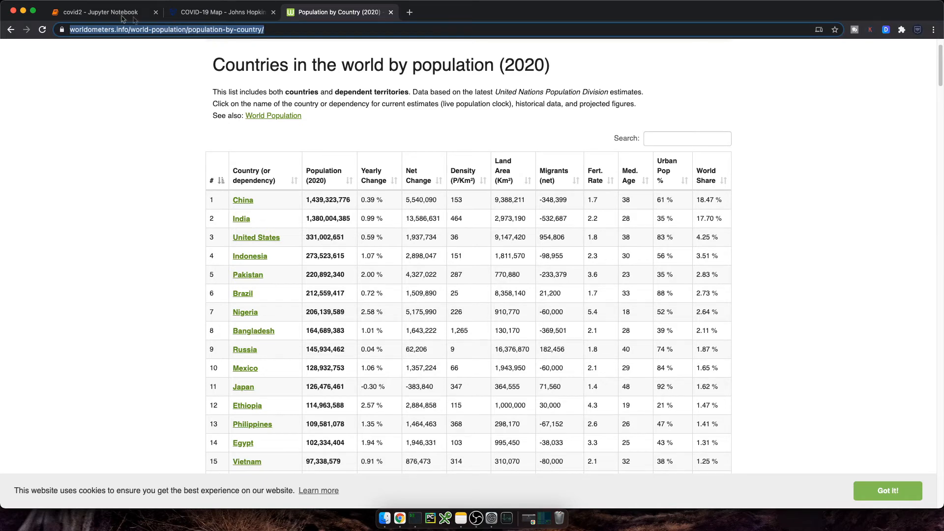
click(99, 12)
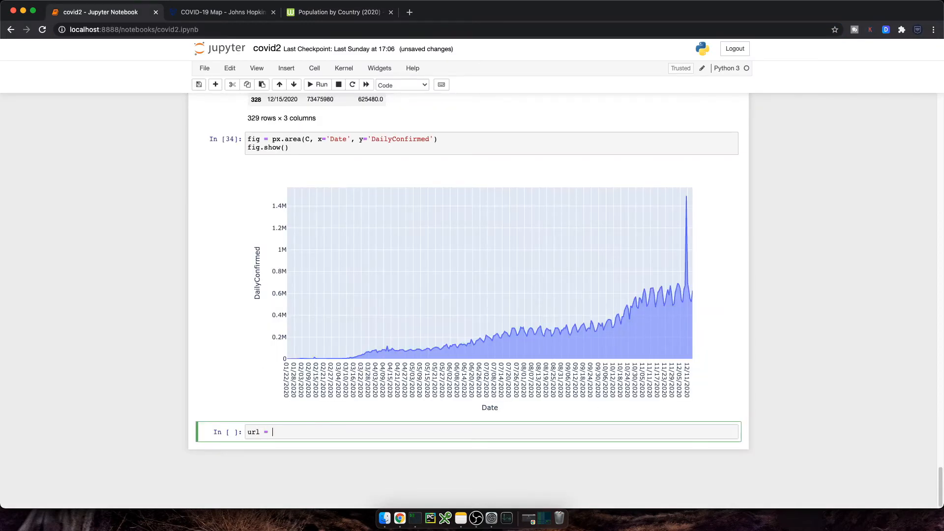
- Scrape the Worldometer population page's first table into population_df with requests, BeautifulSoup and read_html
text('https://www.worldometers.info/world-population/population-by-country/')
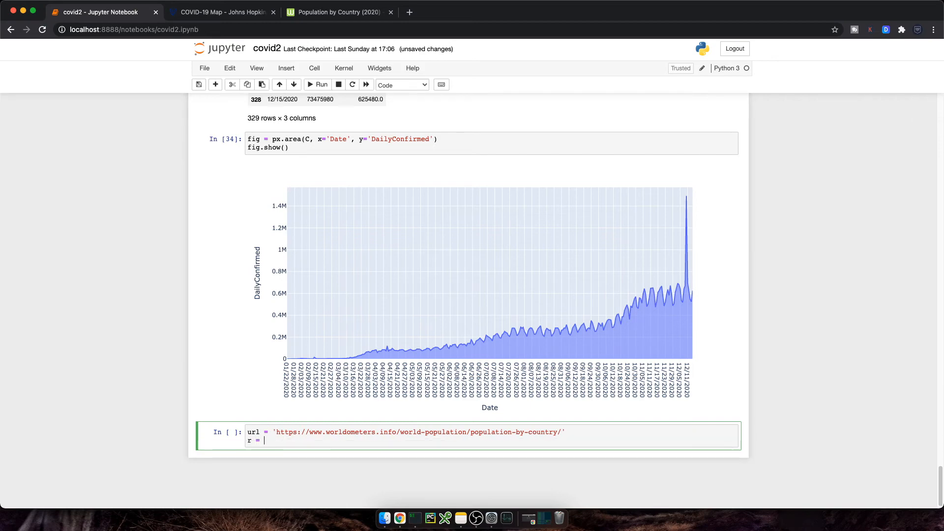
text(requests.get(url))
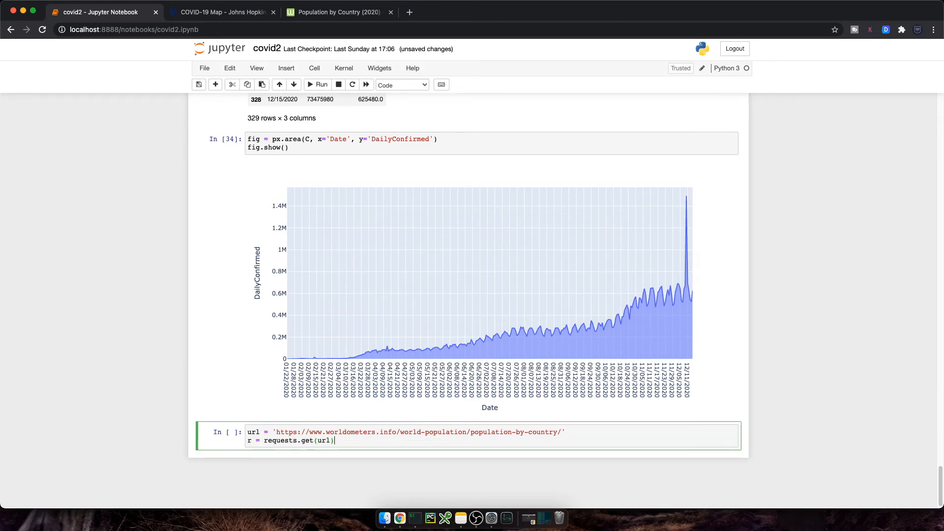
text(bs = BeautifulSoup(r.content, 'html)
text(table = b)
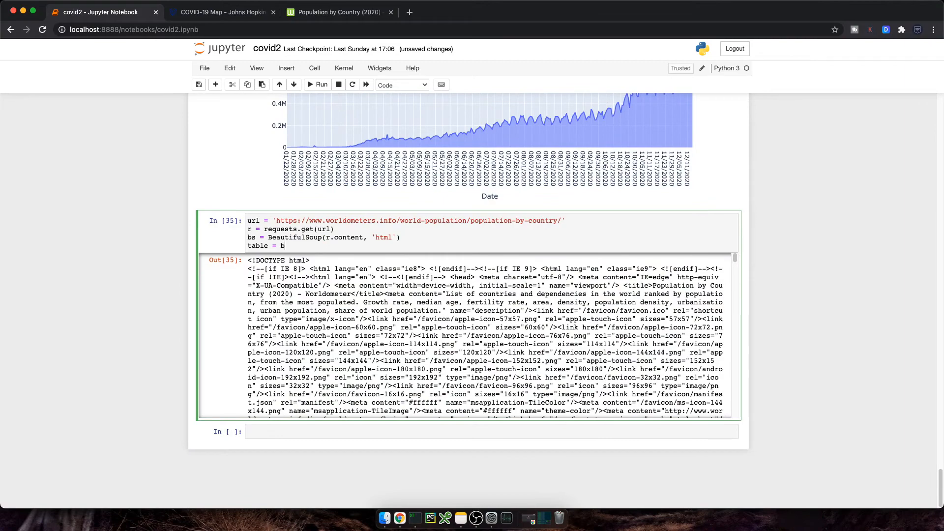
text(s.find_all("table")[0])
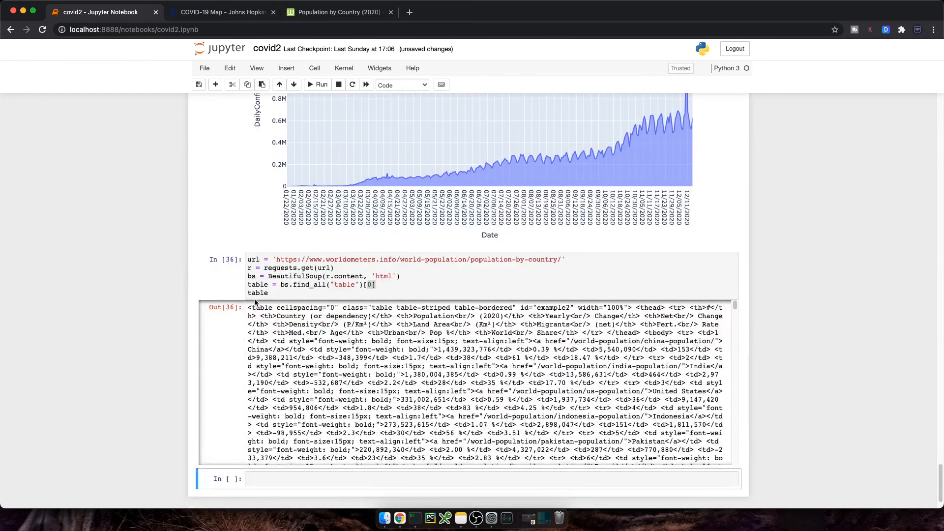
text(population_df)
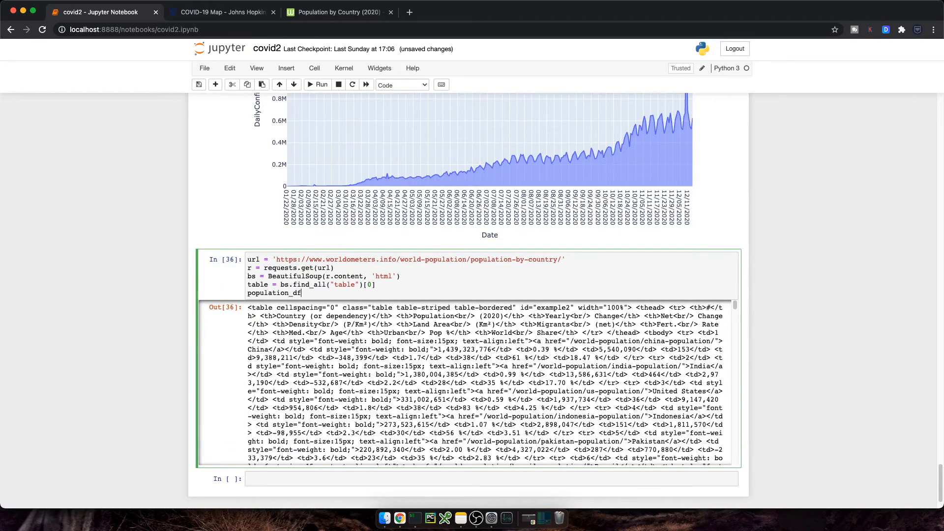
text(= pd.read_html(str(table))[0)
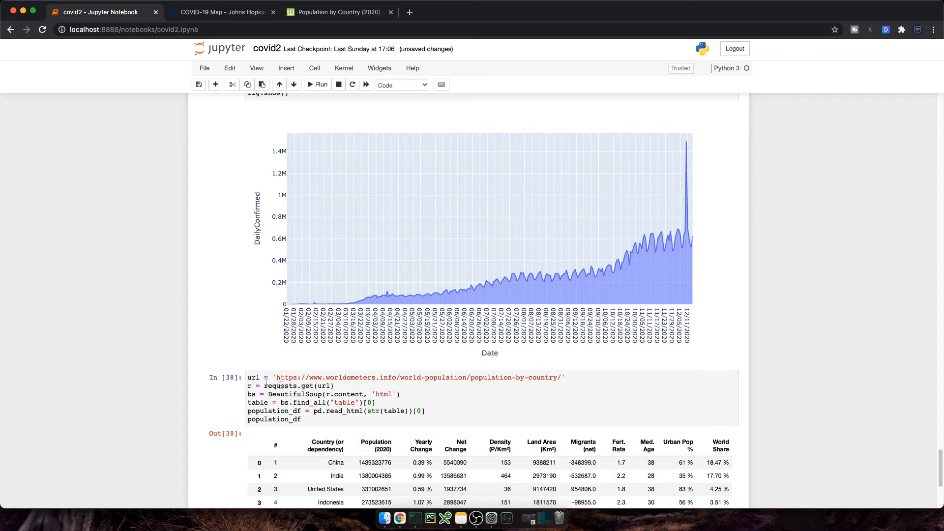
scroll(down, 3)
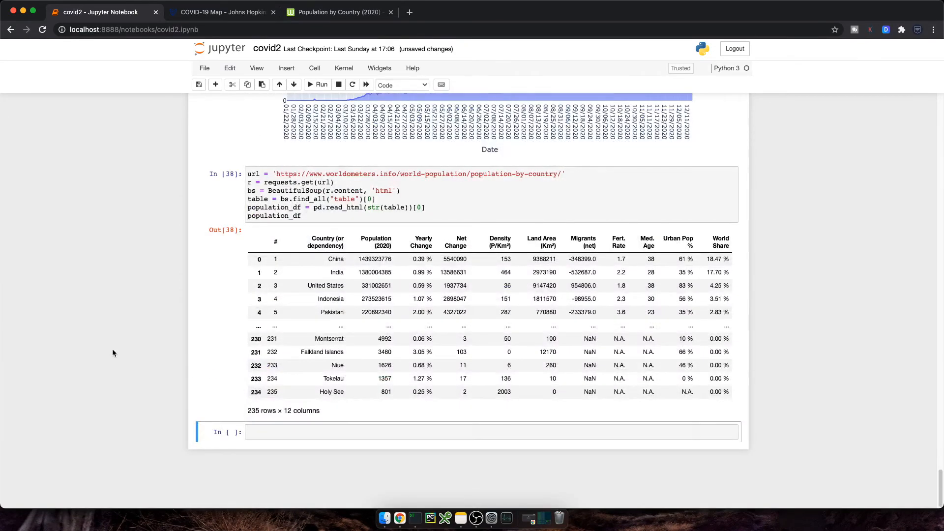
- Rename 'Country (or dependency)' to Country/Region and the 2020 population column to Population
click(311, 215)
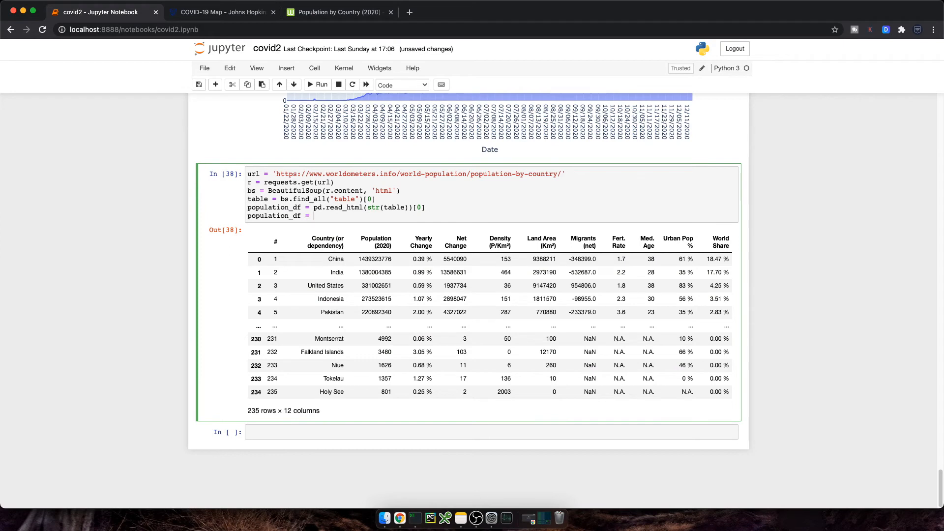
text(population_df.rename()
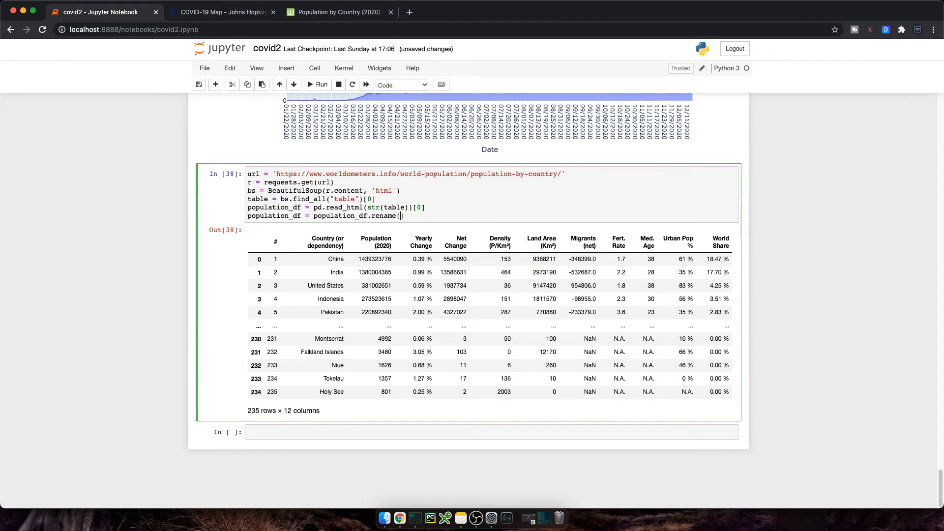
text(columns={"Country (or dependency)":)
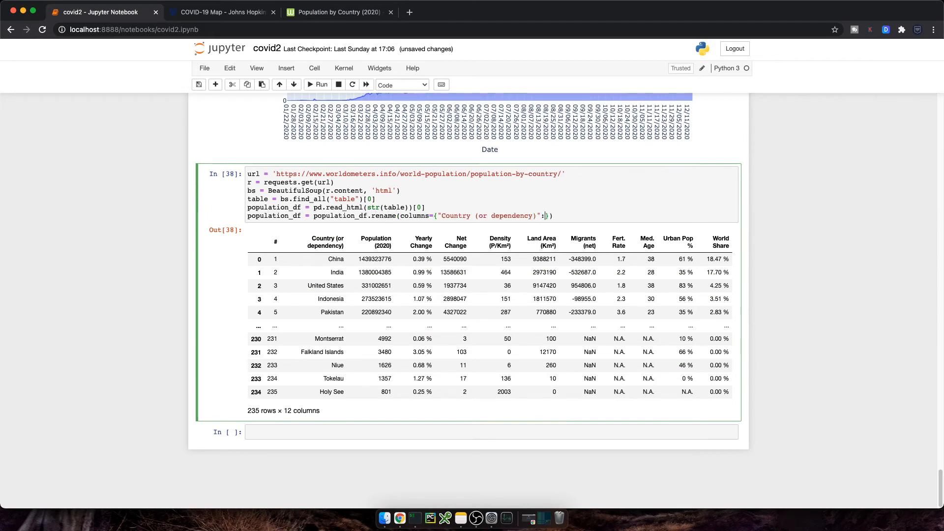
text("Country/Region",)
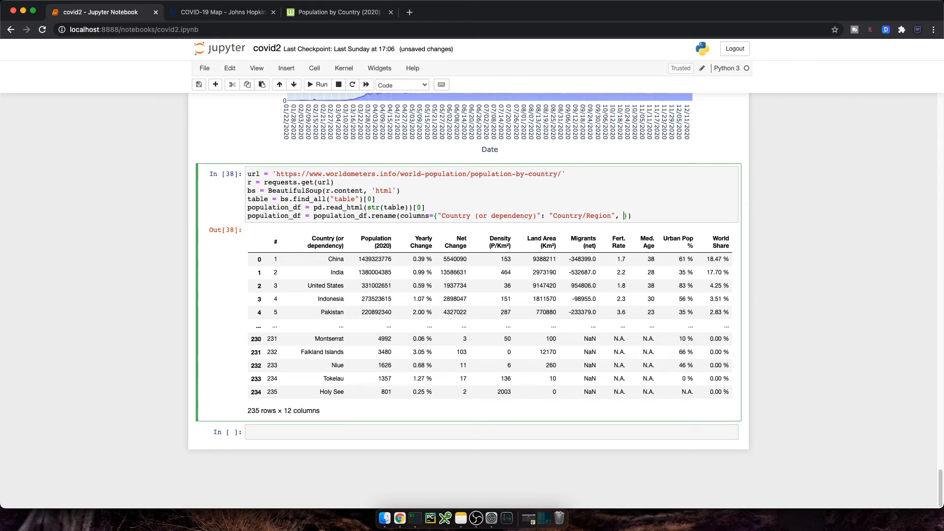
text("Population (20")
text(population_df.)
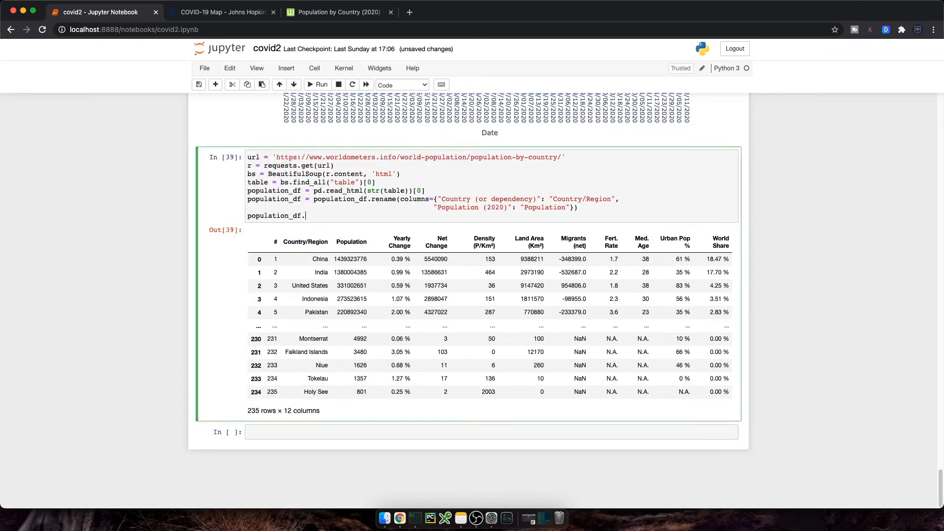
- Drop every population_df column except Country/Region and Population
text(drop(population_df.c)
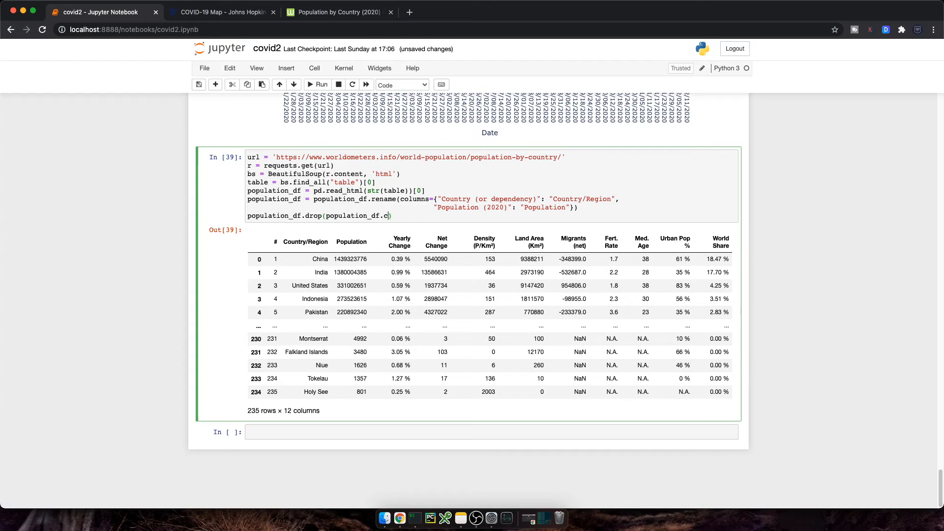
text(olumns.)
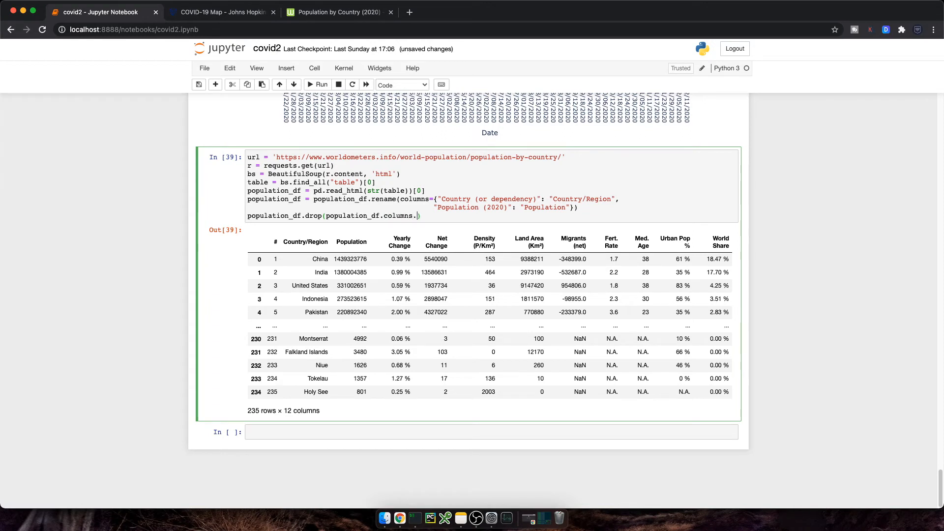
text(difference([]))
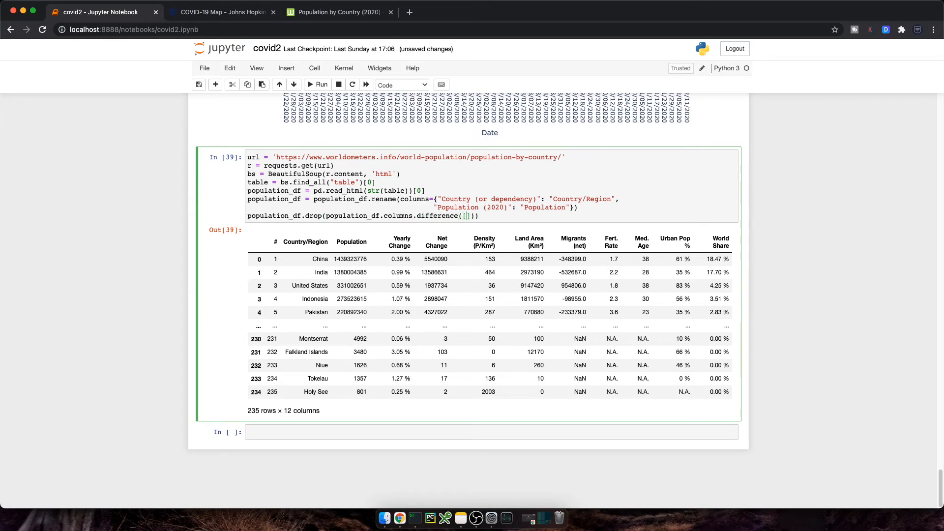
text('Country/Region')
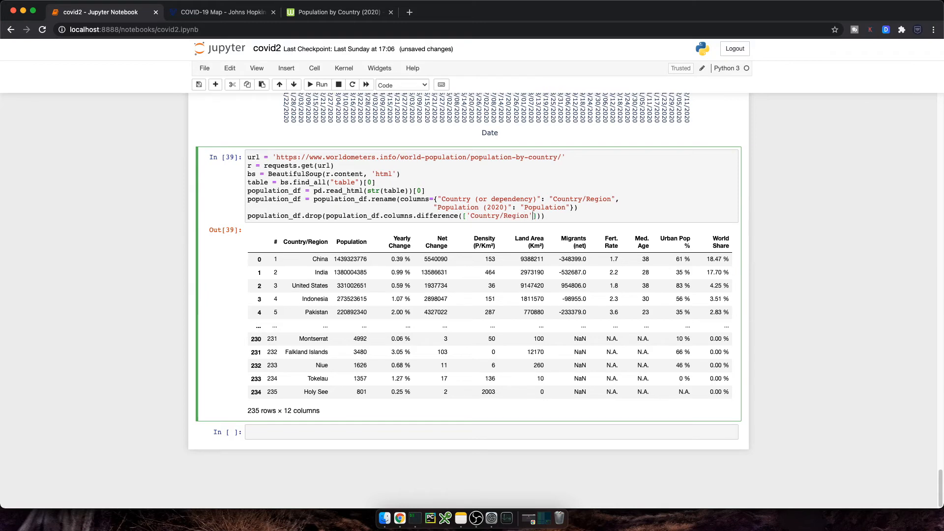
text(, 'Population')
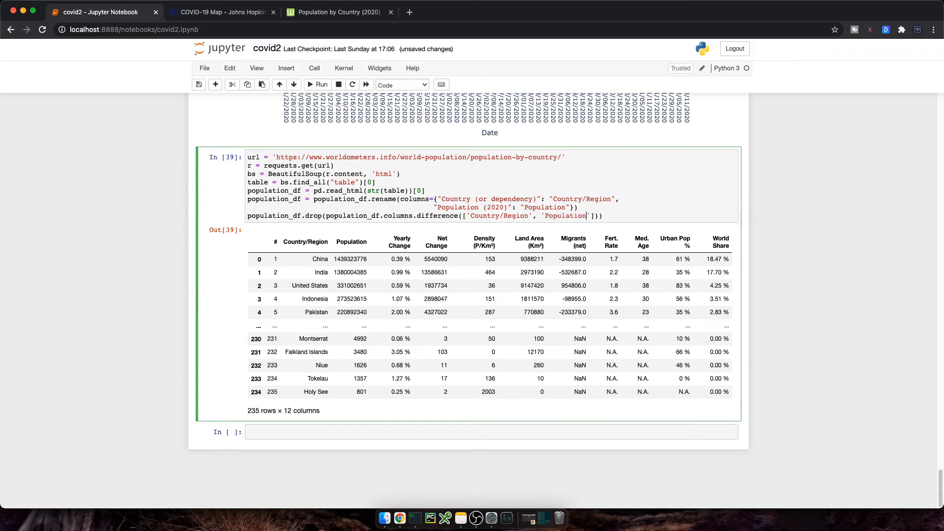
text(, 1, inplace=True))
text(population_df)
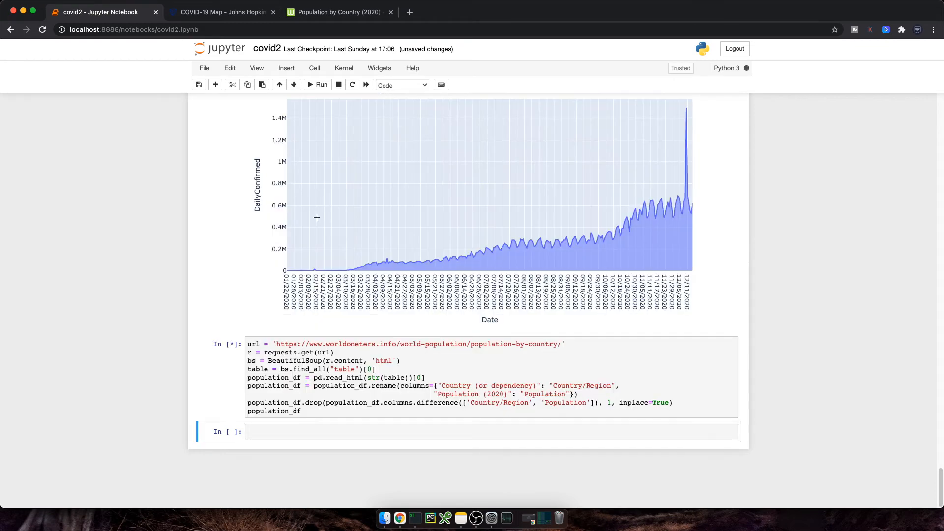
- Replace 'United States' with 'US' in population_df in place
click(316, 85)
text(.replace(")
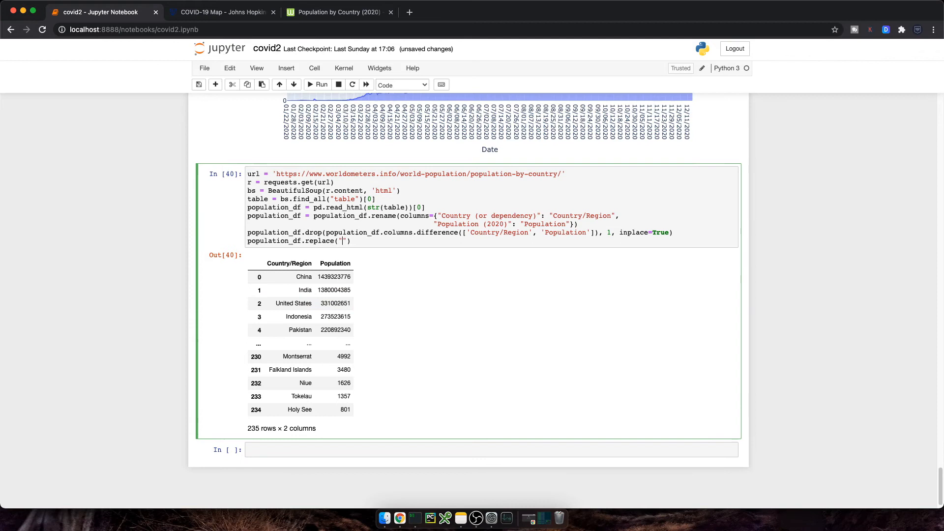
text(United States)
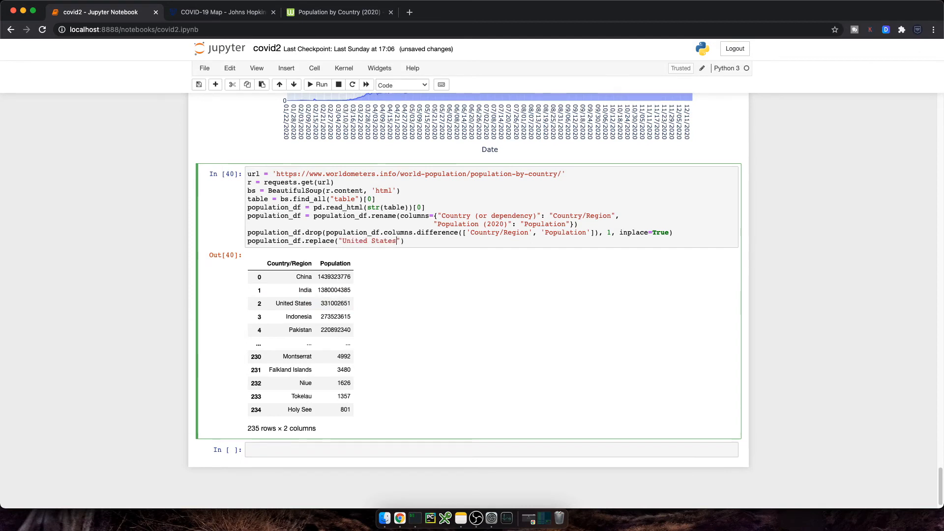
text(, "US", inplace=True)
text(population_df)
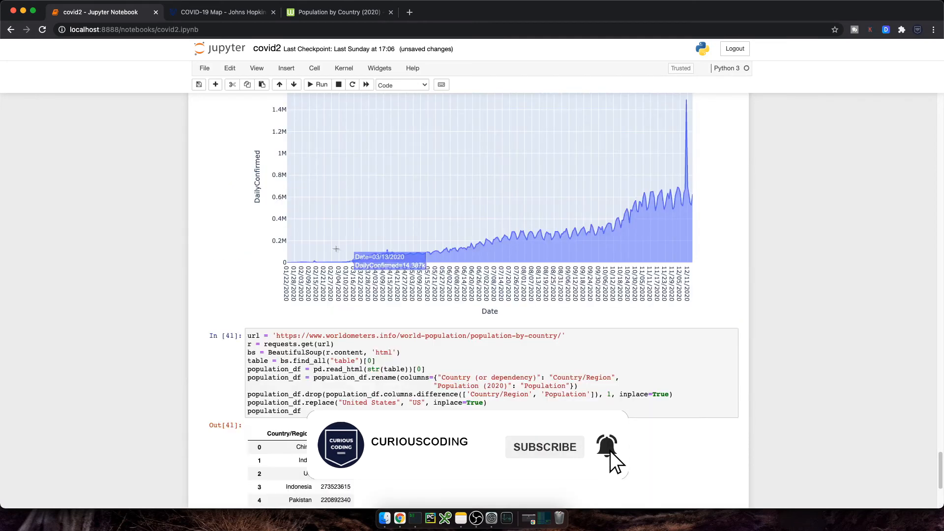
scroll(down, 3)
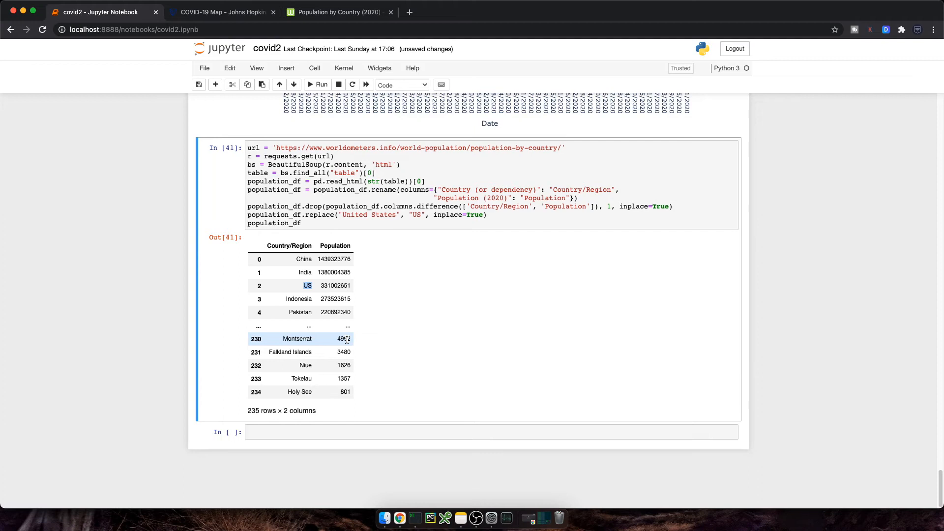
text(# confirmed cases per 1)
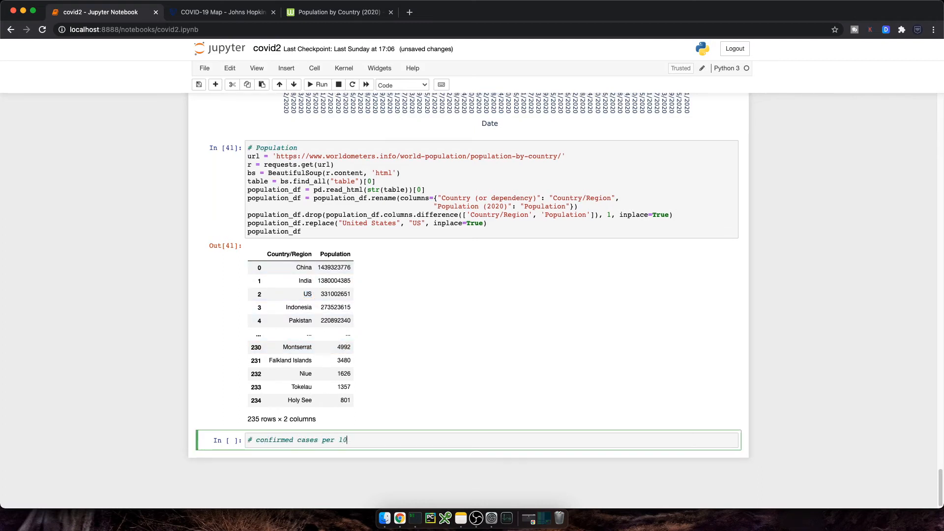
- Add a 'per 100k population - last 14 days' heading and set today to datetime.now()
text(0k population -)
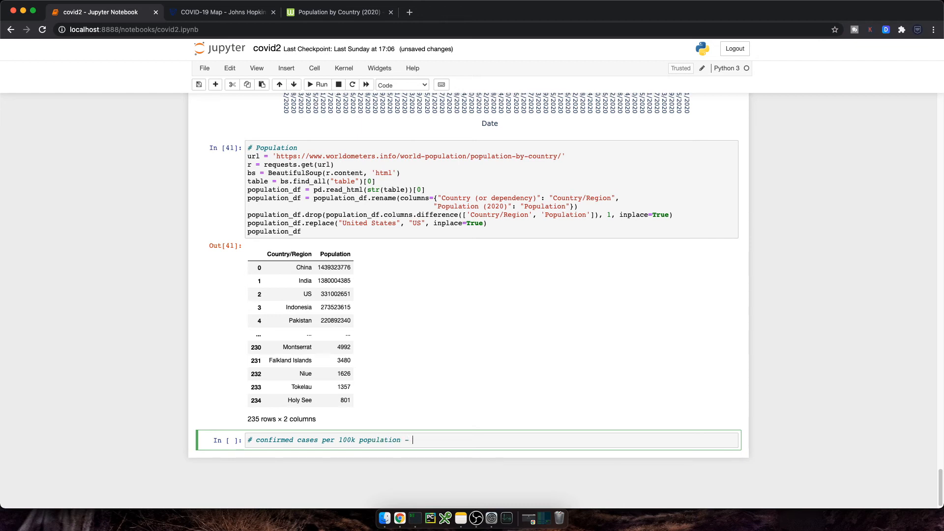
text(last 14 days)
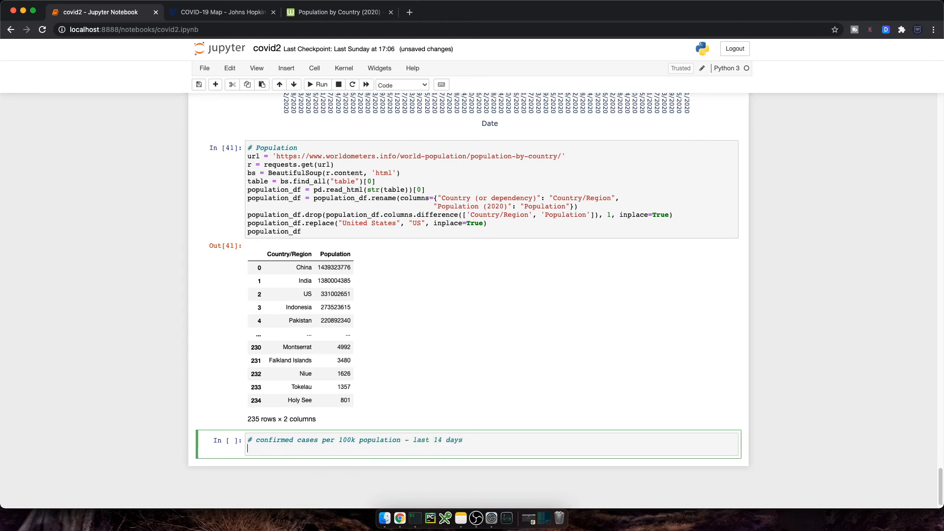
text(today = datetime.datetime.)
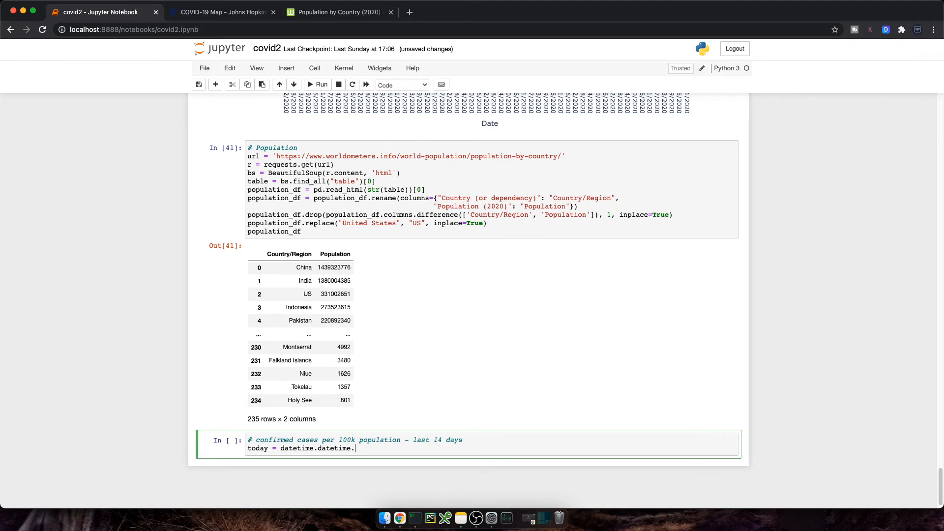
text(now())
text(minus)
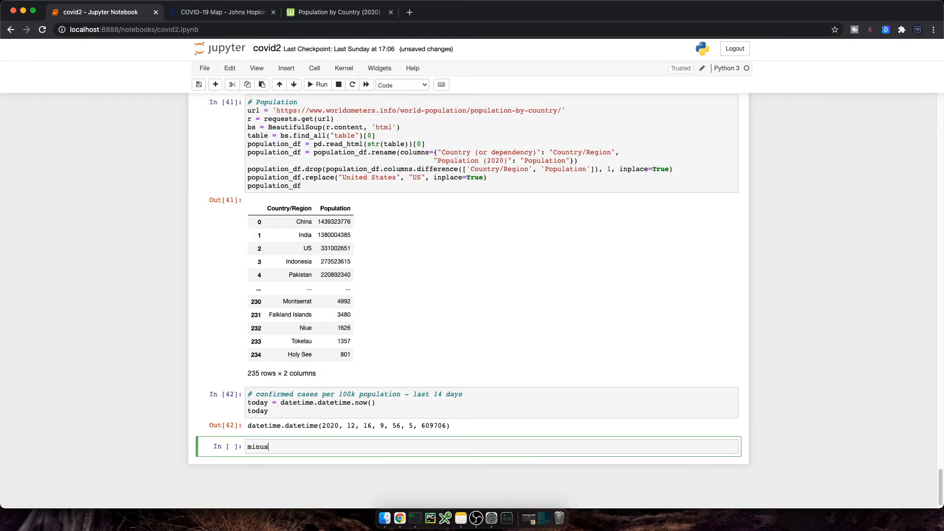
- Compute minus14 as today minus two weeks, formatted with strftime as 12/02/2020
text(14 = today -)
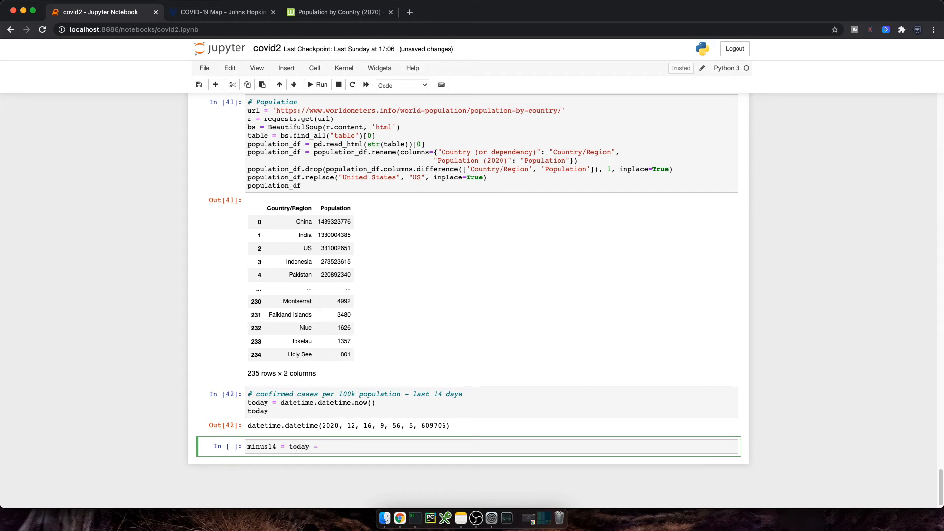
text(datetime.timedelta)
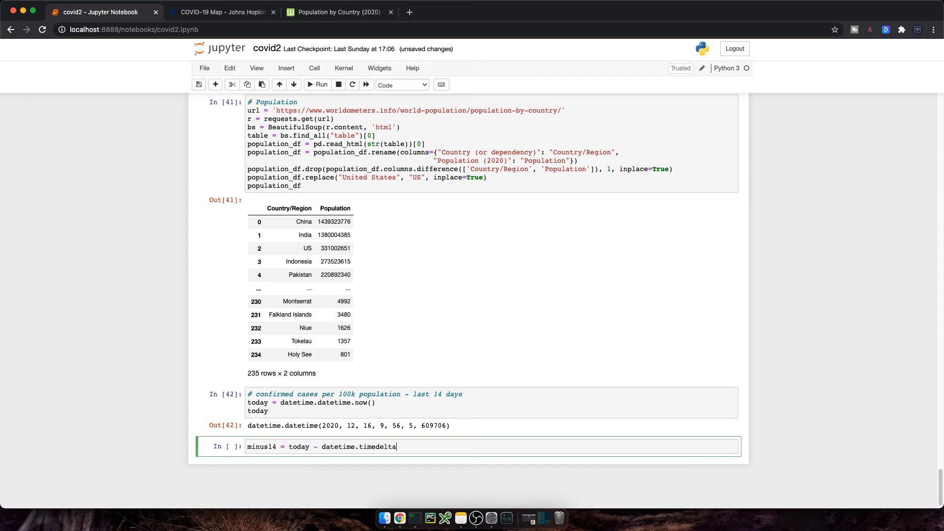
text((weeks=2))
text(minus14 =)
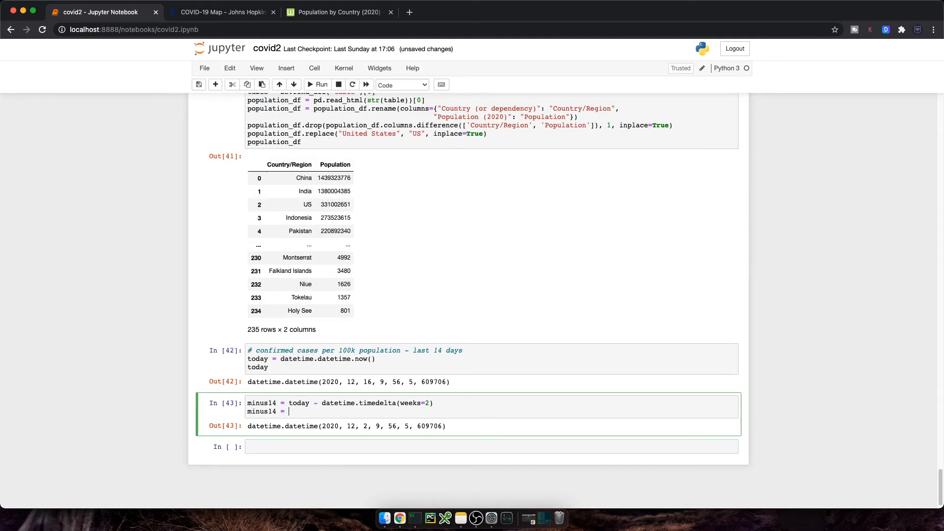
text(minus14.strftime("%m/%d/%Y)
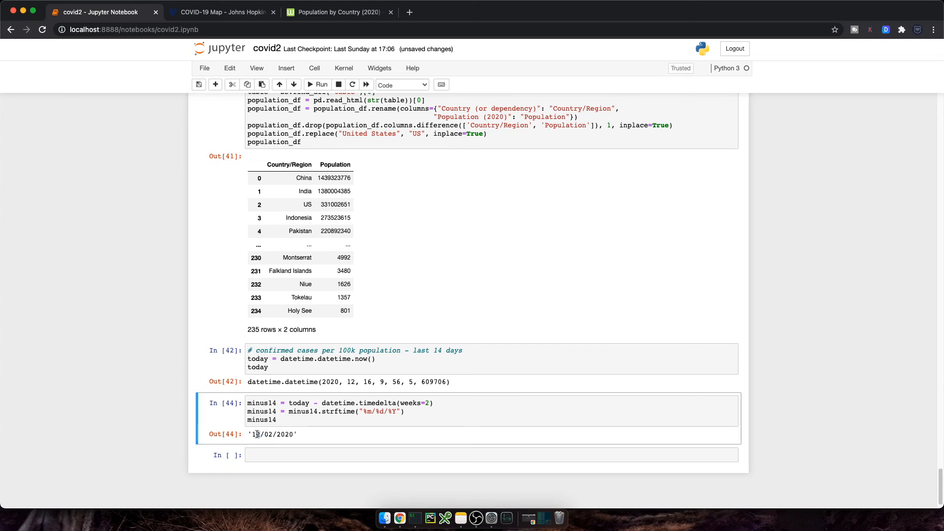
double_click(269, 434)
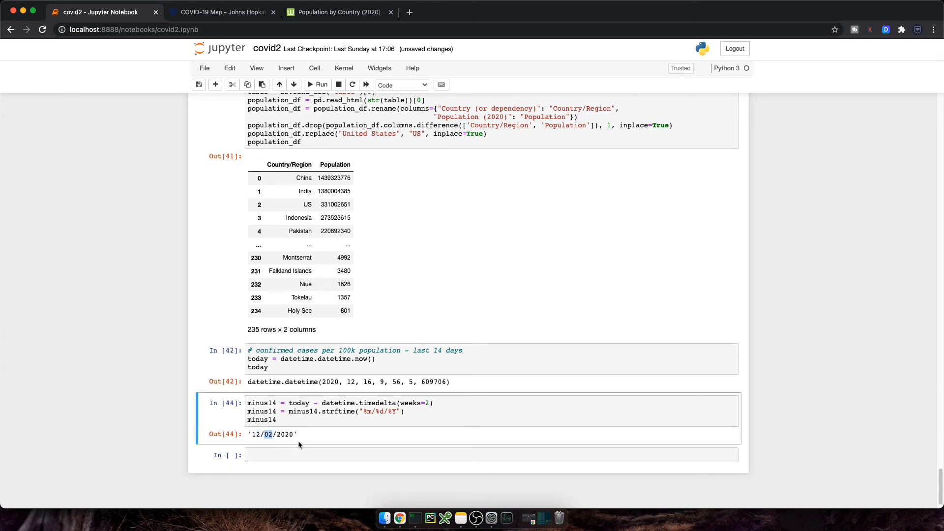
text(D = confirmed_melt_df.copy()
click(492, 455)
text(D = D[D)
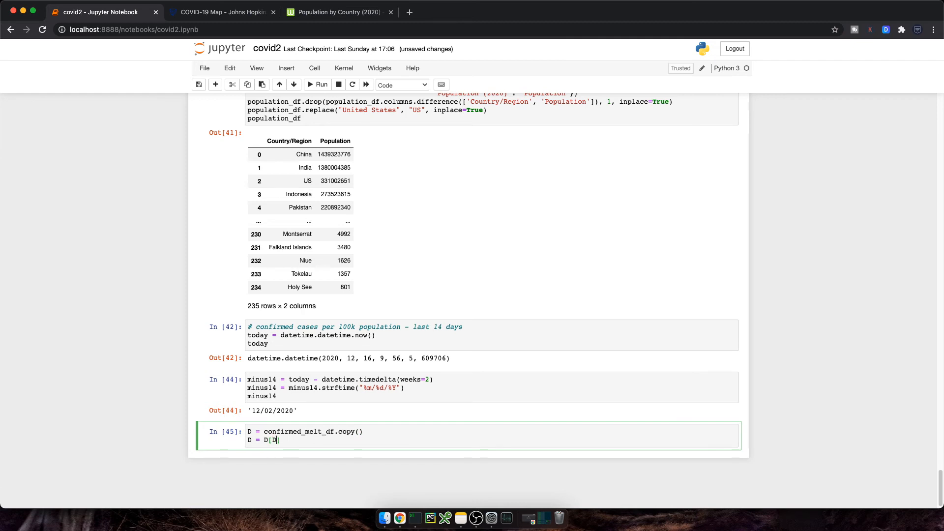
- Filter D to rows with Date >= minus14 and preview it
text(['Date'])
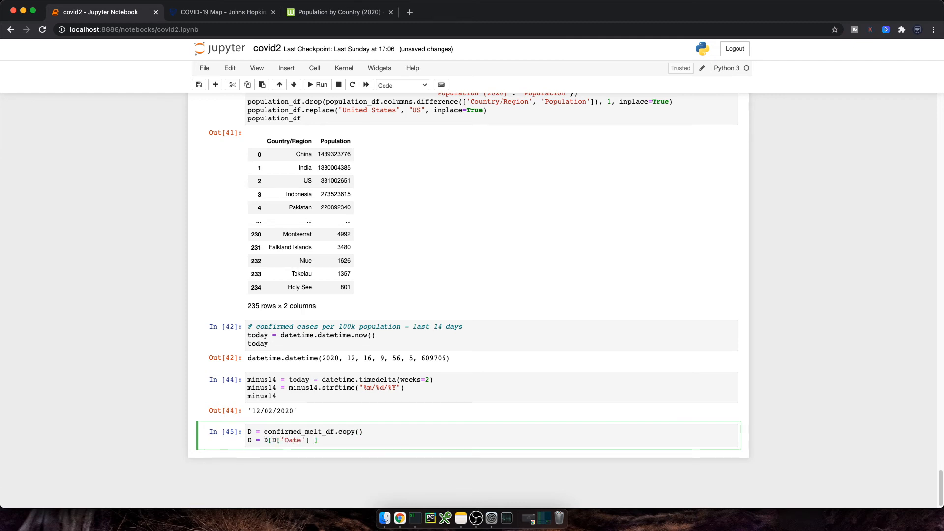
text(>= minus14])
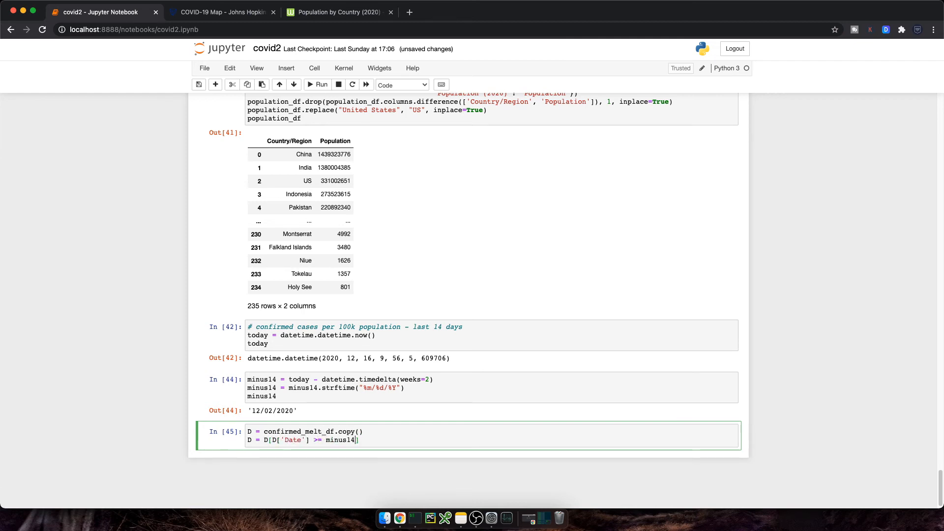
text(D.head())
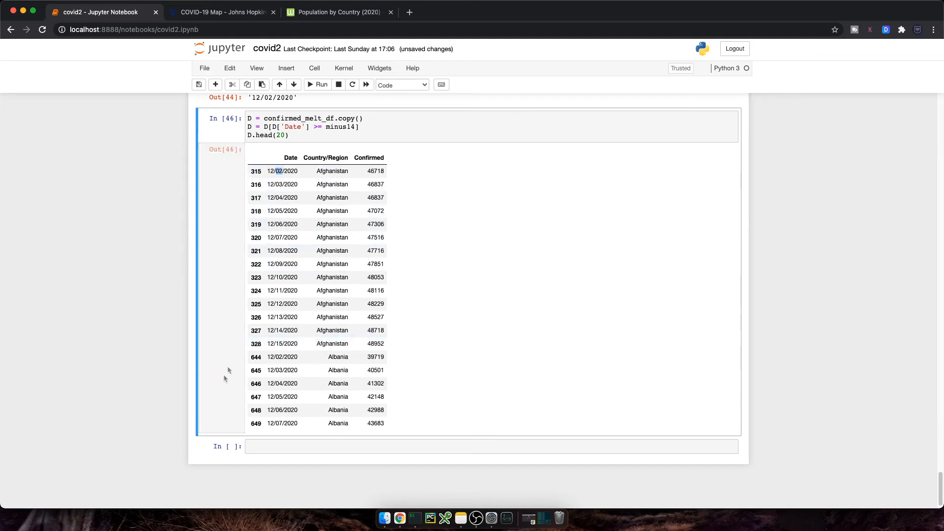
- Add a per-country Daily diff column to D, preview 20 rows, and drop Date and Confirmed
click(281, 171)
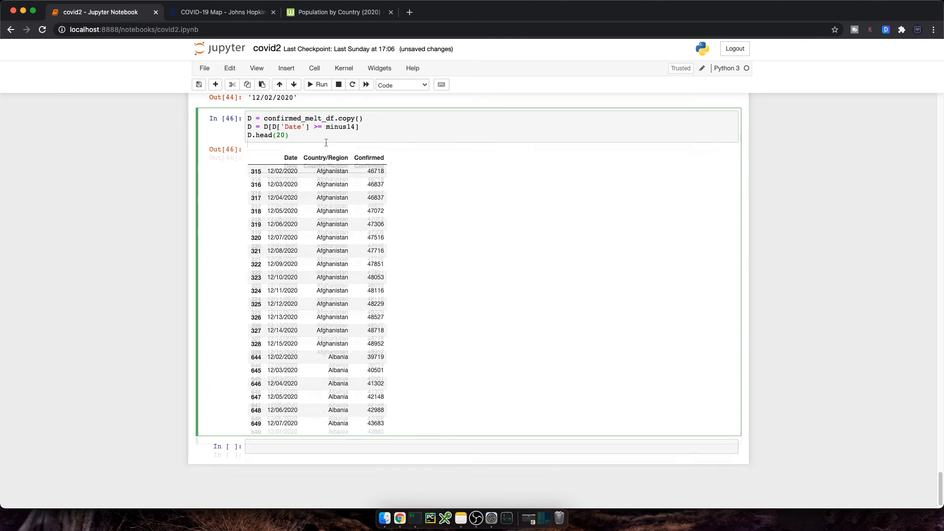
text(D['Dai'])
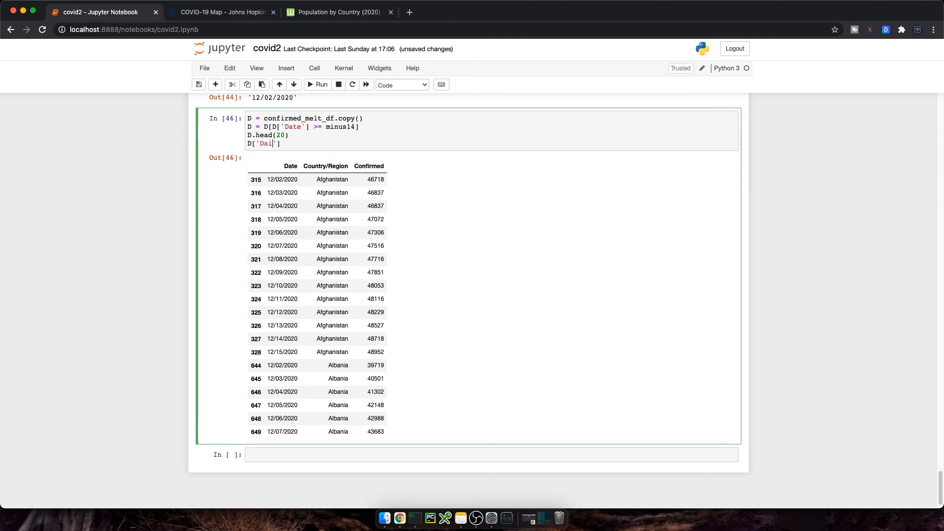
text(ly'] = D.groupby(['Country/Region'])['Confirmed'].diff()
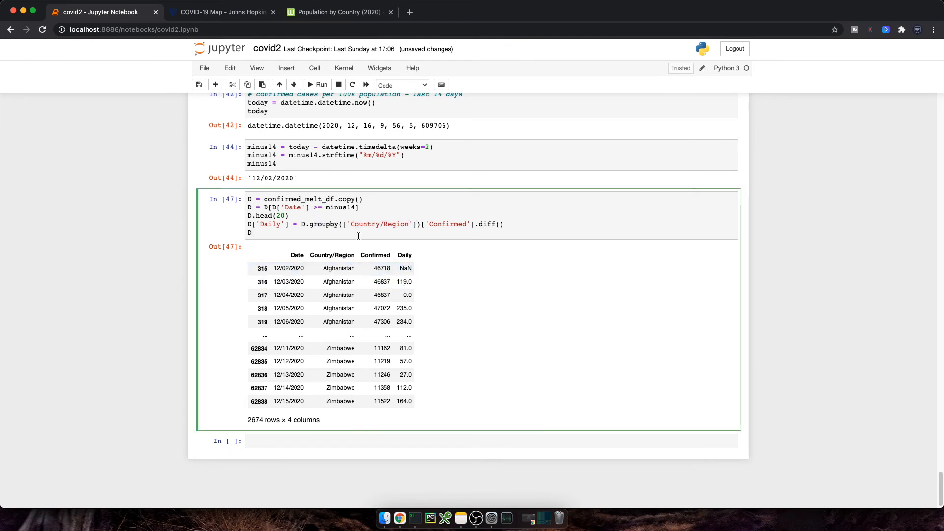
text(.head(20))
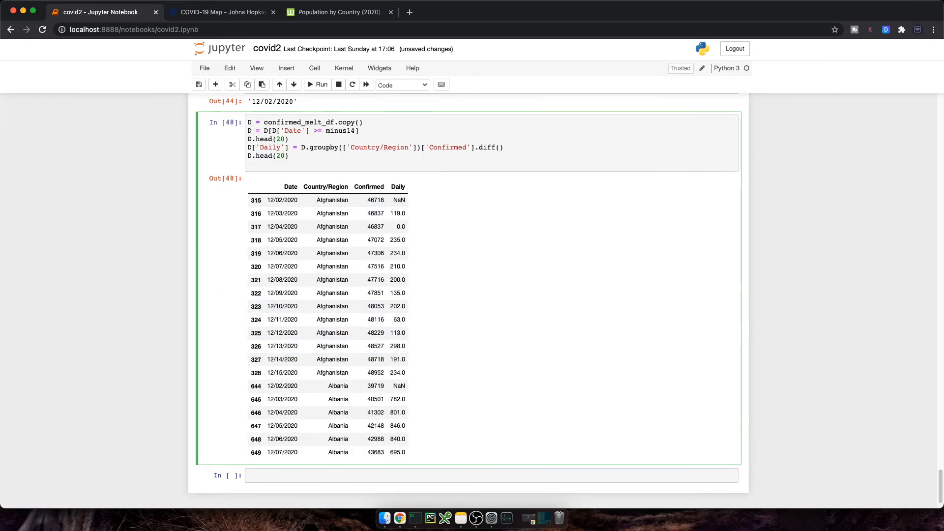
text(D = D.drop(columns=['Date', 'Confirmed'])
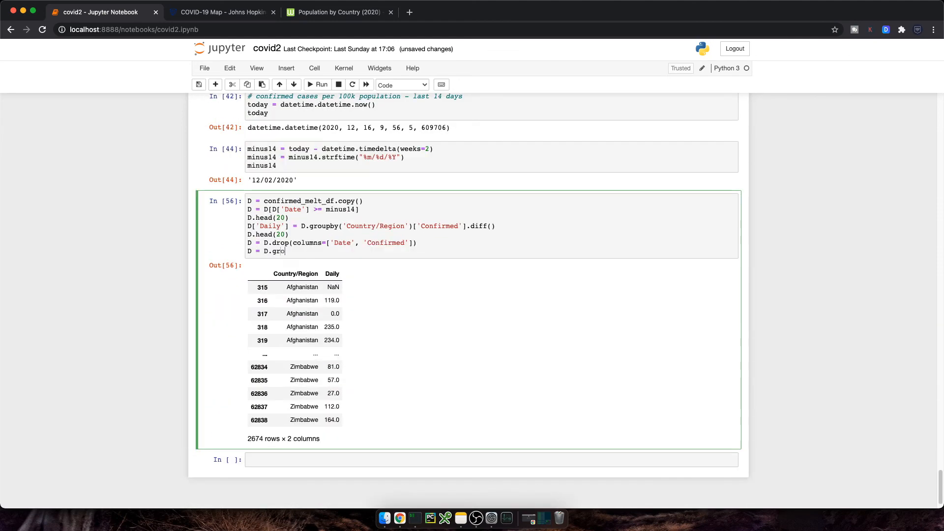
- Sum Daily cases by Country/Region and sort by Daily descending, US first
text(upby('Country/Region'))
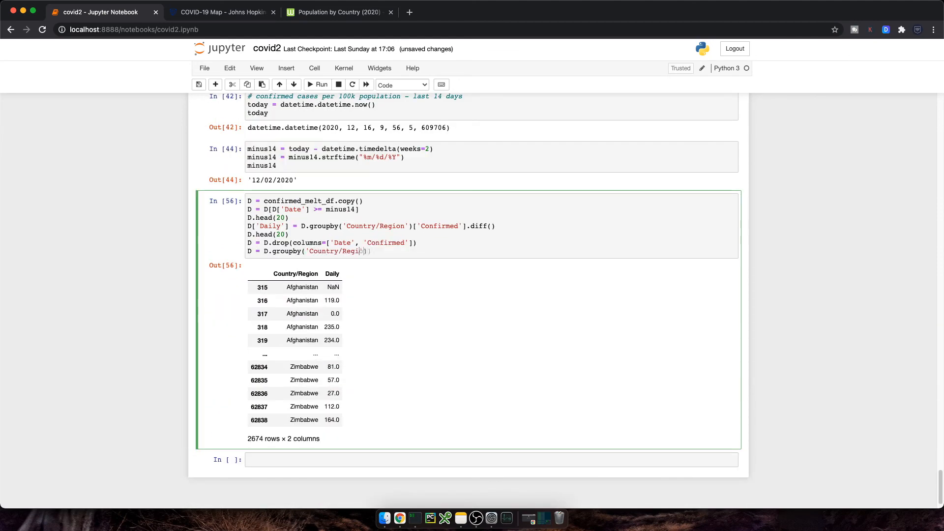
text().sum())
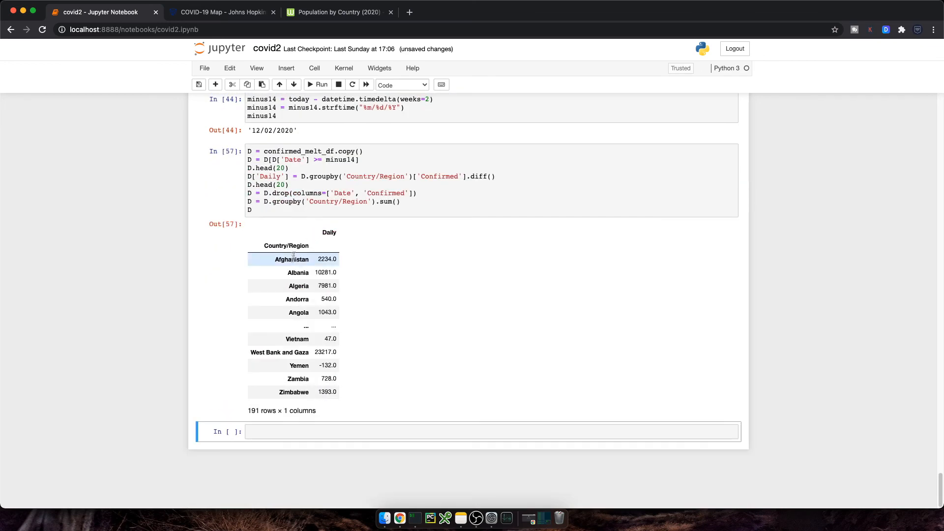
text(D = D.sort_values()
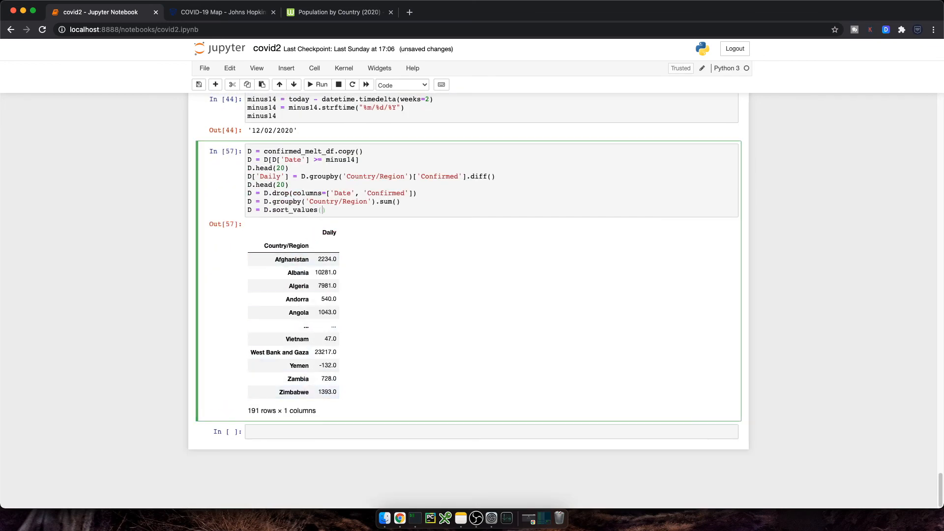
text(by='Daily', ascending=False)
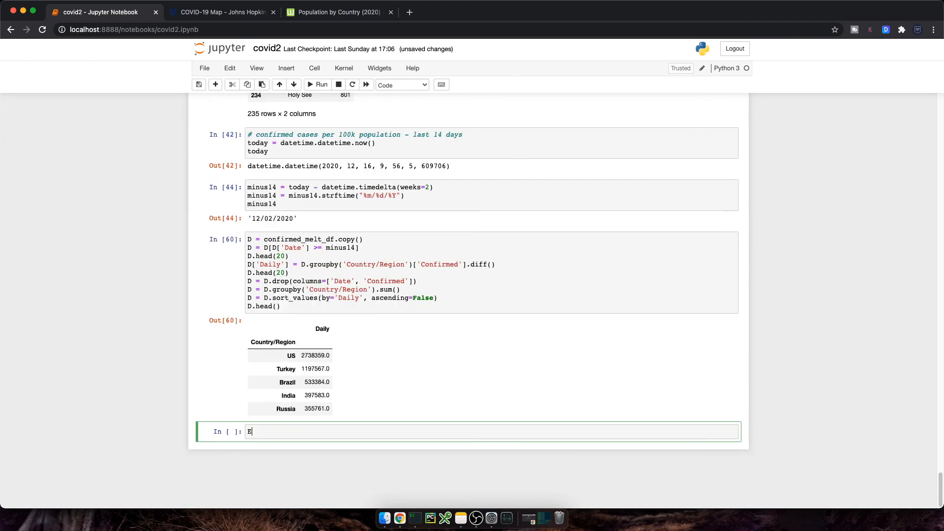
- Merge D with population_df on 'Country/Region' into E with pd.merge
text(= p)
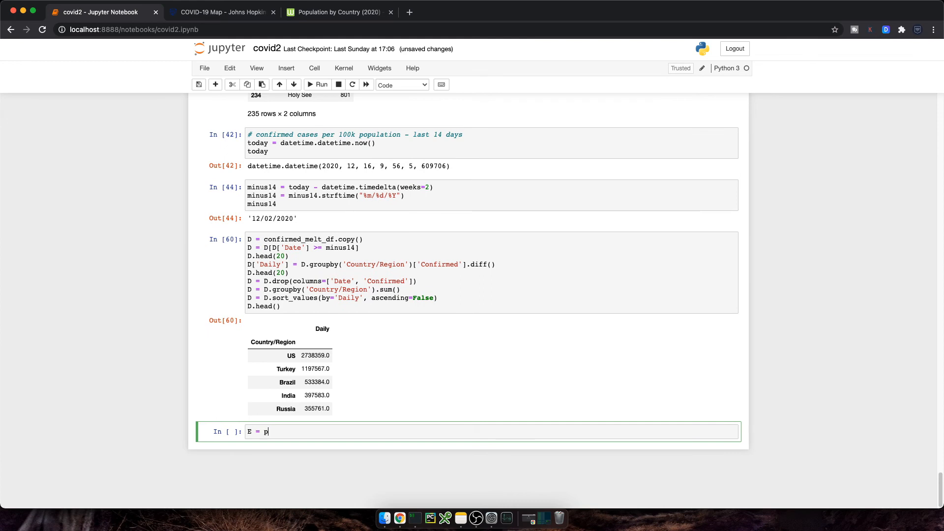
text(d.merge())
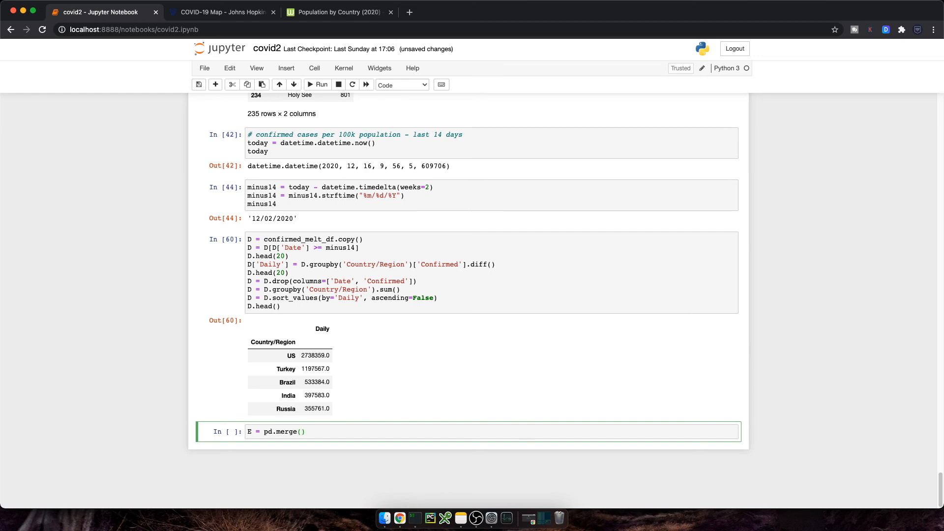
text(left=D,)
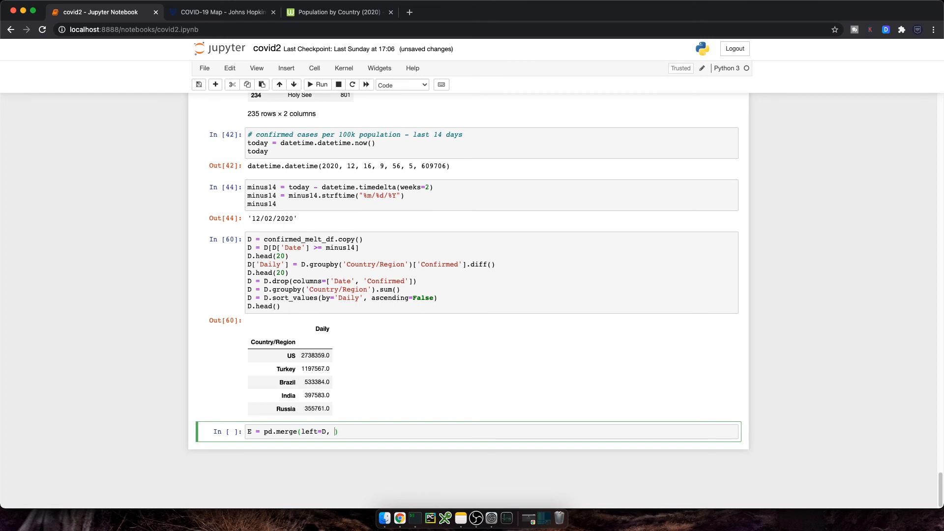
text(right=population_df, left_)
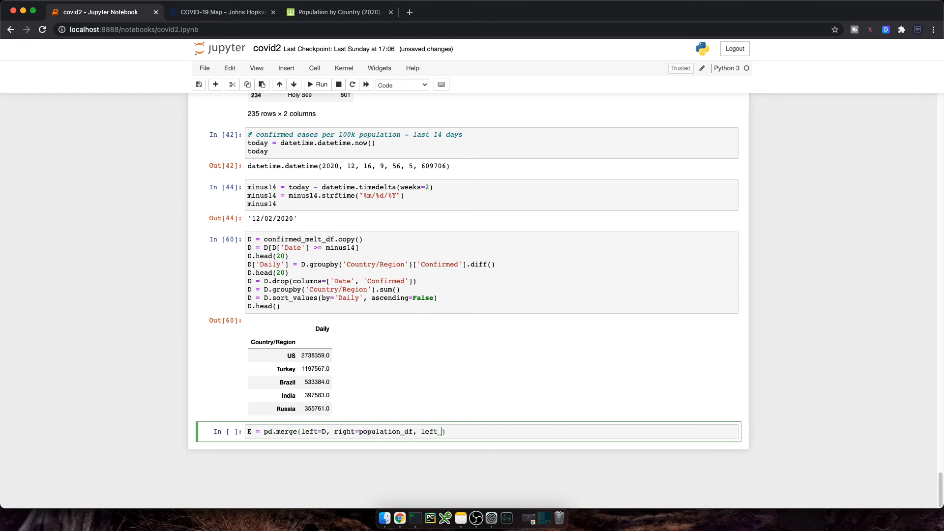
text(on='Country/Region', right_on='Country/Region')
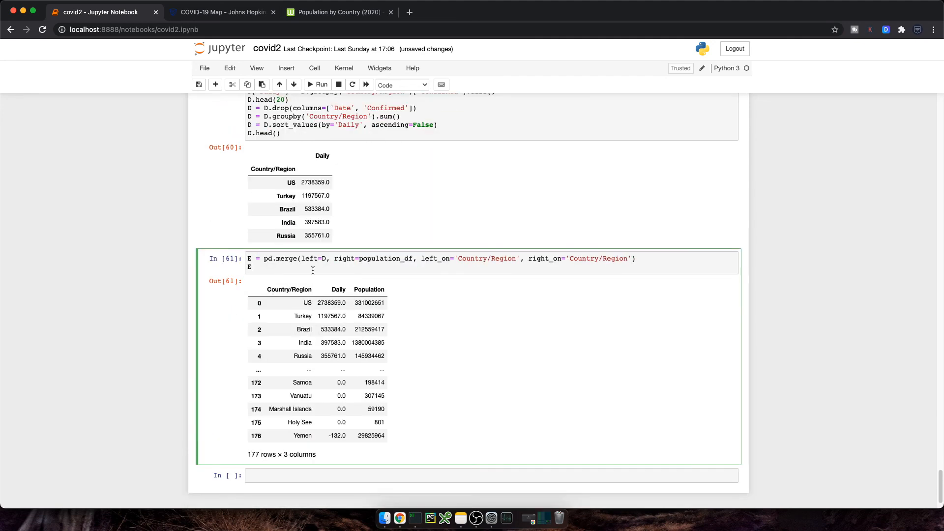
- Add E['per100k'] as Daily×100000/Population and run, giving 177 rows
text([])
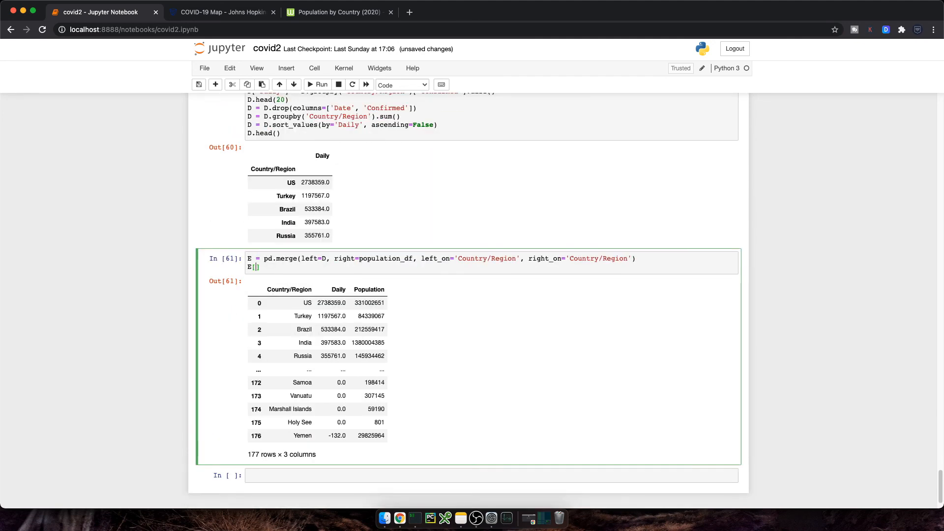
text('')
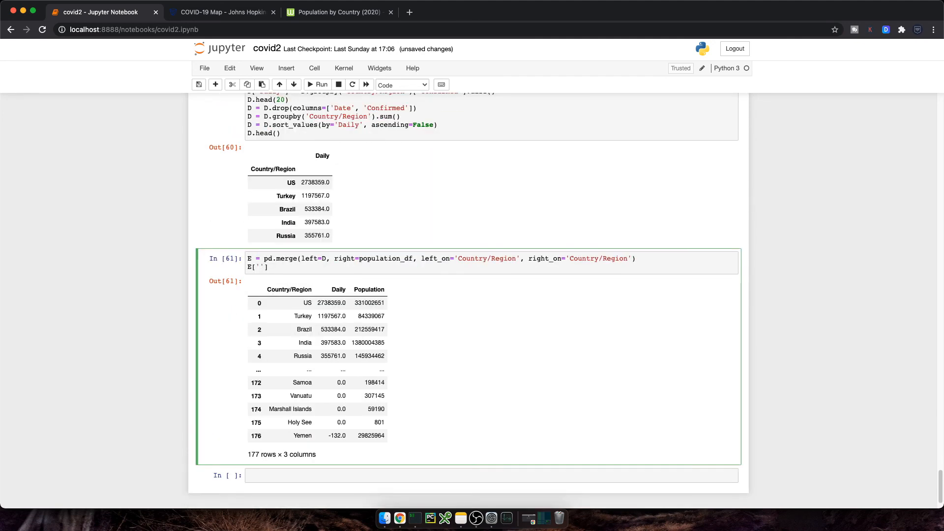
text(per100k)
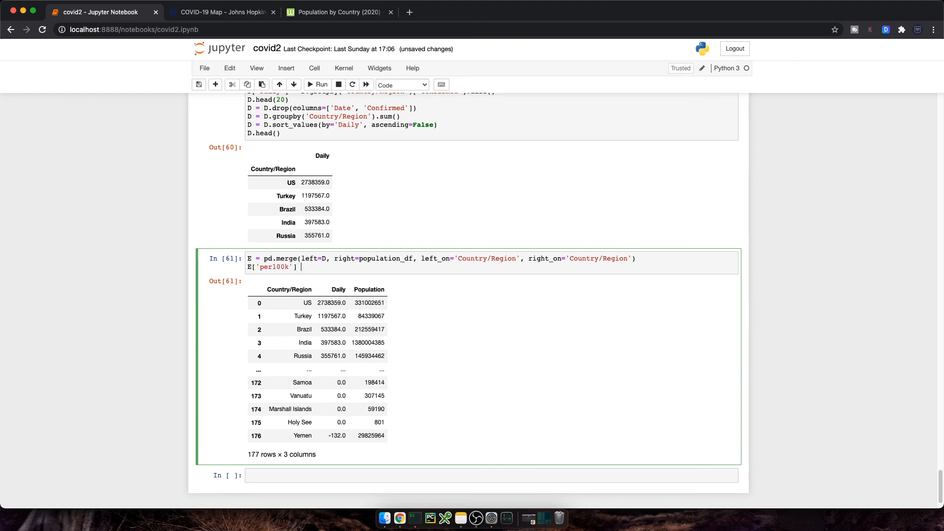
text(= (E['D'])
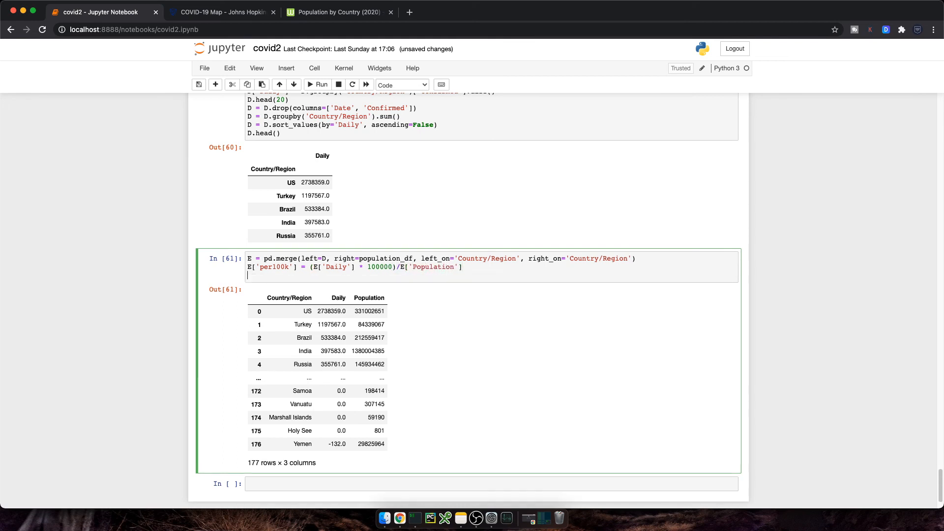
click(317, 84)
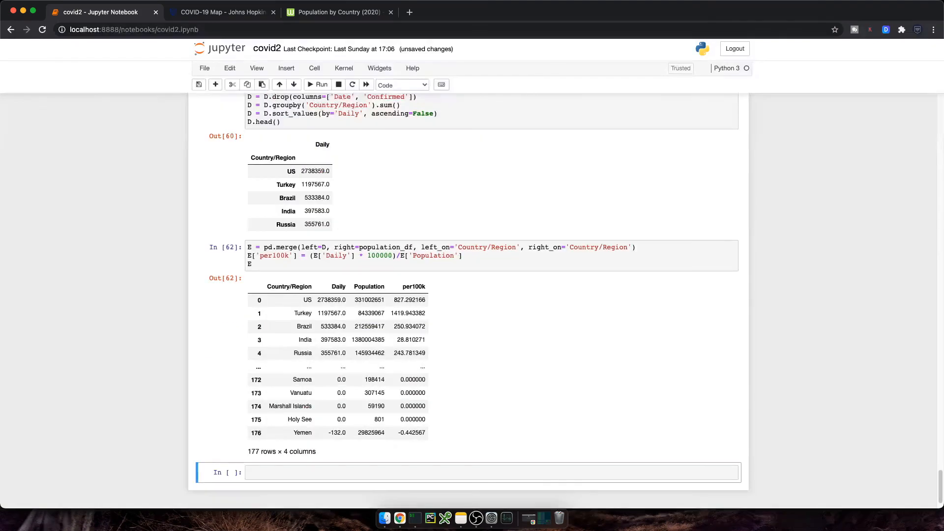
scroll(down, 3)
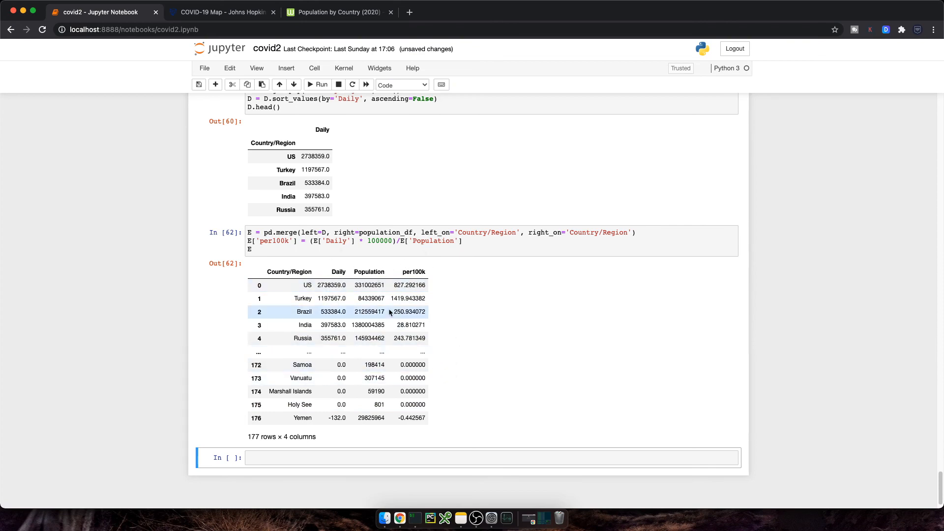
scroll(down, 3)
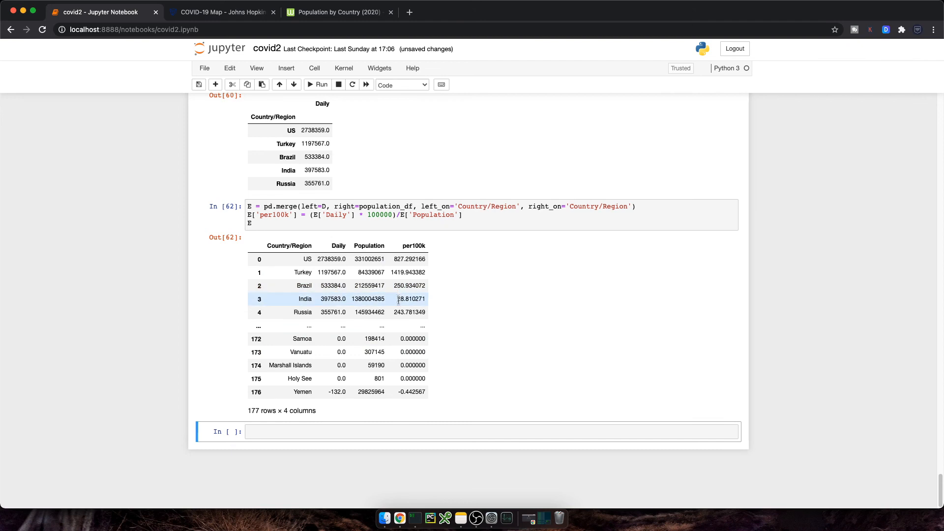
- Plot px.bar of top 30 per100k countries, labelled with per100k rounded to 2 decimals
text(fig = px.bar)
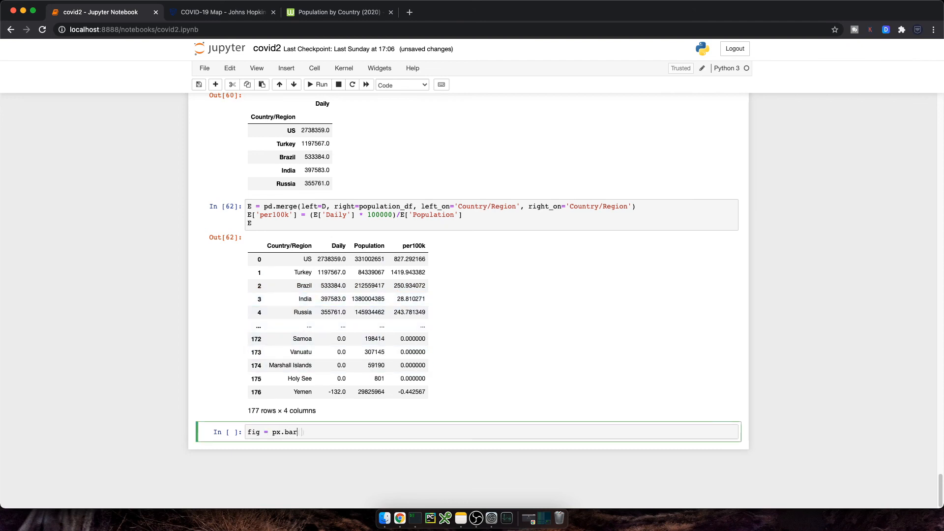
text((E.sort_values(by='per100k', ascending=False).head(30),)
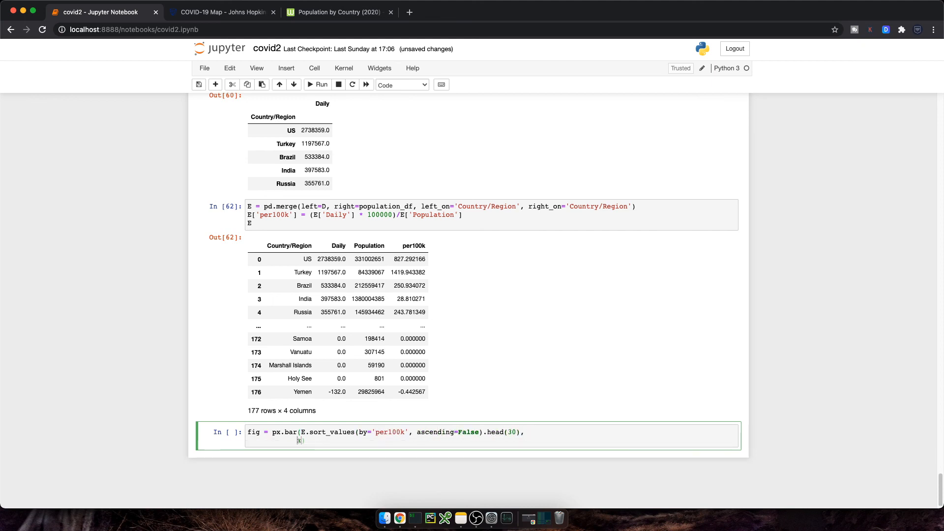
text(x='Country/Region', y='per100k)
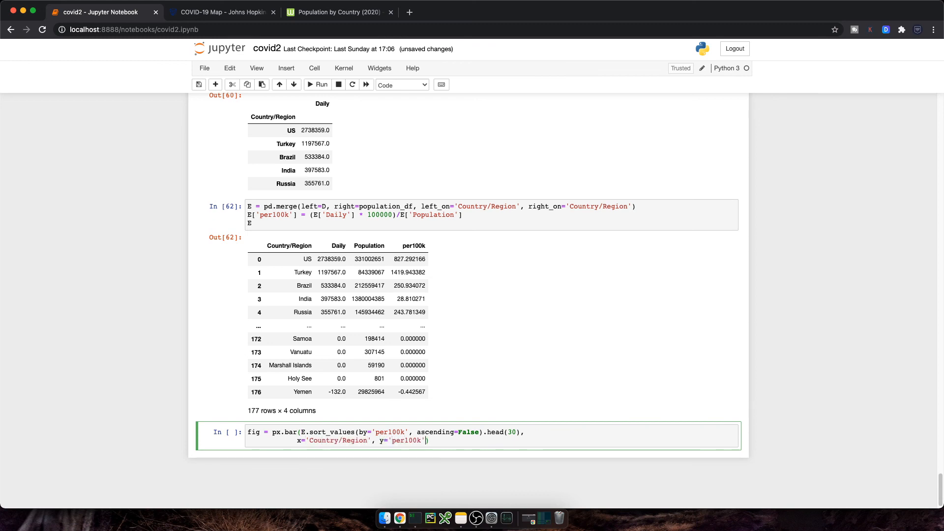
text(, text='per')
text(fig.show()
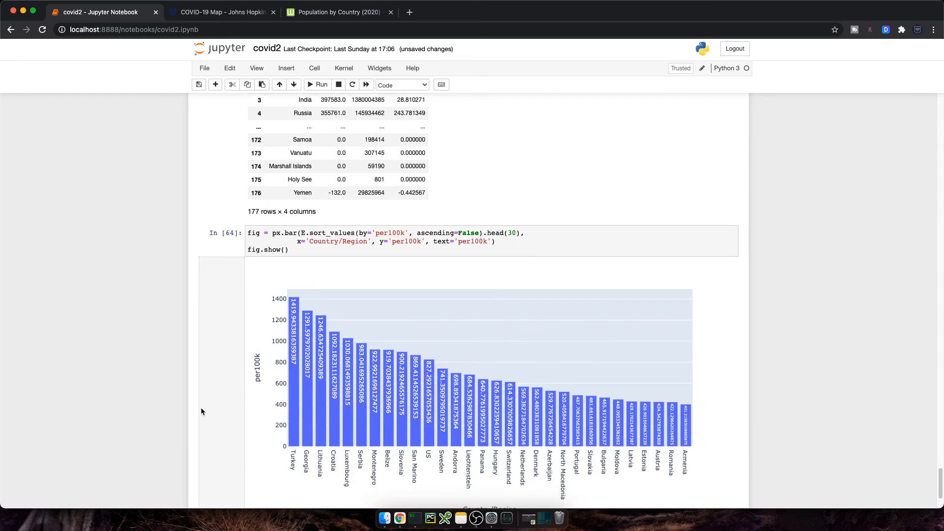
text(.round(2)
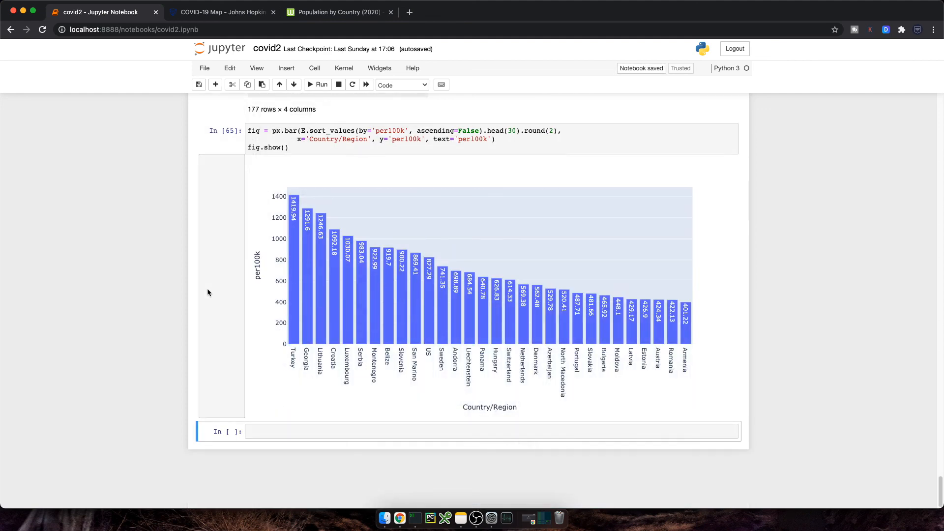
mouse_move(209, 292)
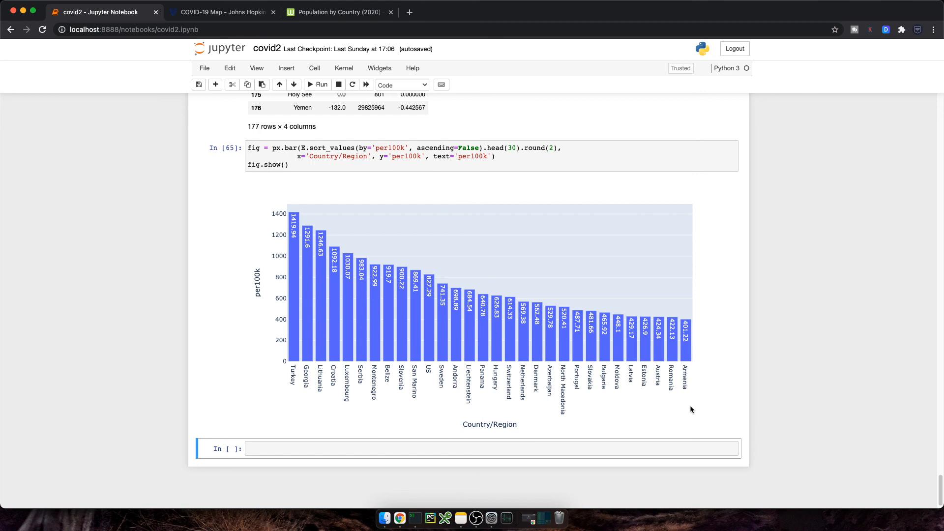
mouse_move(280, 395)
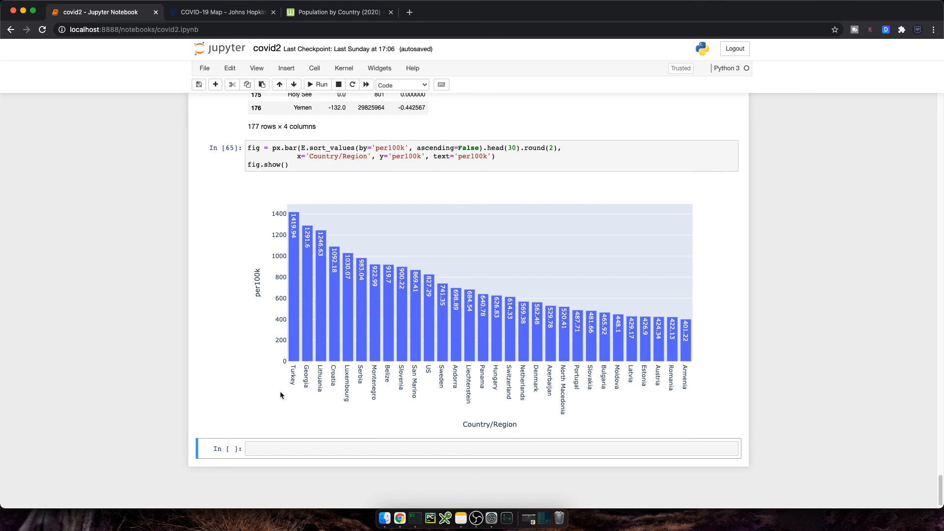
mouse_move(290, 389)
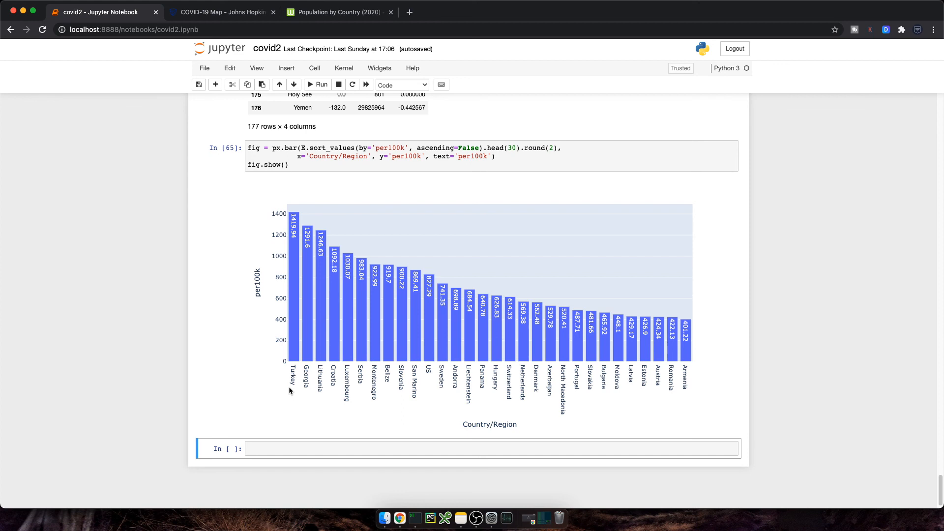
mouse_move(302, 391)
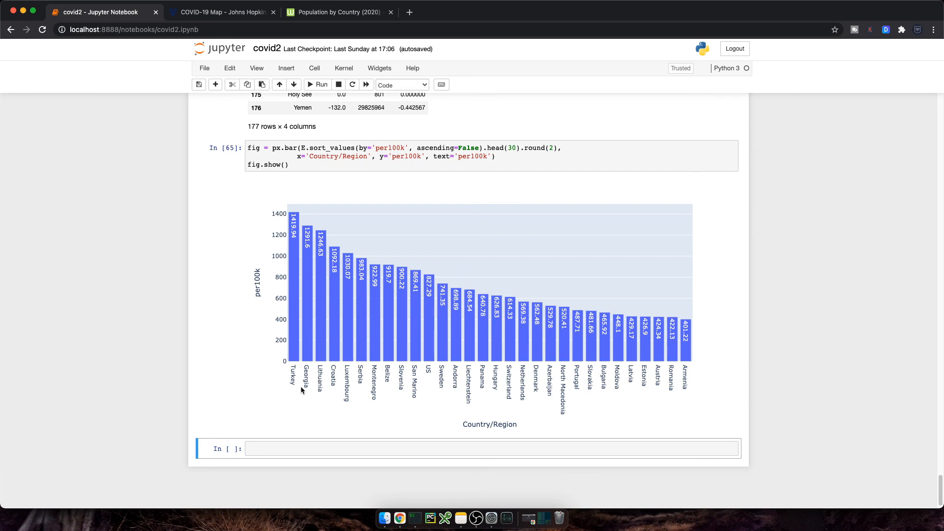
mouse_move(290, 391)
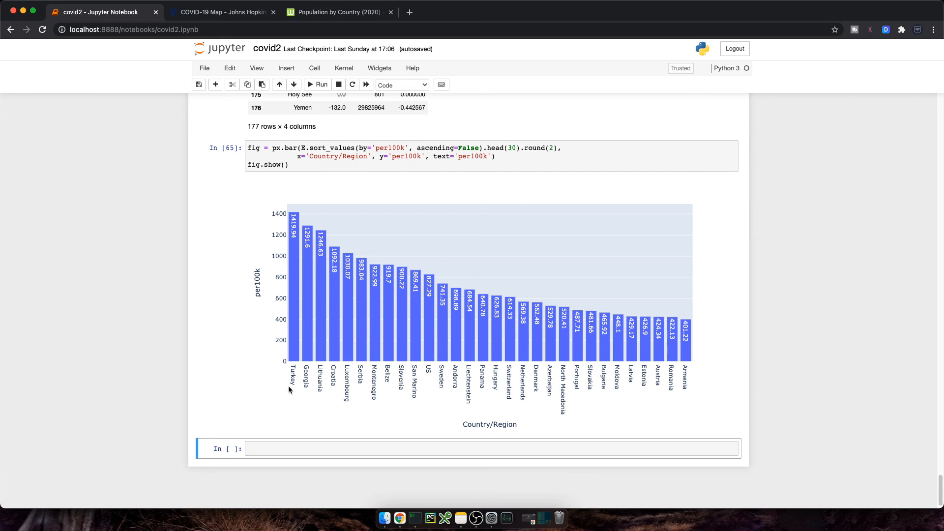
mouse_move(281, 391)
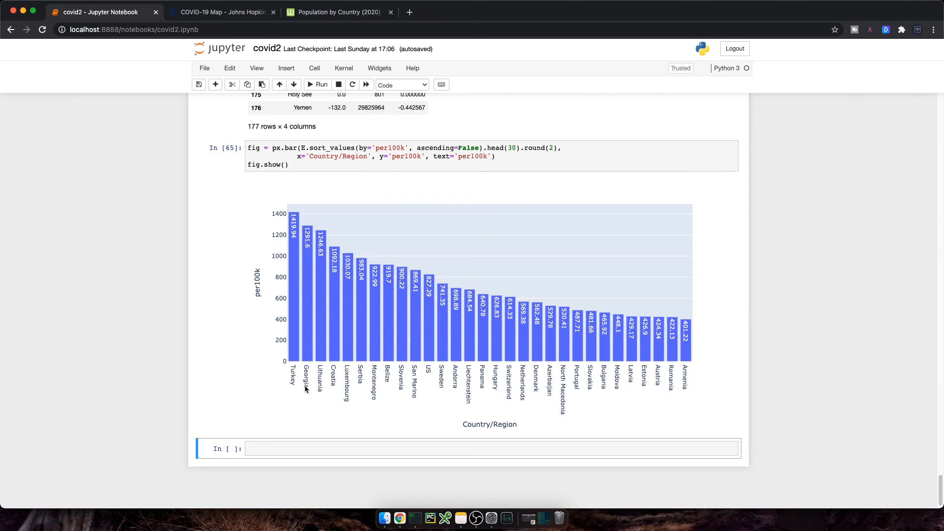
mouse_move(326, 397)
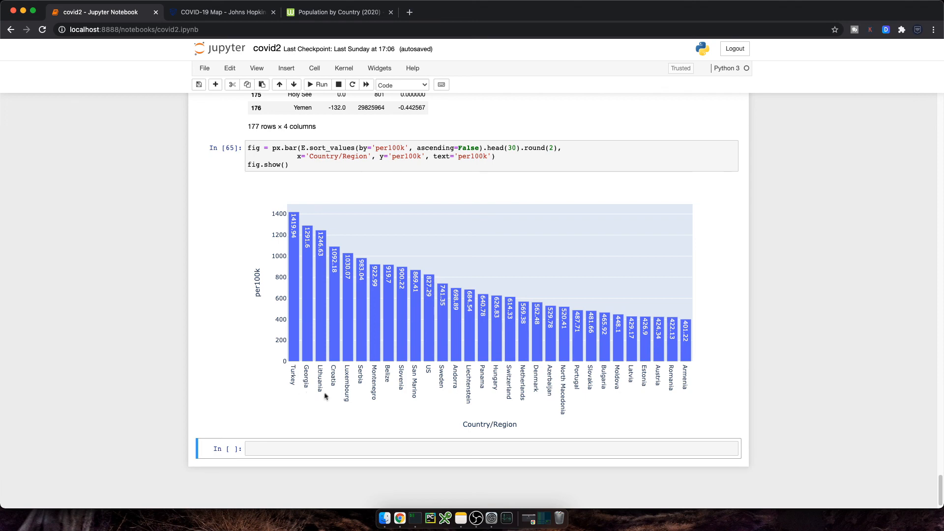